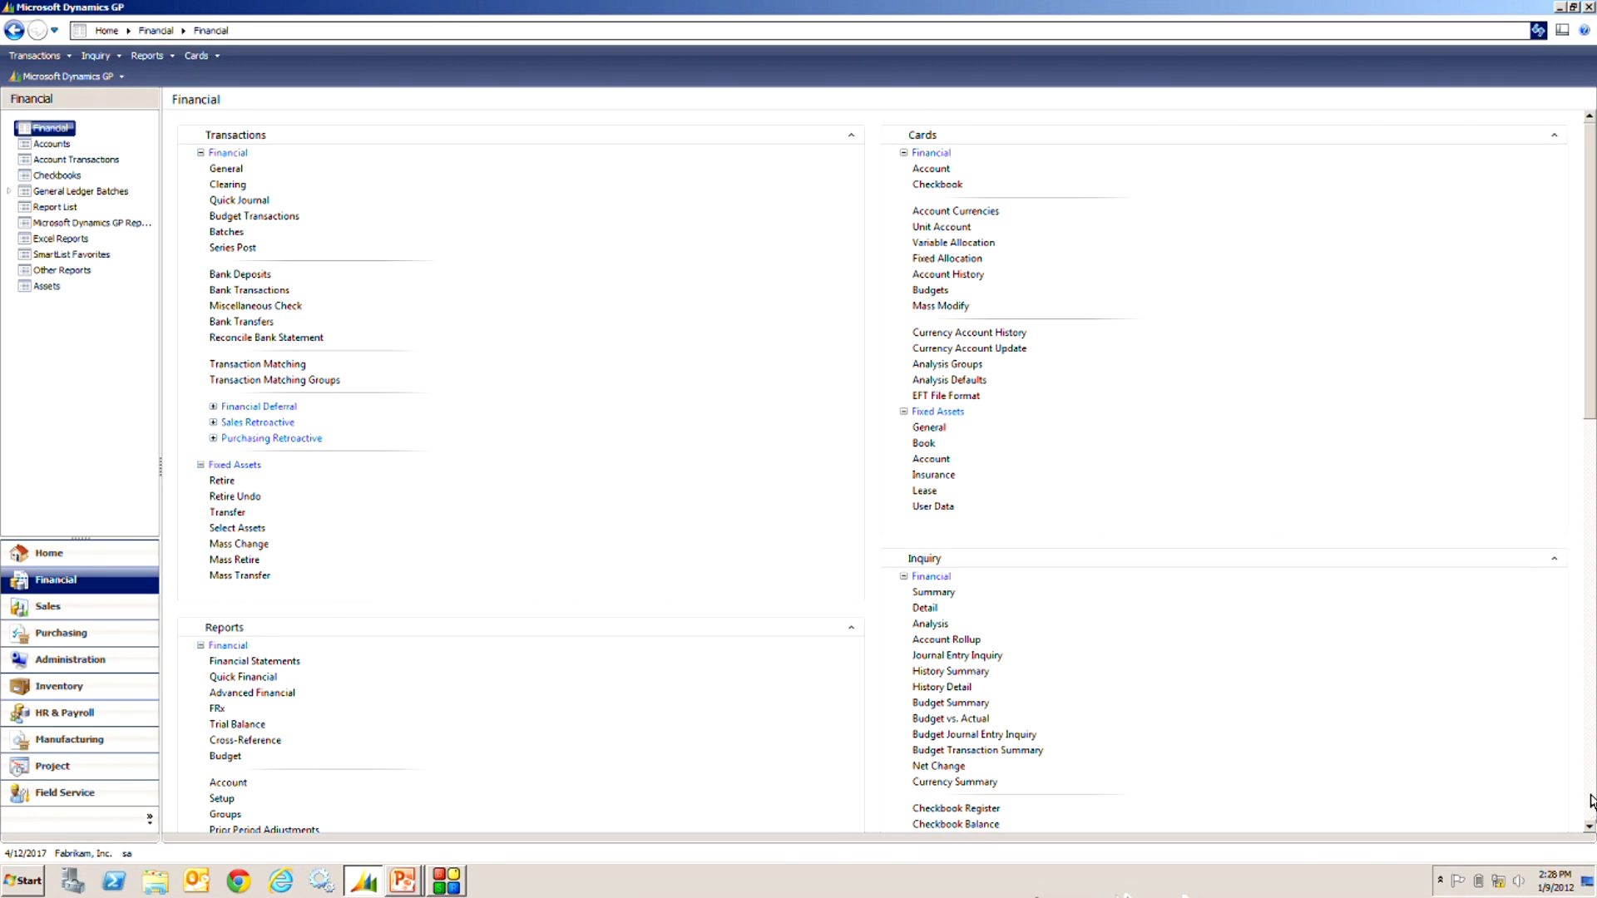
Step: Launch the fixed asset Depreciation Projection routine from the Financial page
{"action": "scroll", "scroll_direction": "down", "scroll_amount": 3}
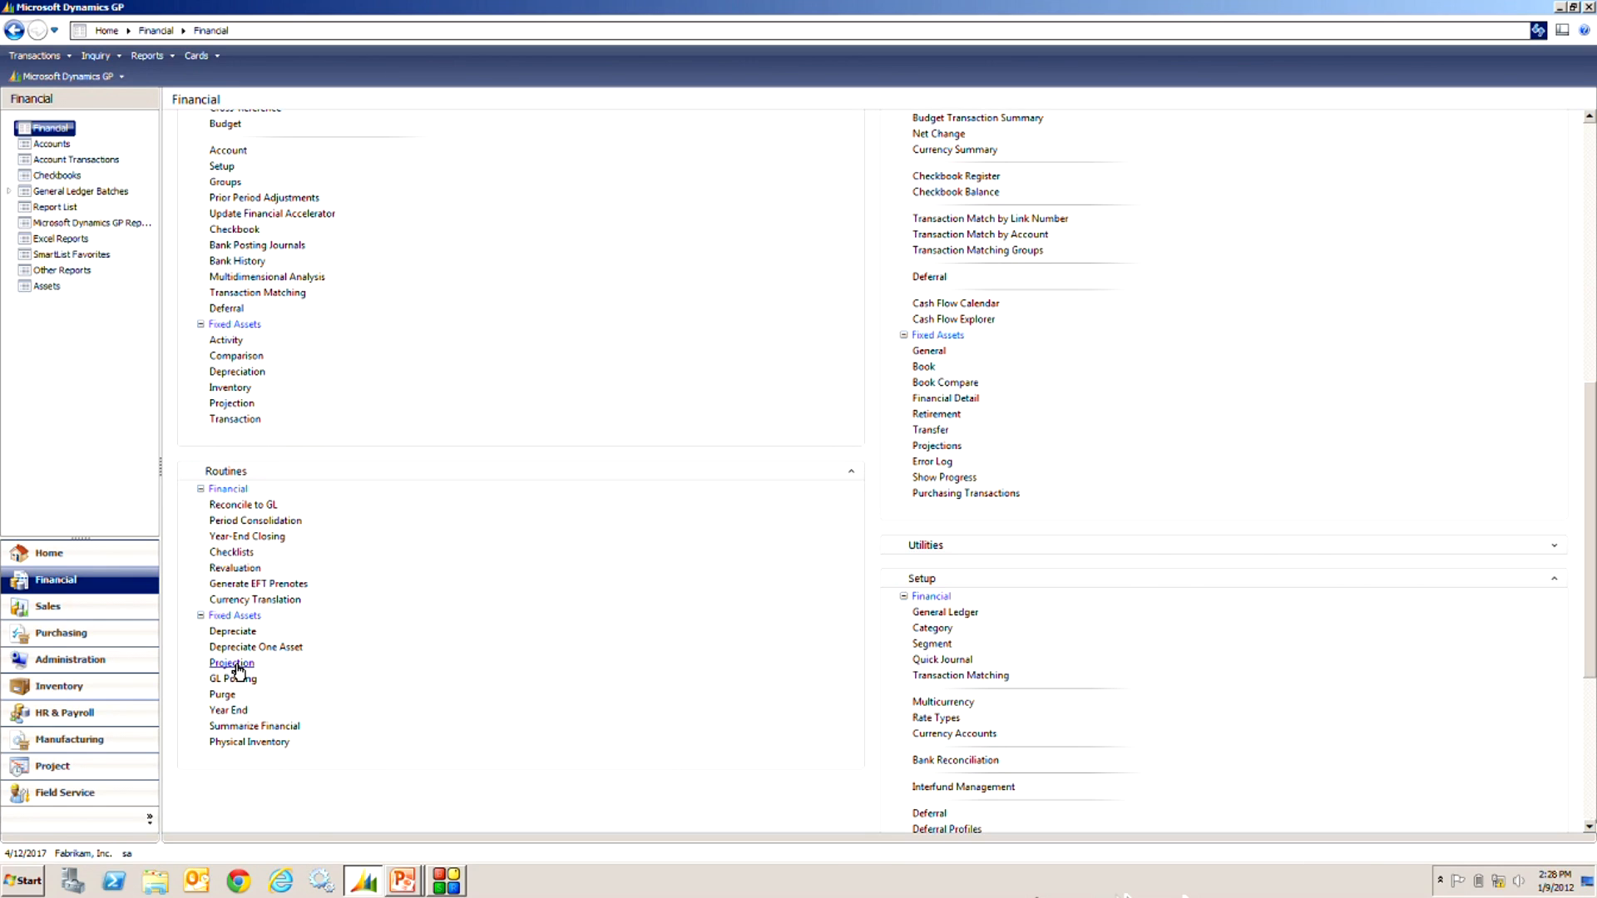
{"action": "left_click", "coordinate": [231, 664]}
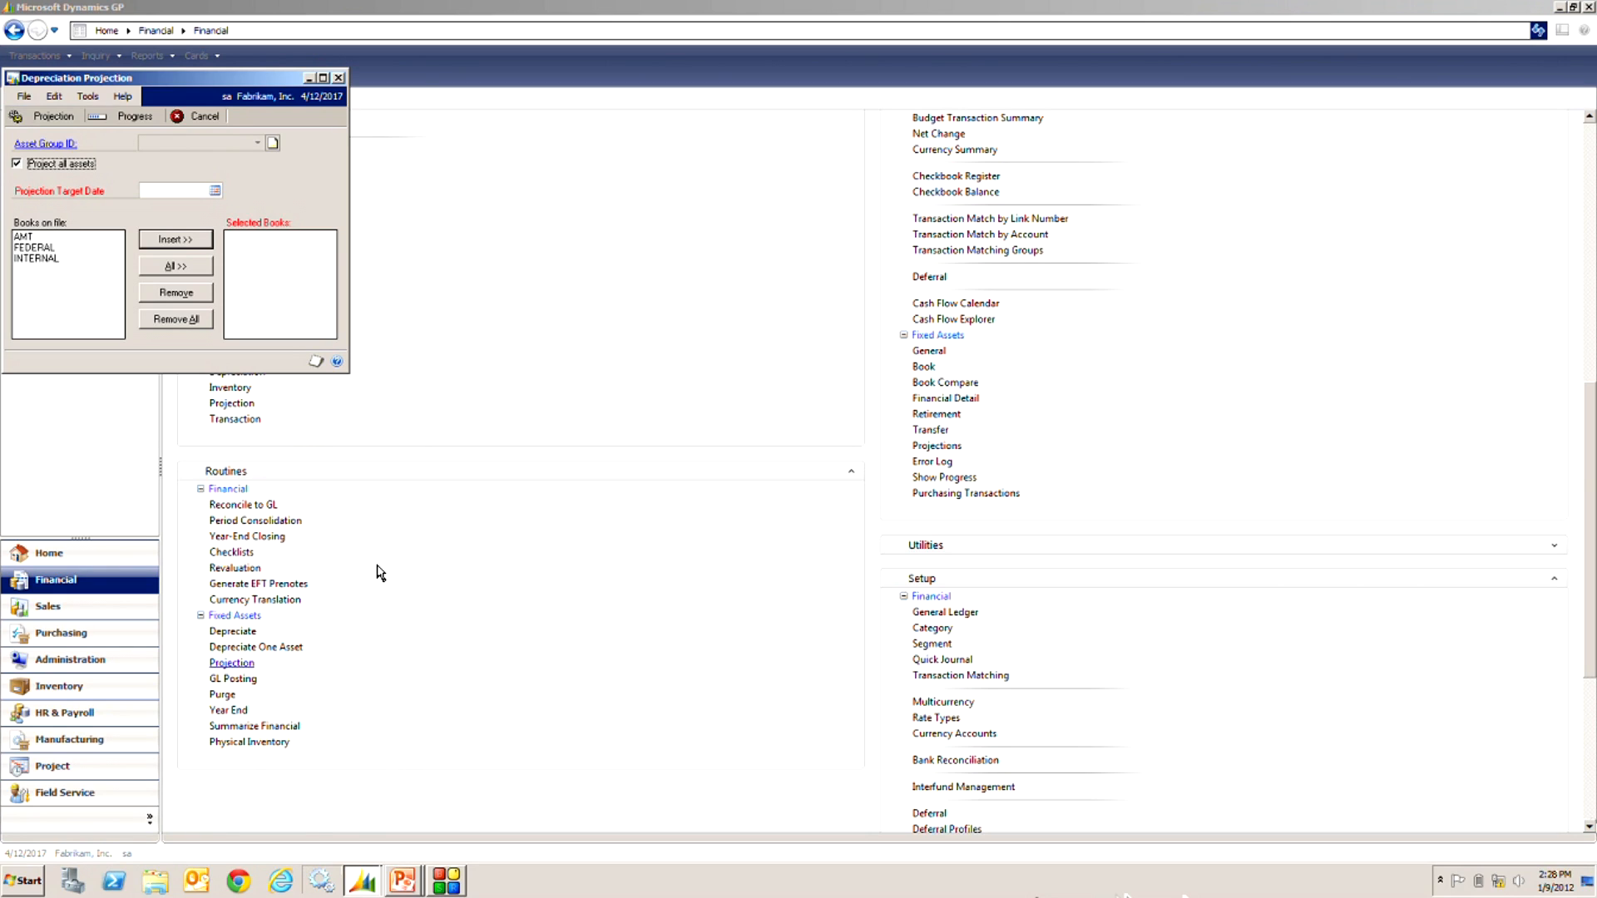
Step: Set the projection target date to 12/31/2018 and include the INTERNAL book
{"action": "left_click", "coordinate": [35, 257]}
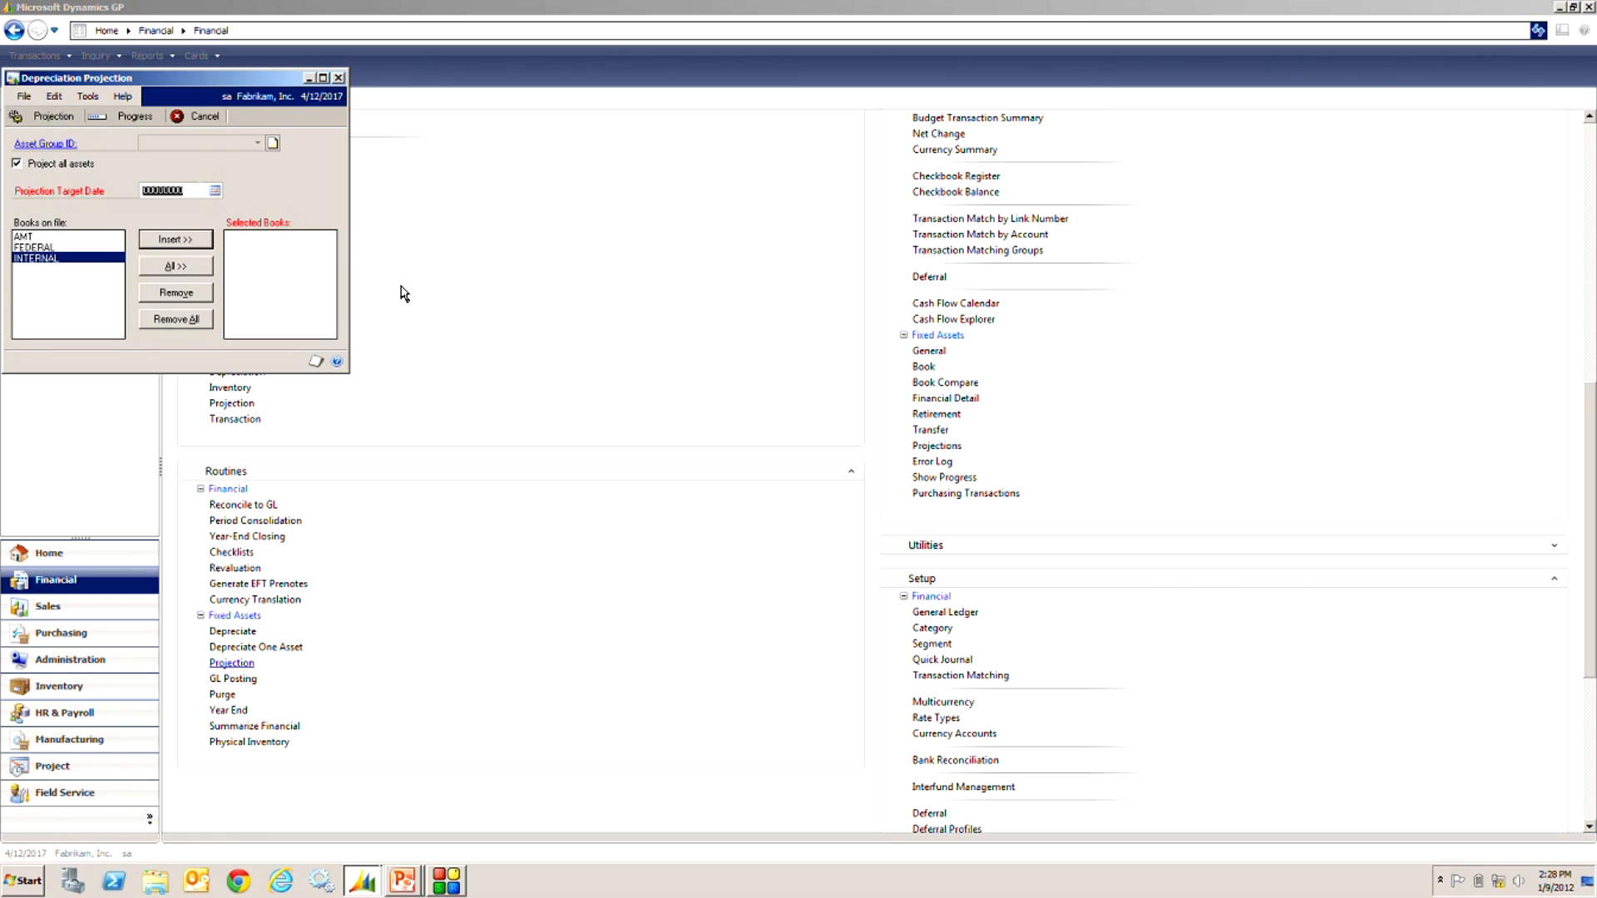
{"action": "type", "text": "1231"}
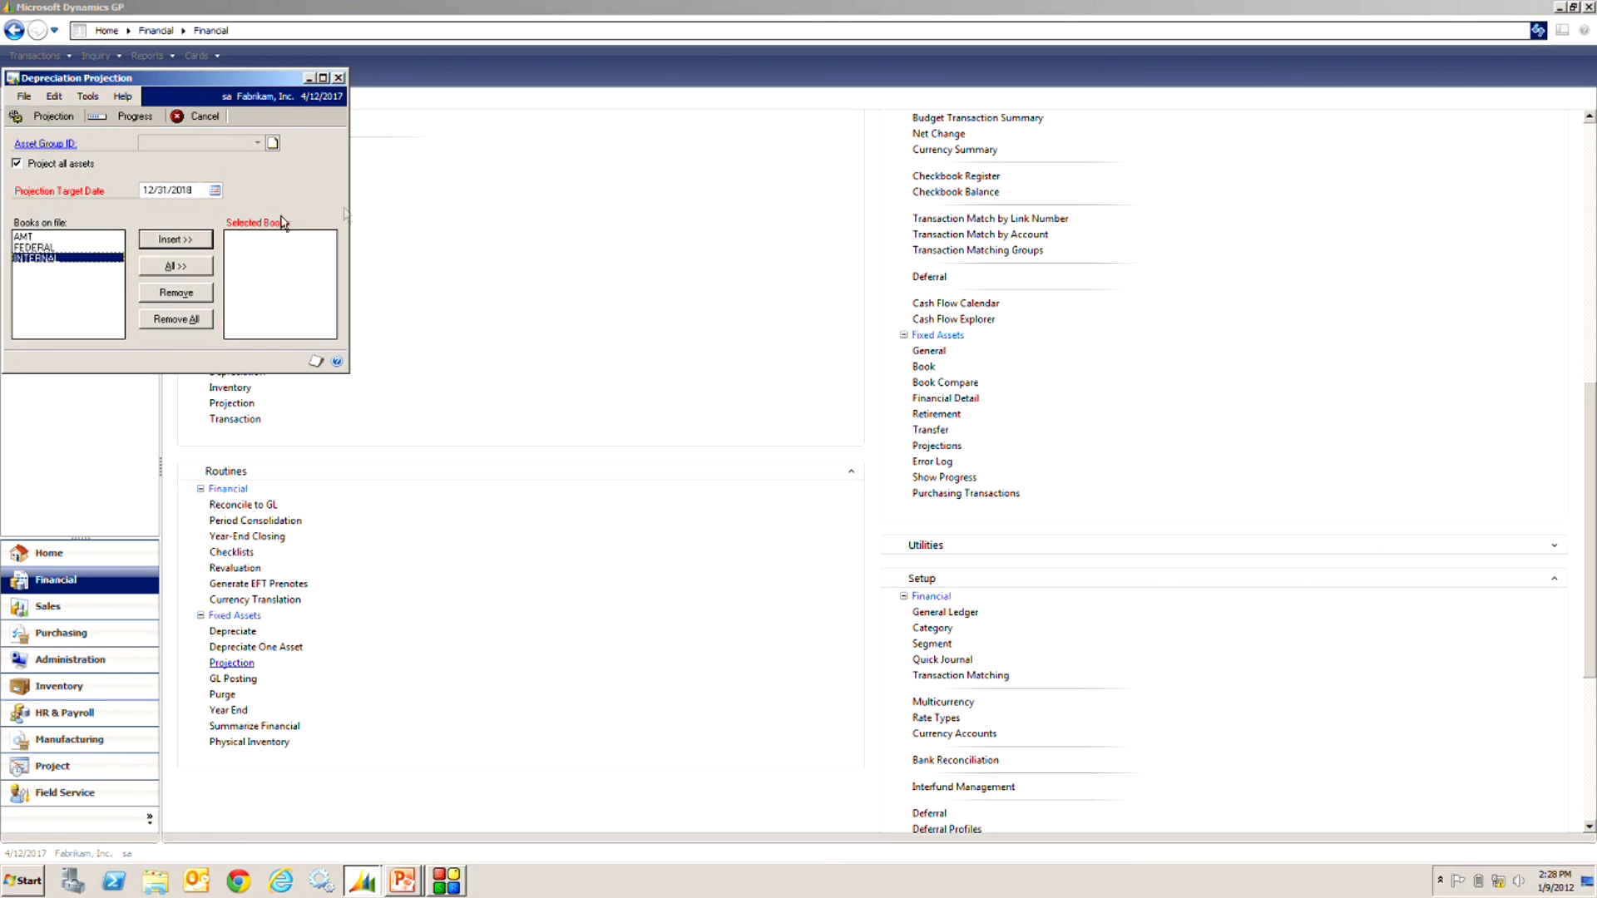
{"action": "left_click", "coordinate": [174, 238]}
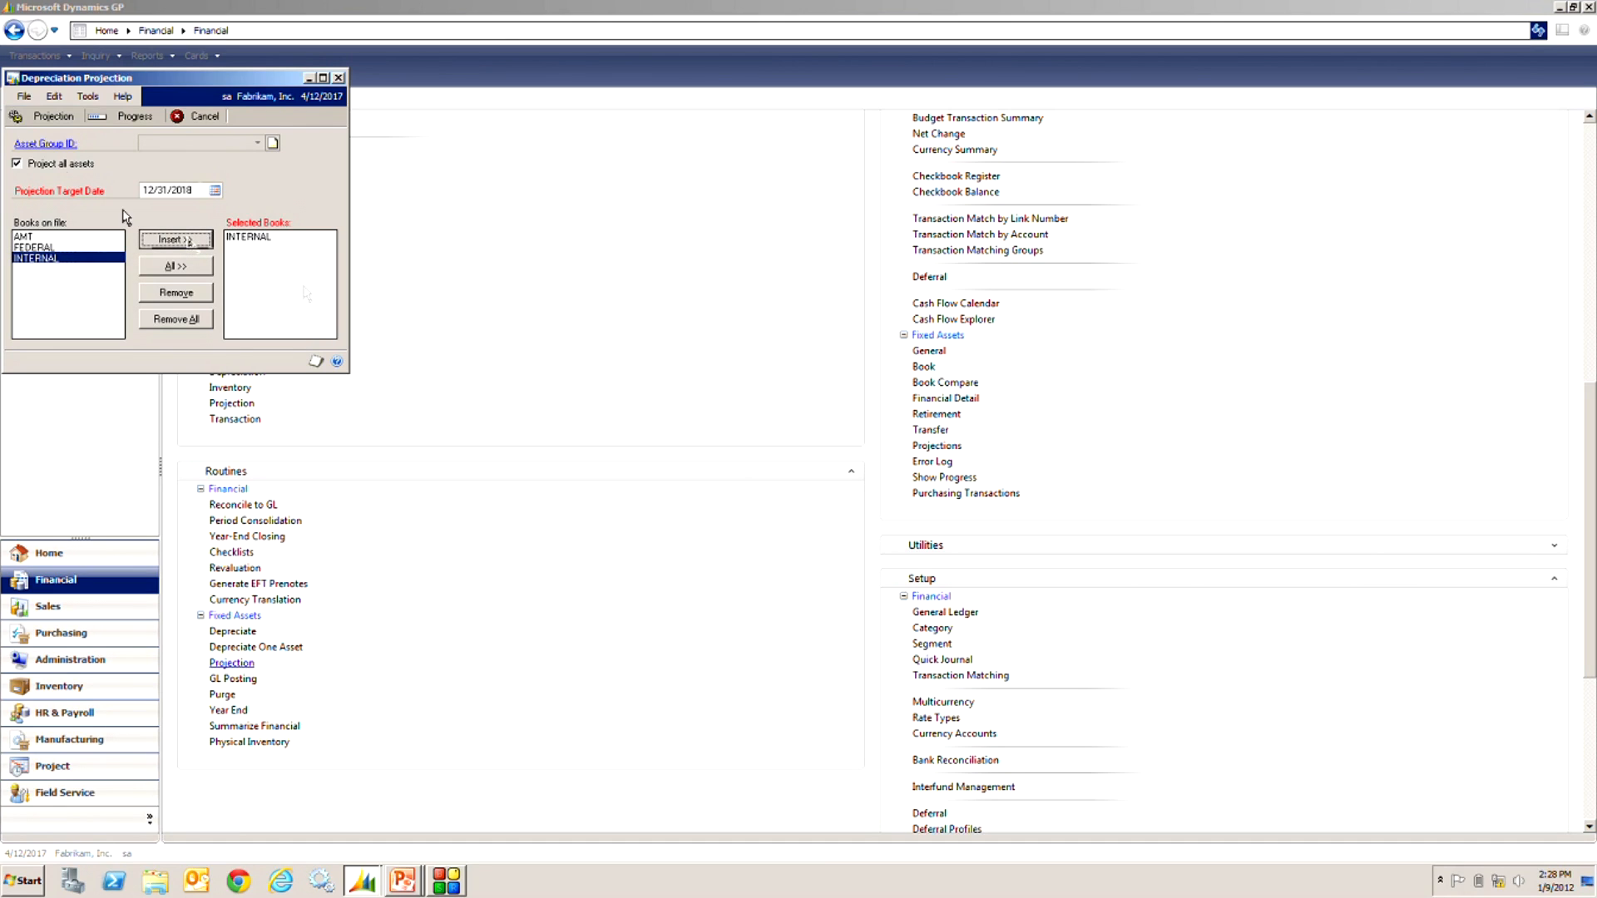
Step: Run the projection for all assets and check its progress until completed
{"action": "left_click", "coordinate": [53, 114]}
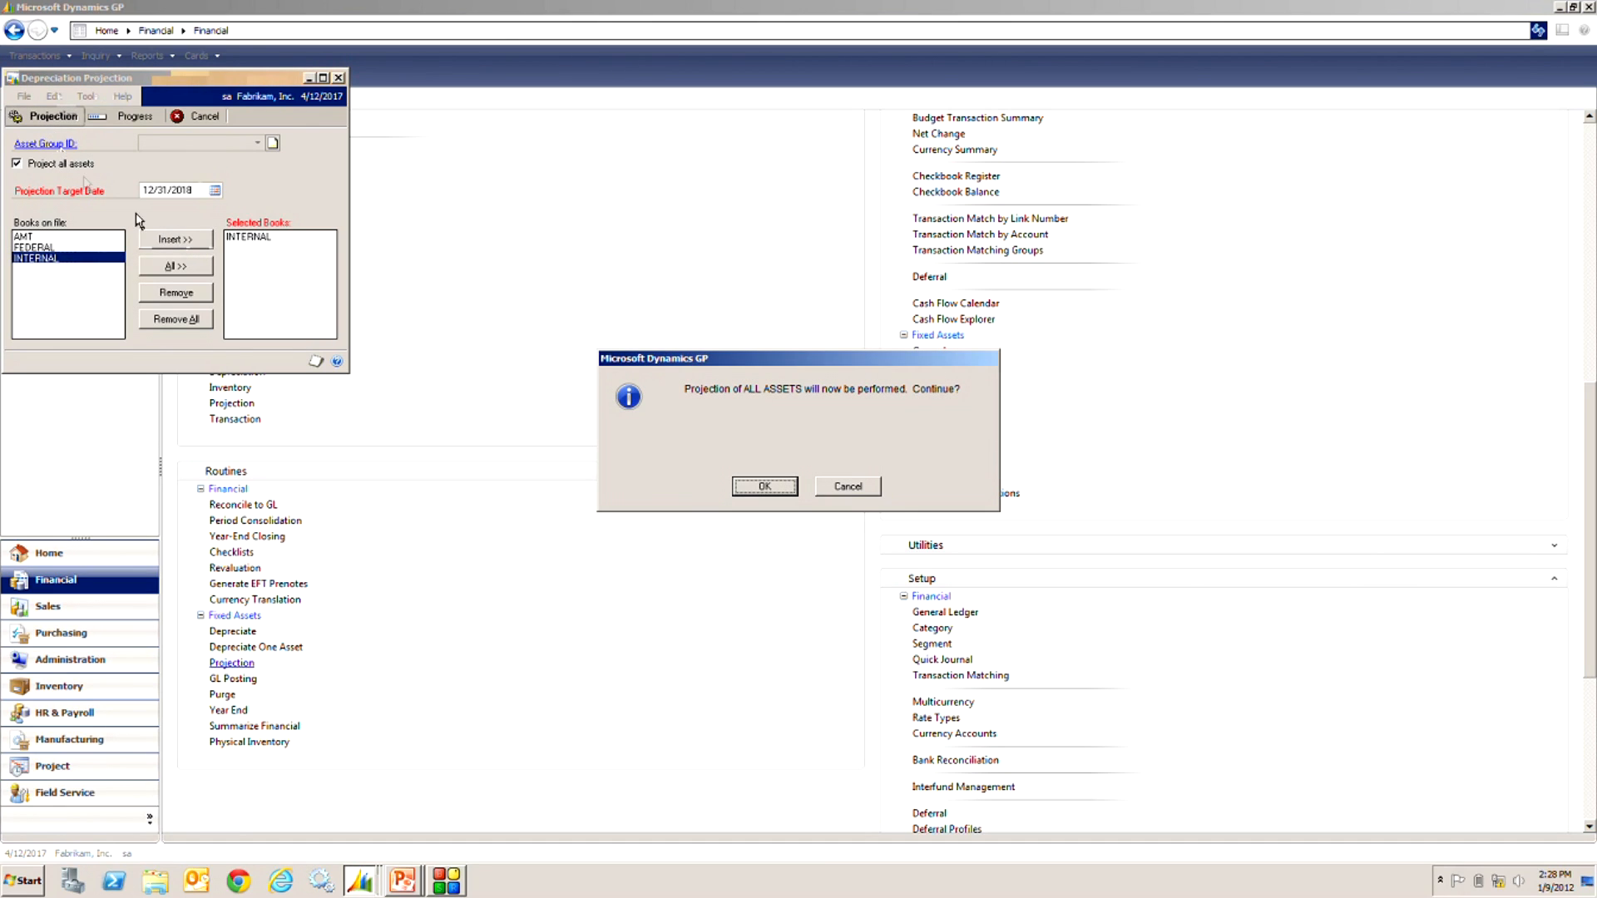
{"action": "left_click", "coordinate": [763, 486]}
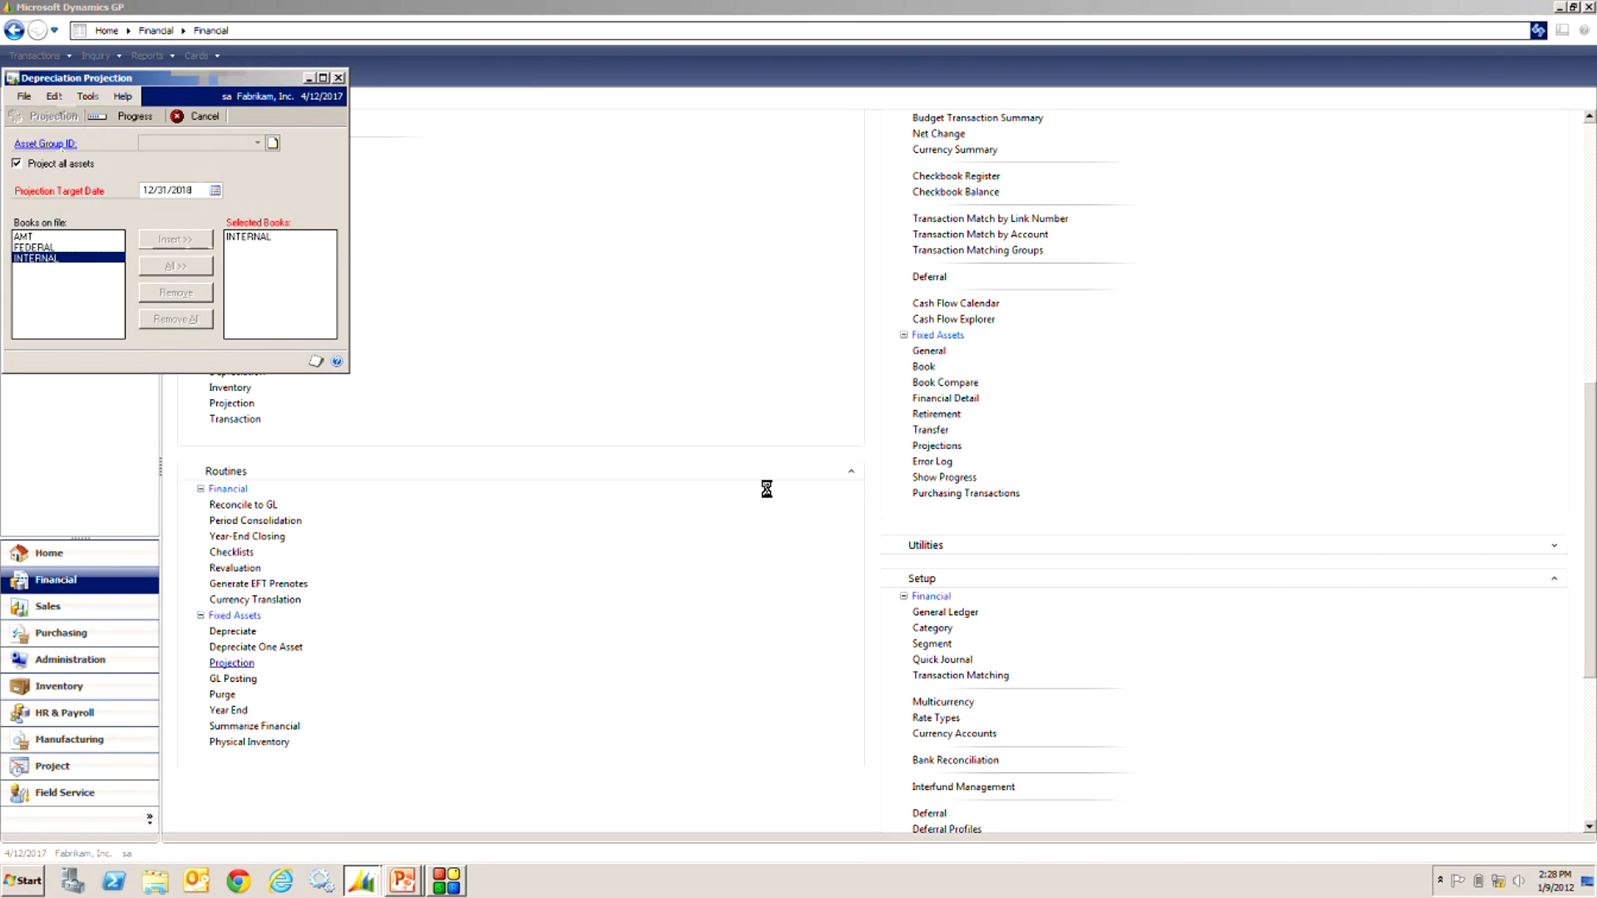
{"action": "left_click", "coordinate": [175, 317]}
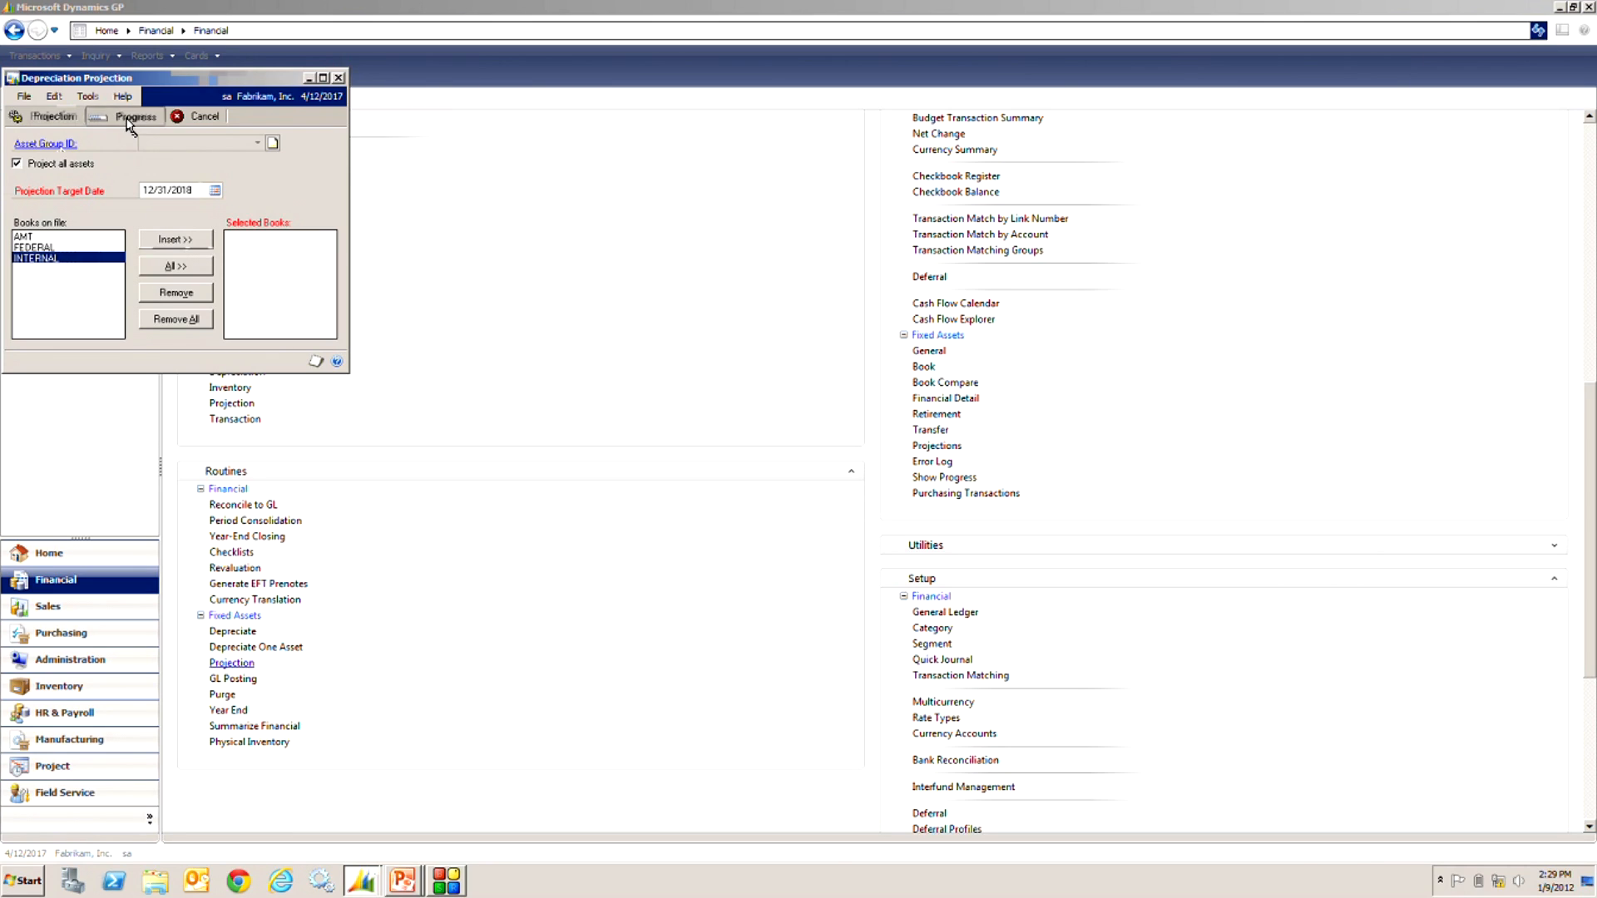
{"action": "left_click", "coordinate": [134, 115]}
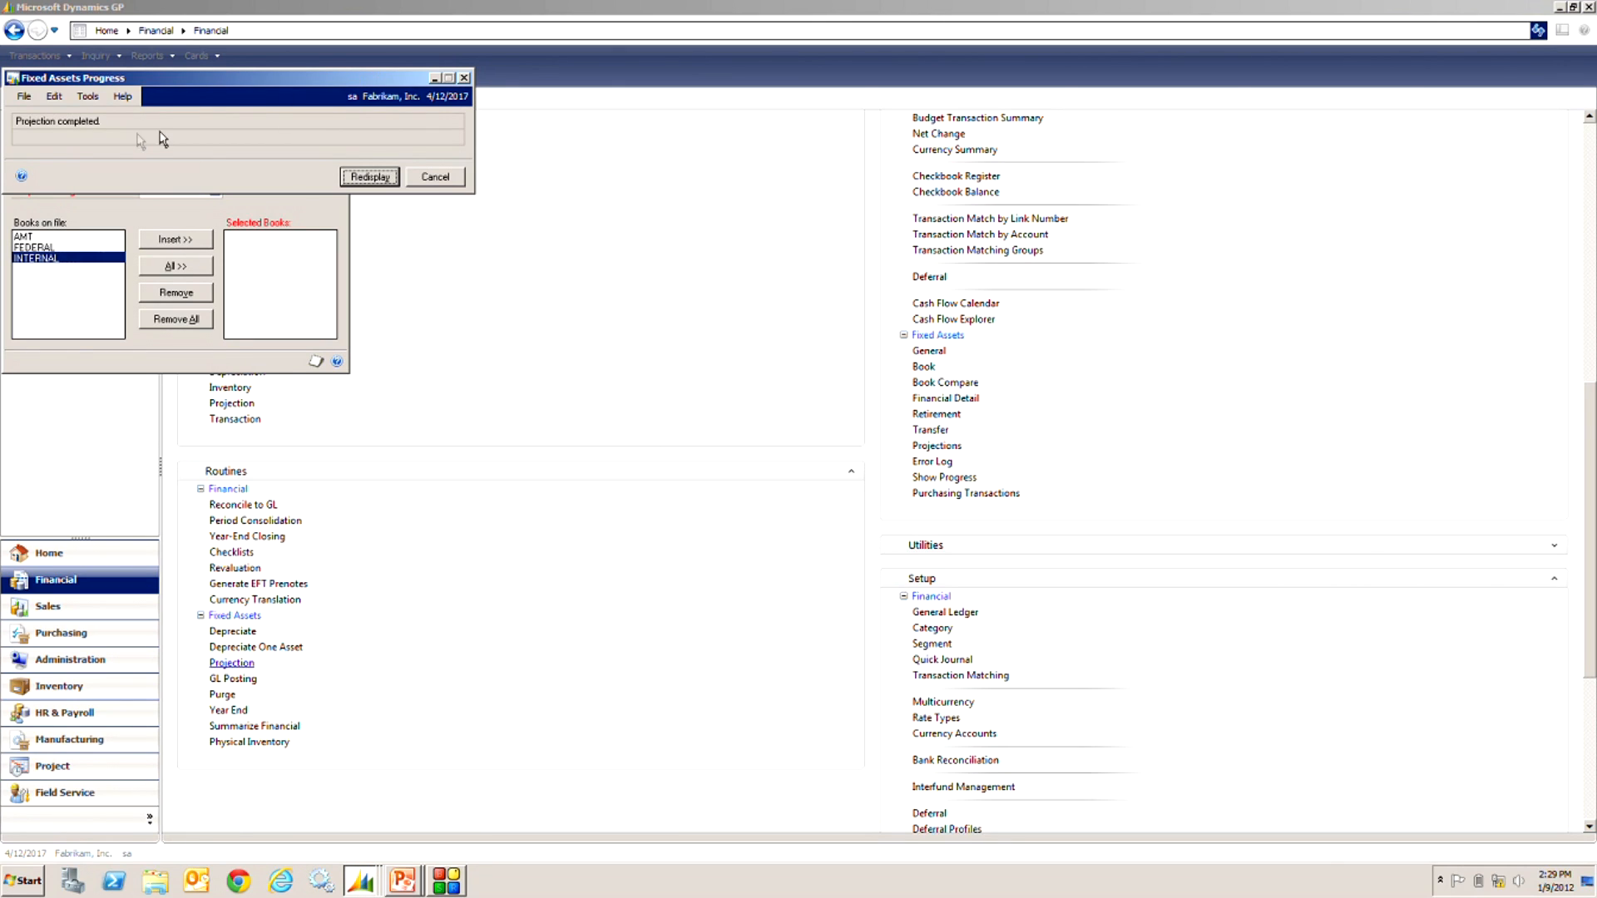
{"action": "mouse_move", "coordinate": [443, 244]}
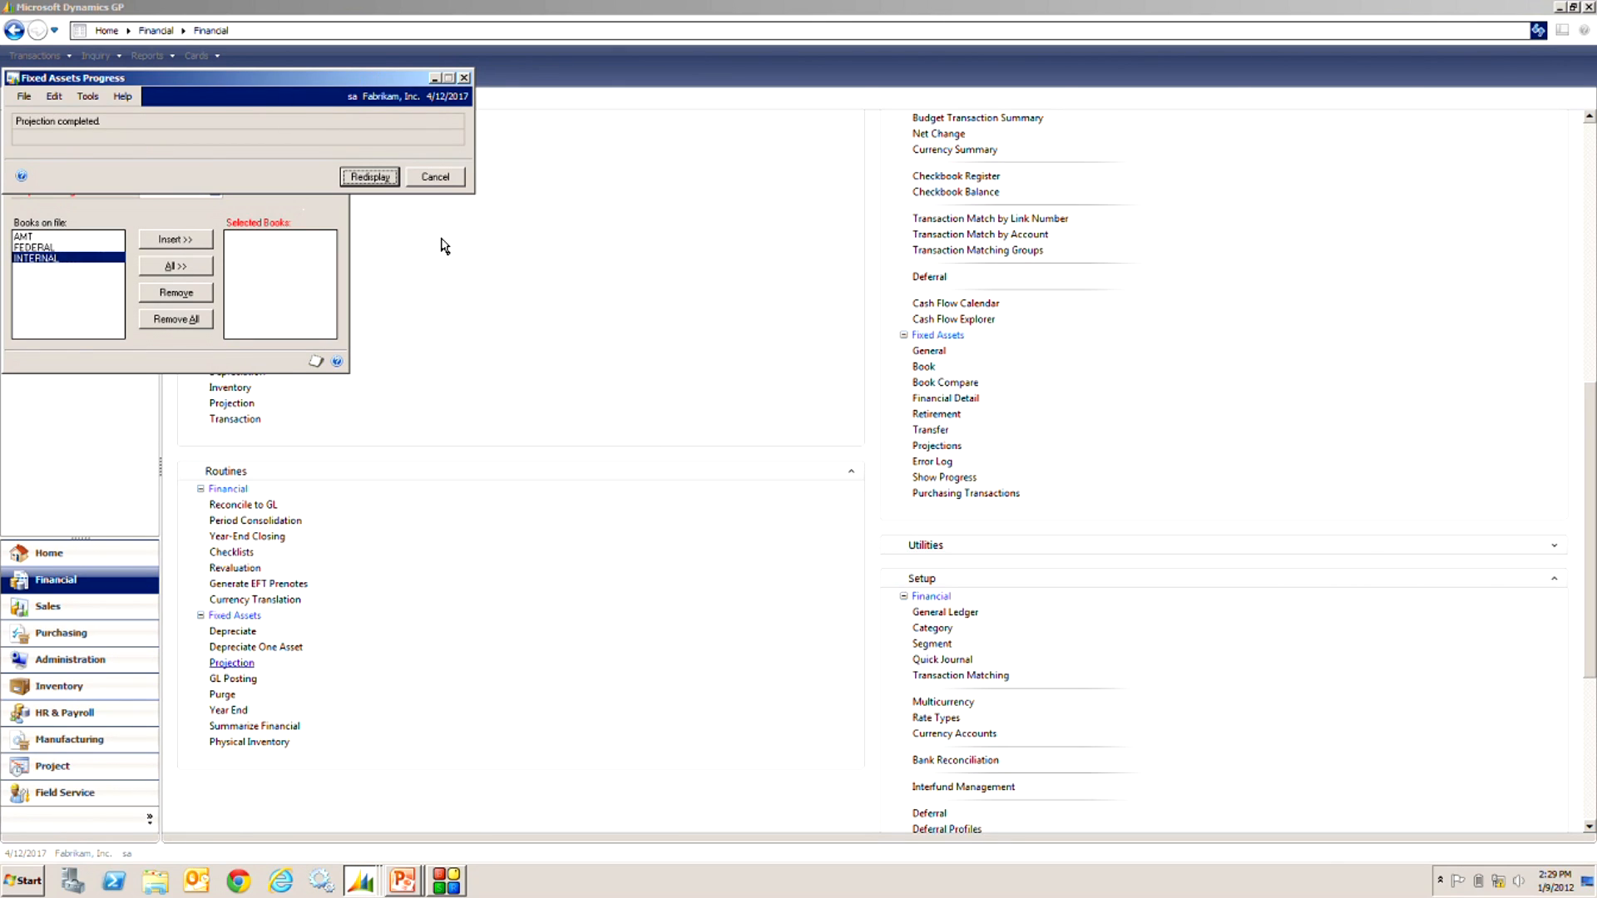
{"action": "mouse_move", "coordinate": [437, 192]}
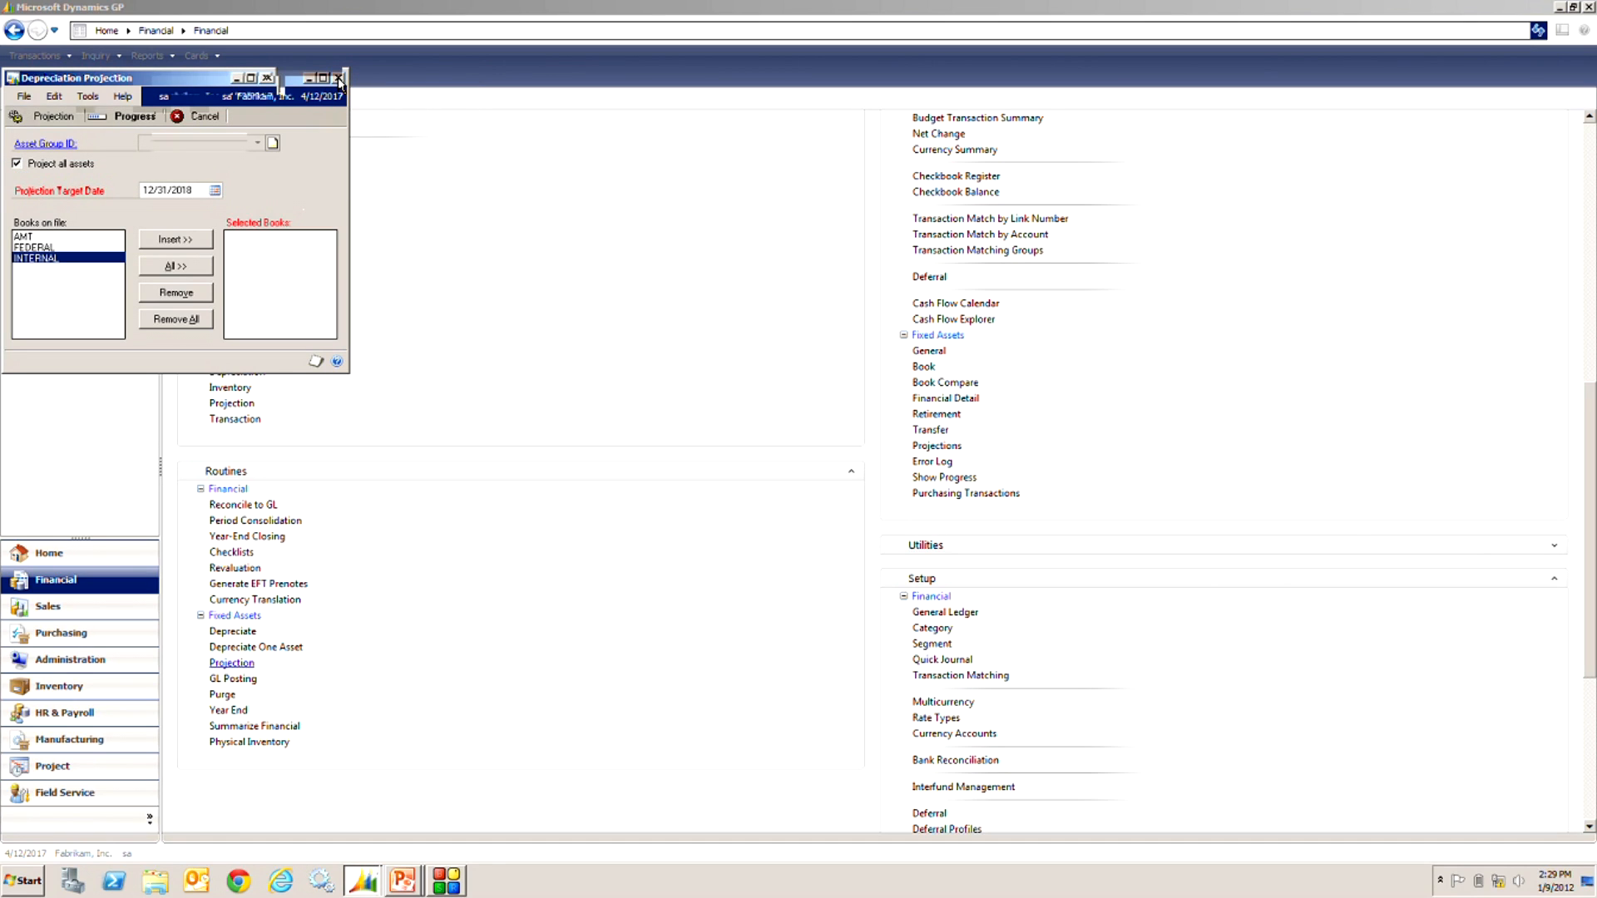
{"action": "mouse_move", "coordinate": [338, 80]}
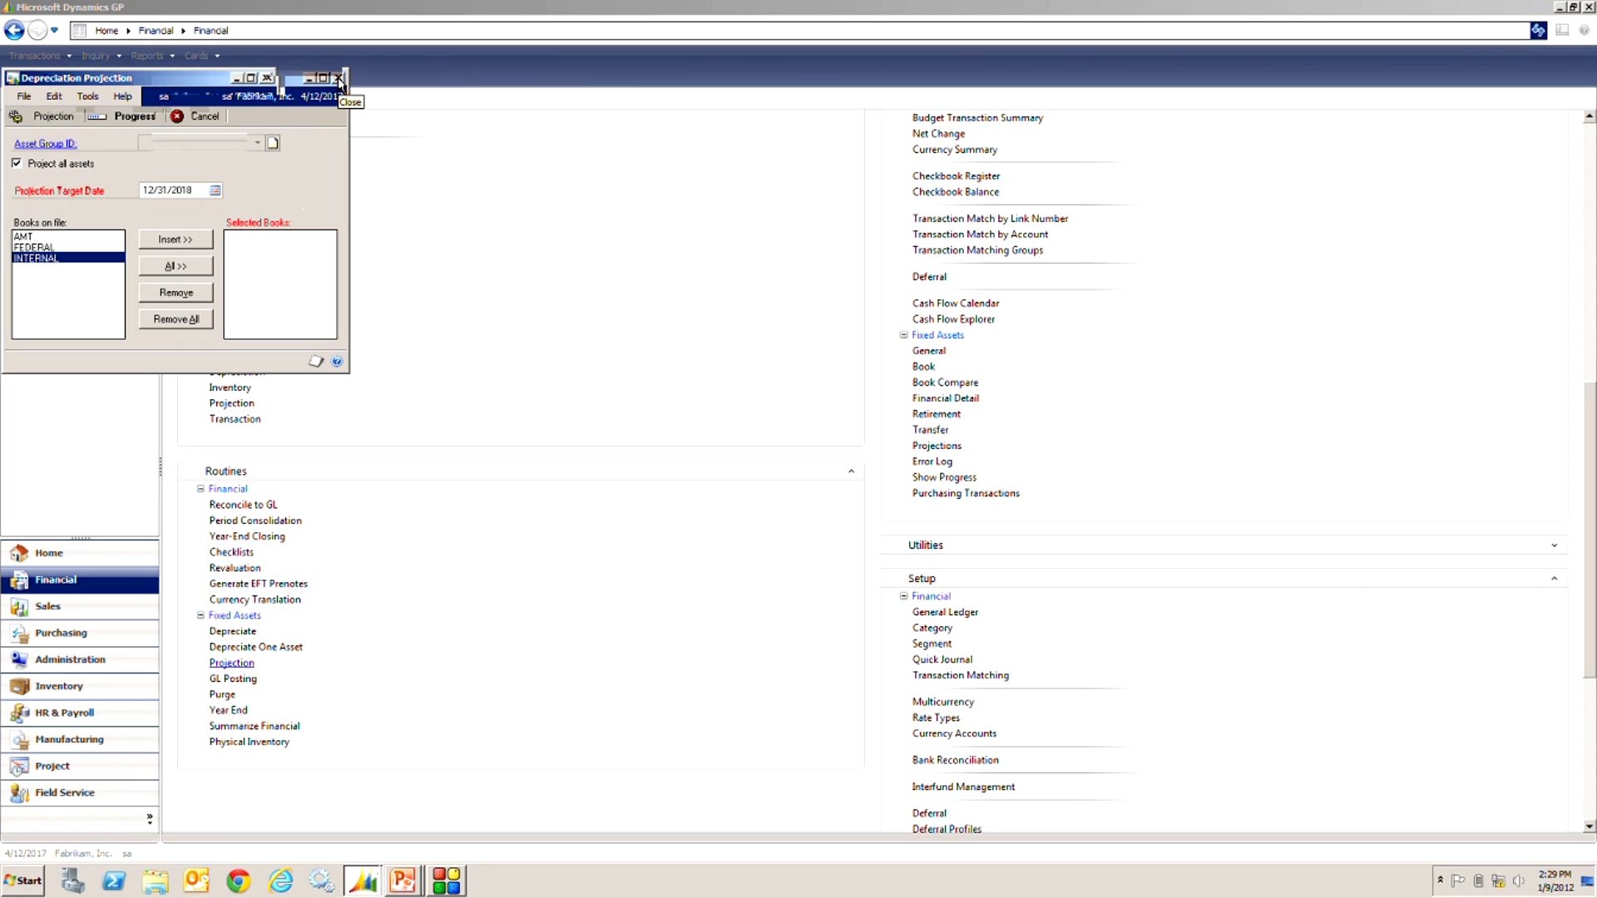
Step: Close the routine and choose the Annual Projection - Detail projection report
{"action": "left_click", "coordinate": [337, 78]}
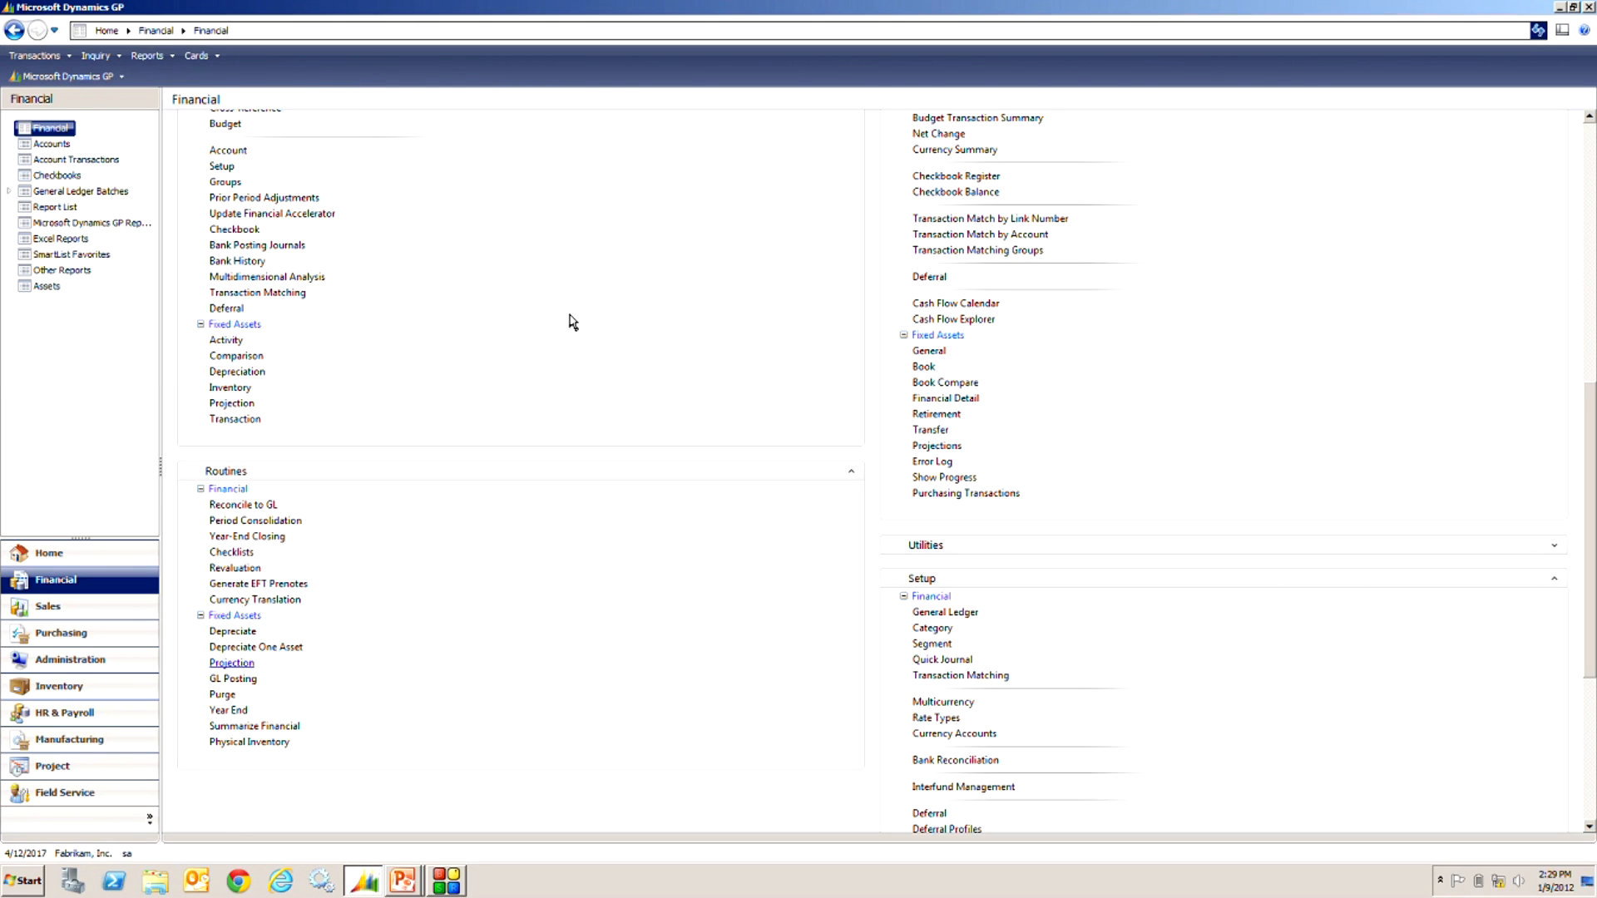
{"action": "mouse_move", "coordinate": [374, 396]}
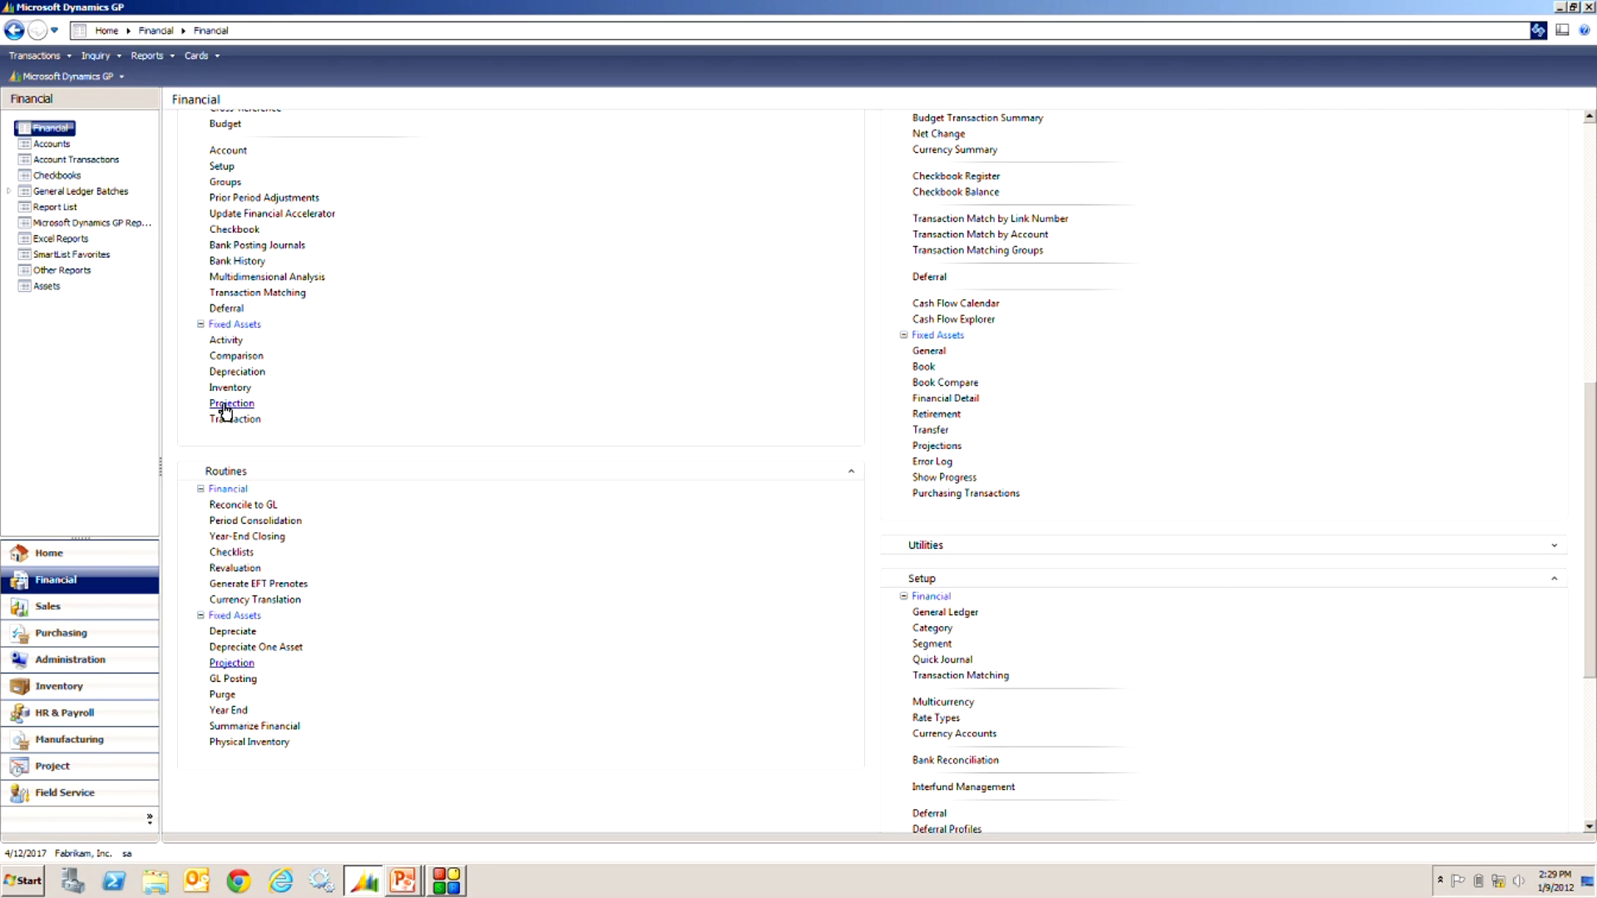
{"action": "left_click", "coordinate": [229, 403]}
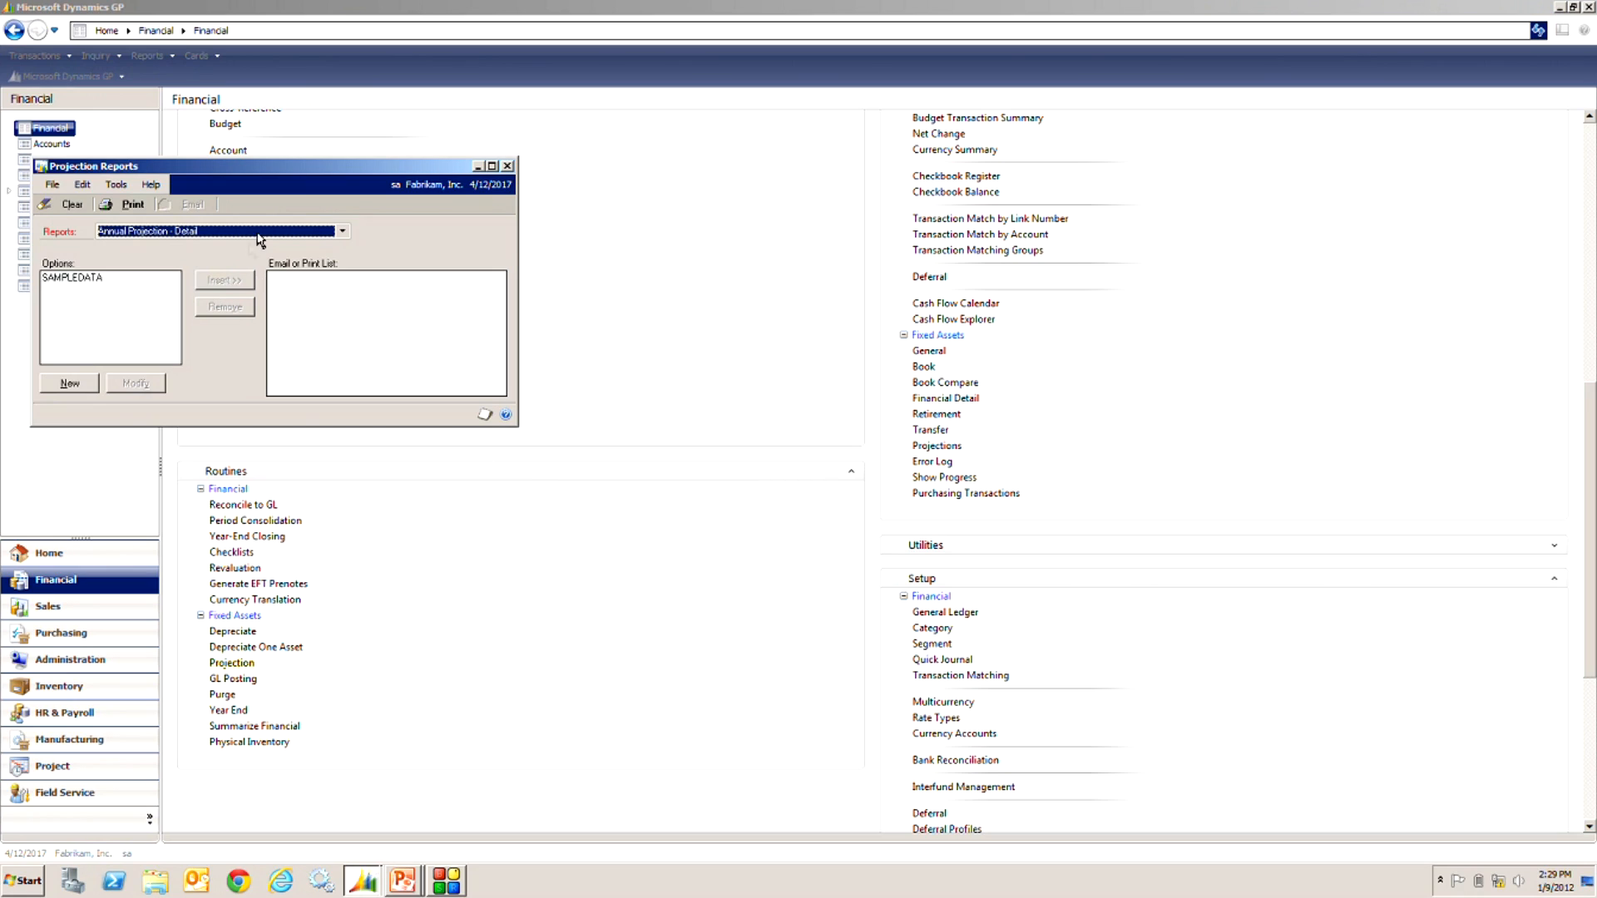
{"action": "left_click", "coordinate": [343, 229]}
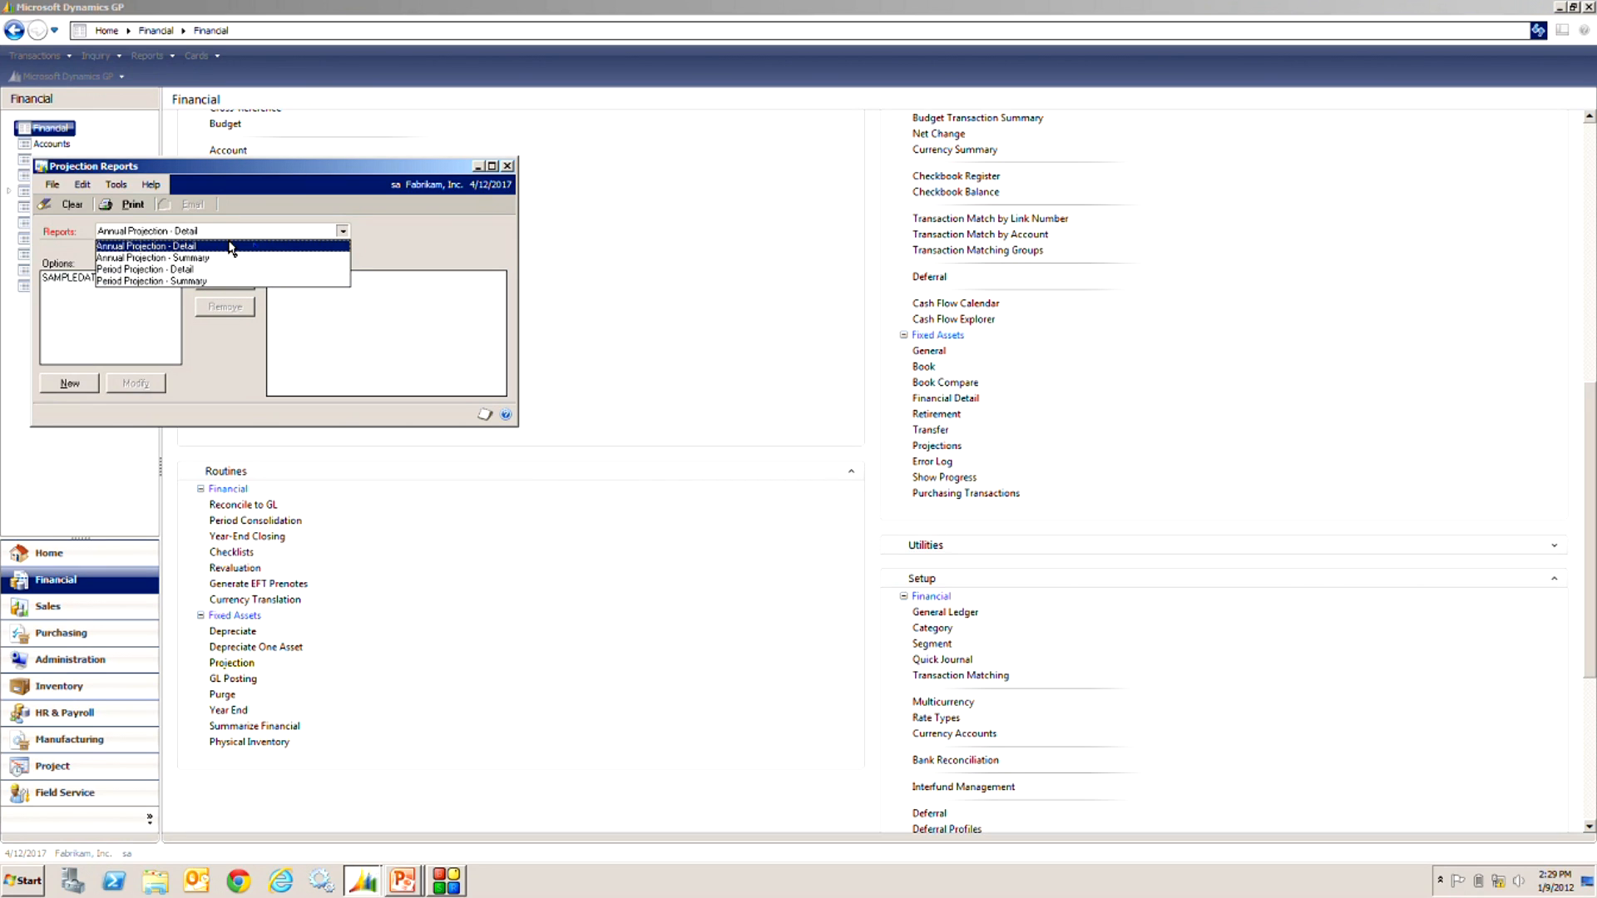
{"action": "left_click", "coordinate": [143, 247]}
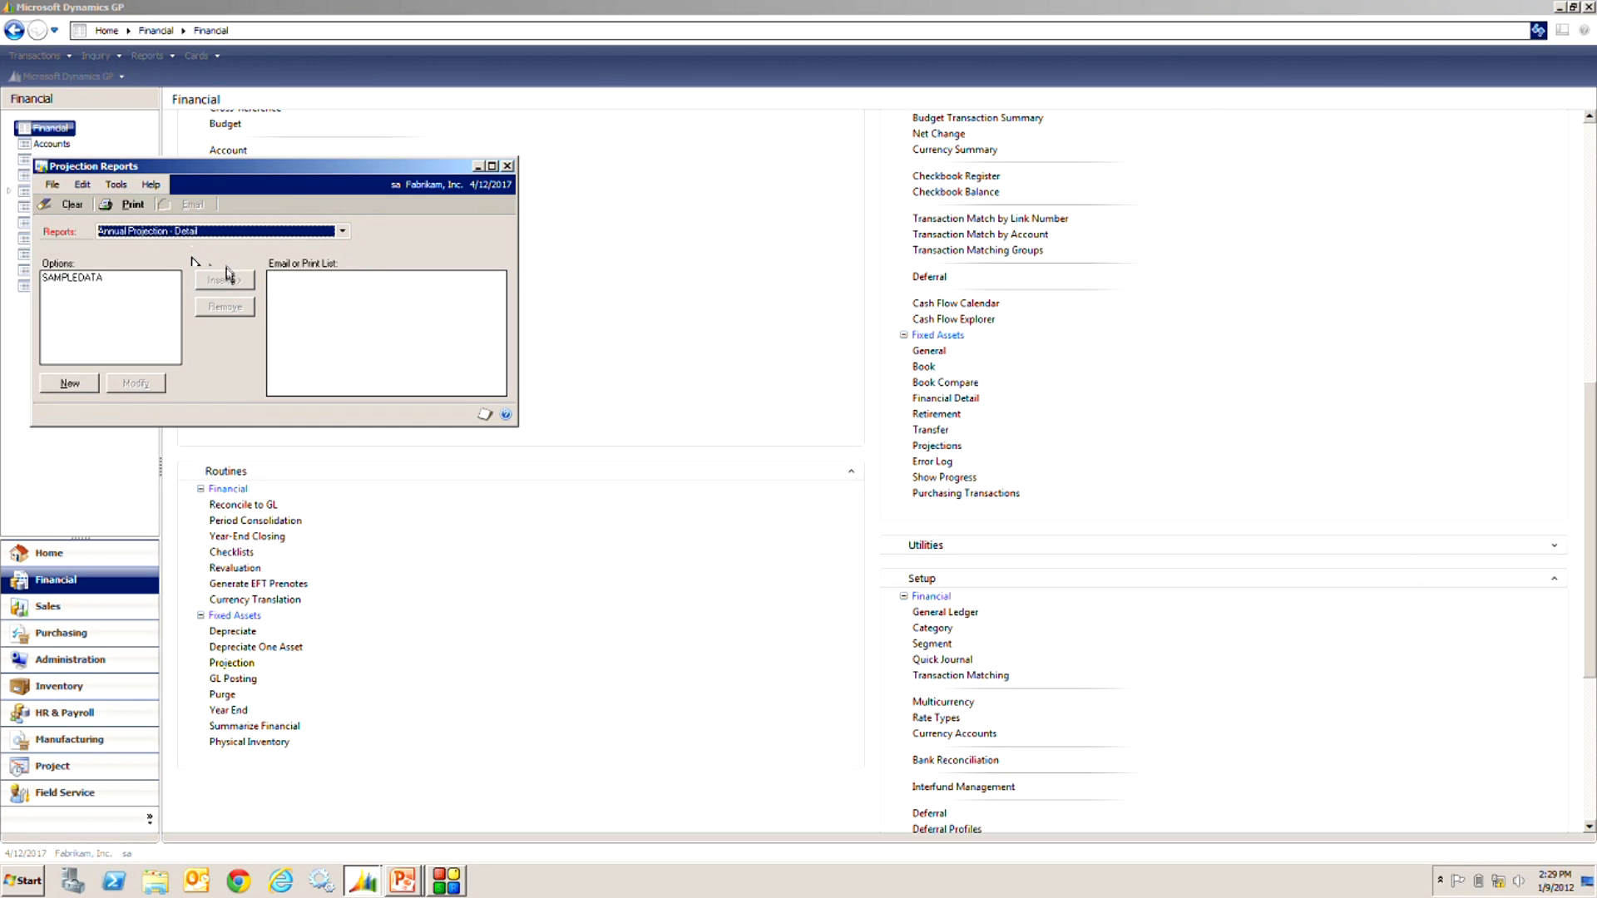
Step: Insert the SAMPLEDATA report option and print the report to screen
{"action": "left_click", "coordinate": [106, 278]}
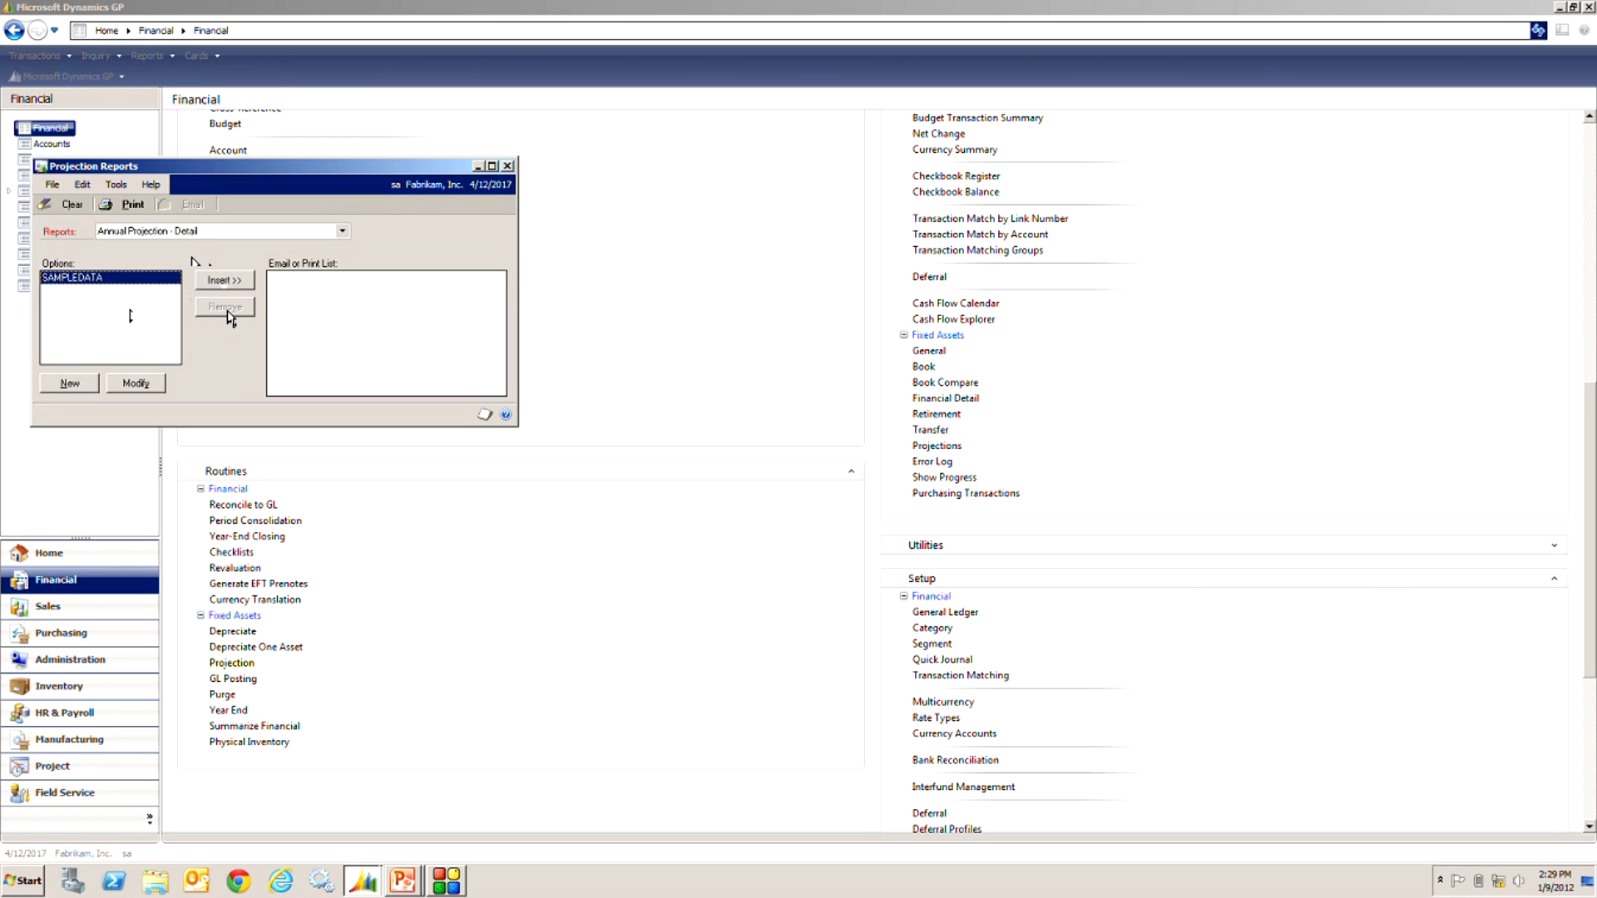
{"action": "left_click", "coordinate": [223, 279]}
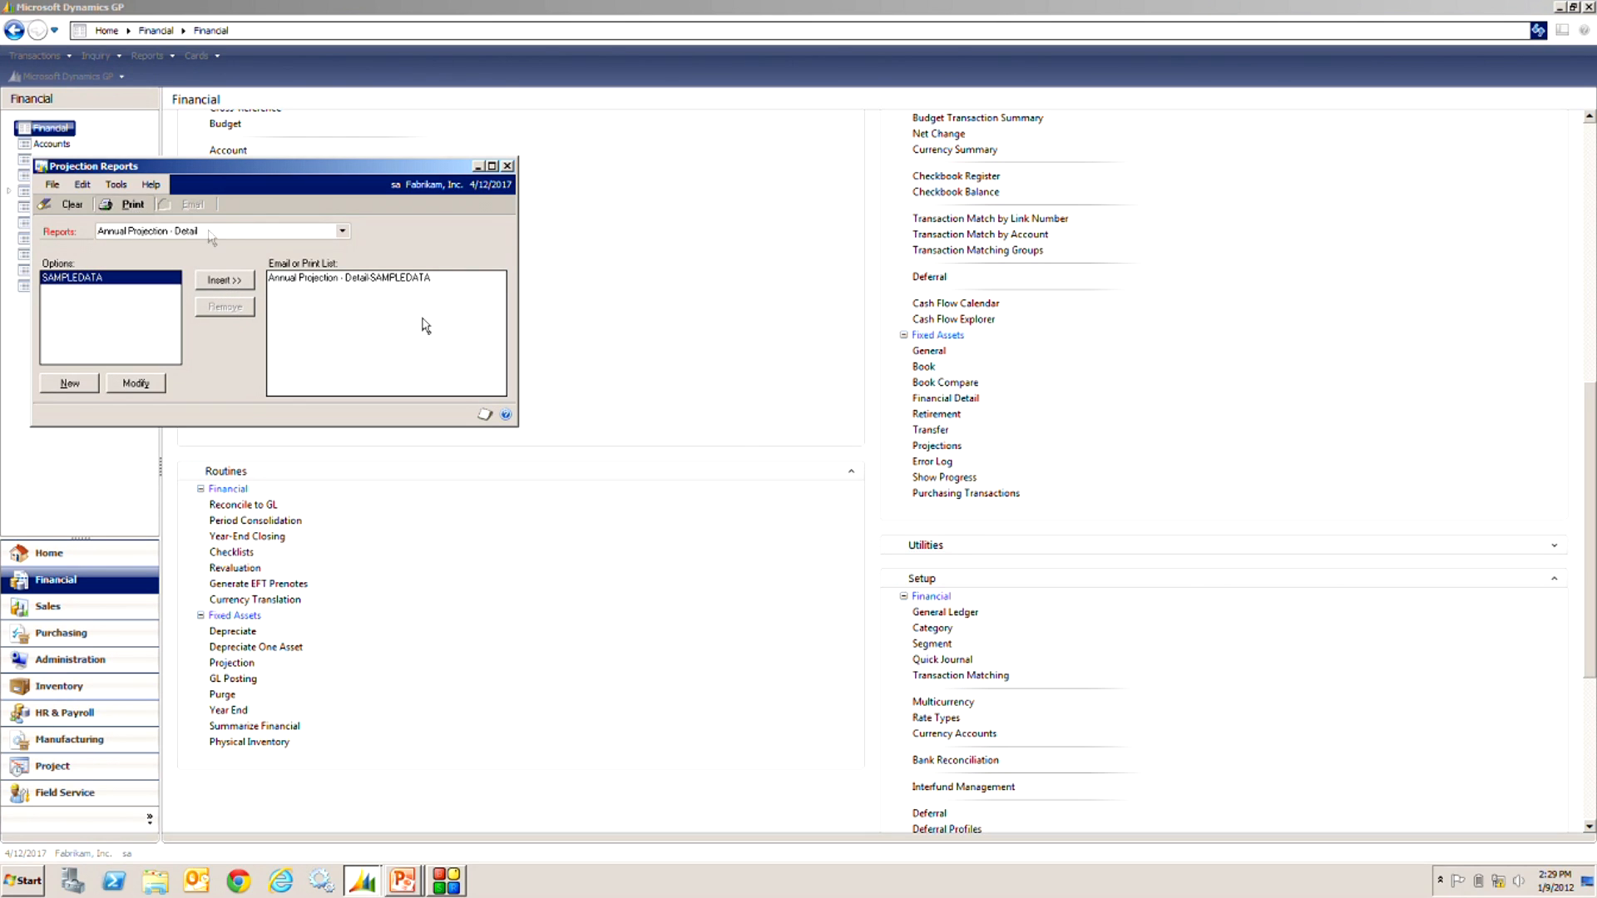
{"action": "left_click", "coordinate": [133, 205]}
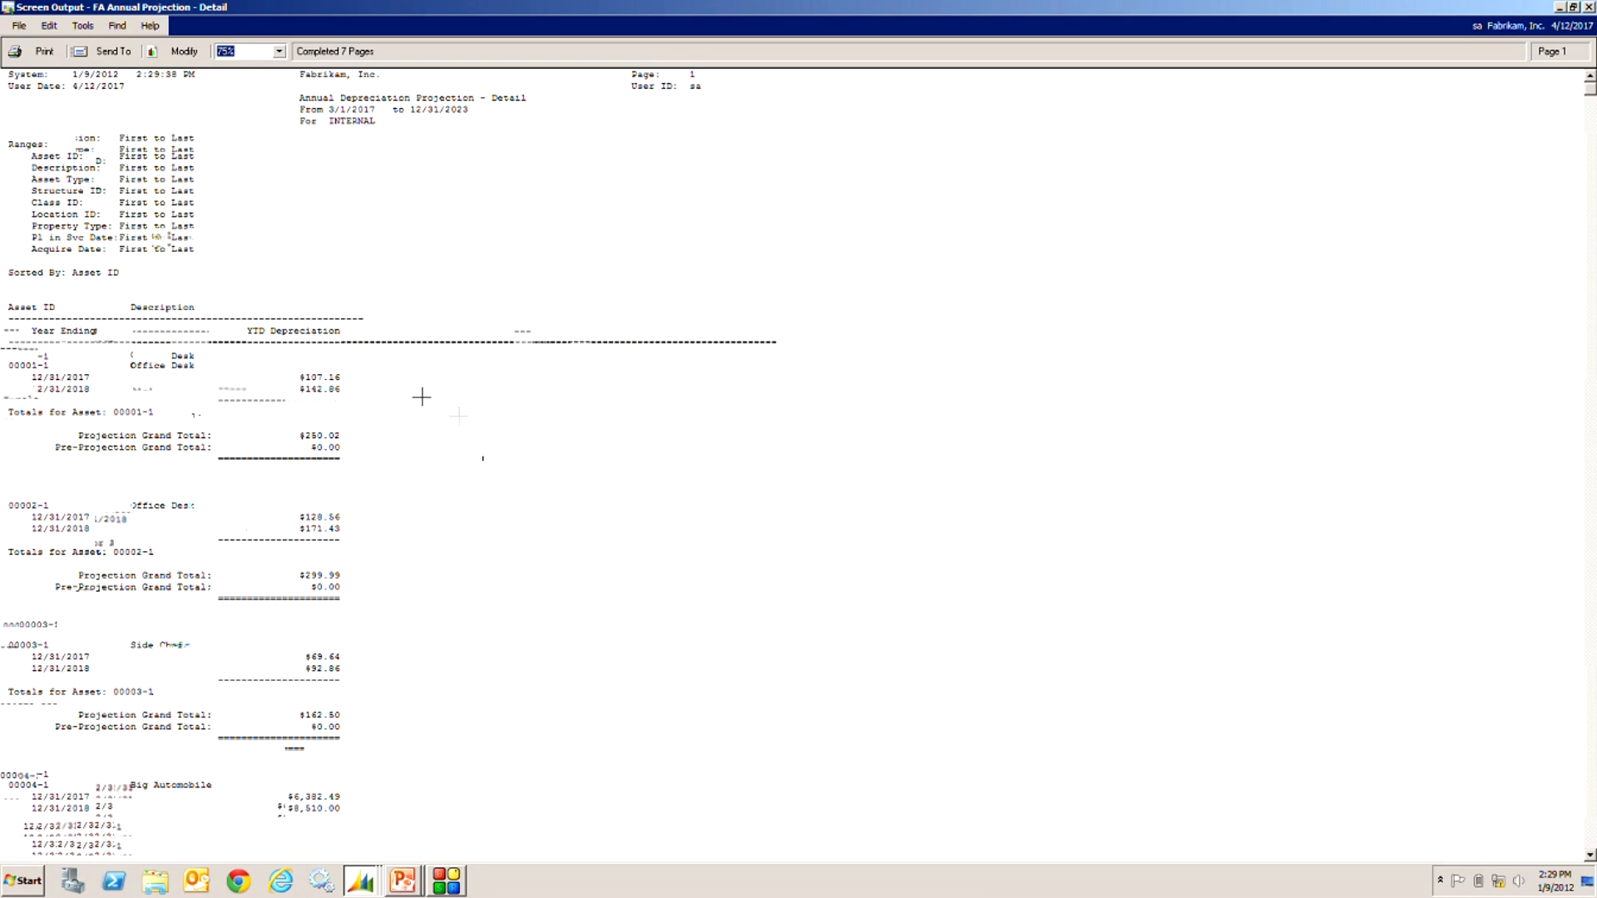
{"action": "mouse_move", "coordinate": [361, 396]}
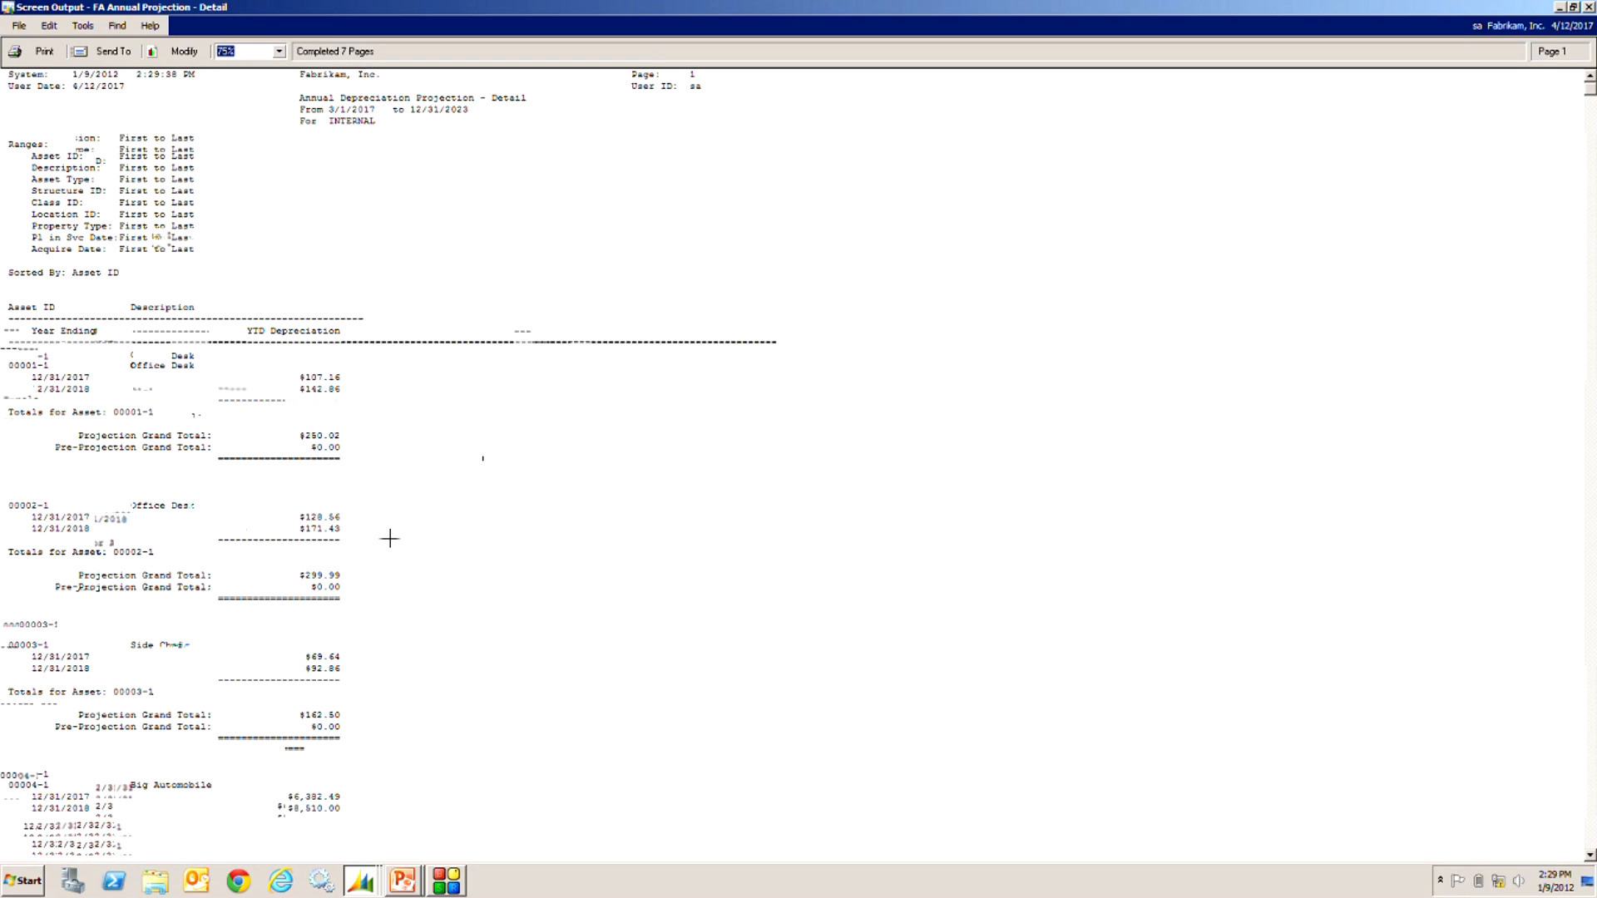
Step: Scroll through the Annual Depreciation Projection - Detail report for INTERNAL
{"action": "scroll", "scroll_direction": "down", "scroll_amount": 3}
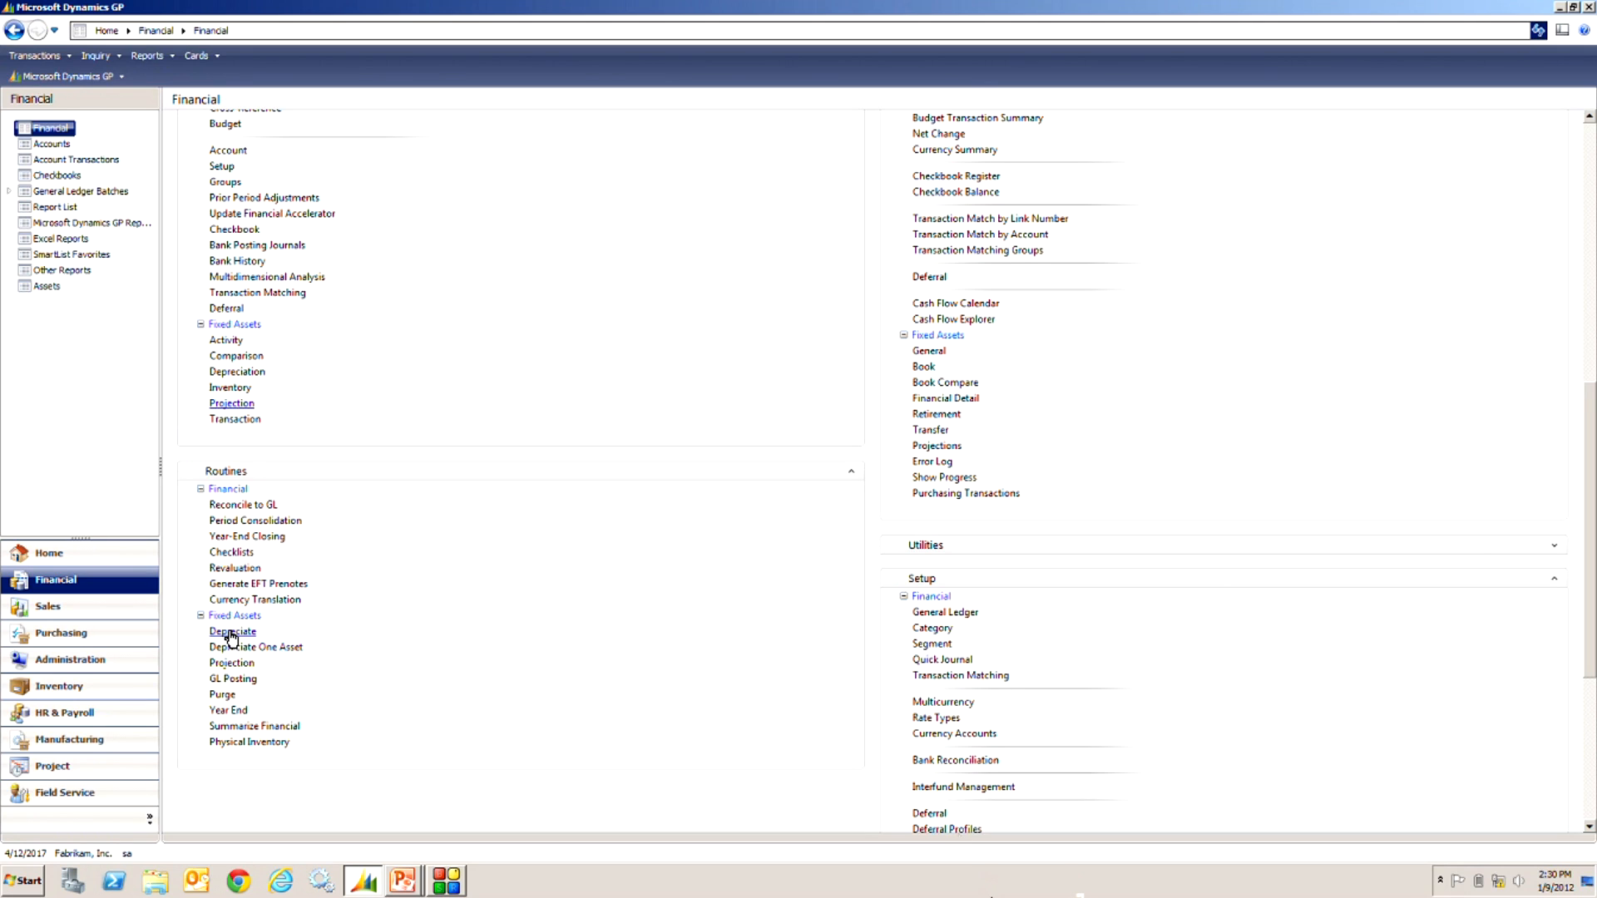
Step: In the Depreciate routine, set target date 6/30/2017 and select the INTERNAL book
{"action": "left_click", "coordinate": [233, 632]}
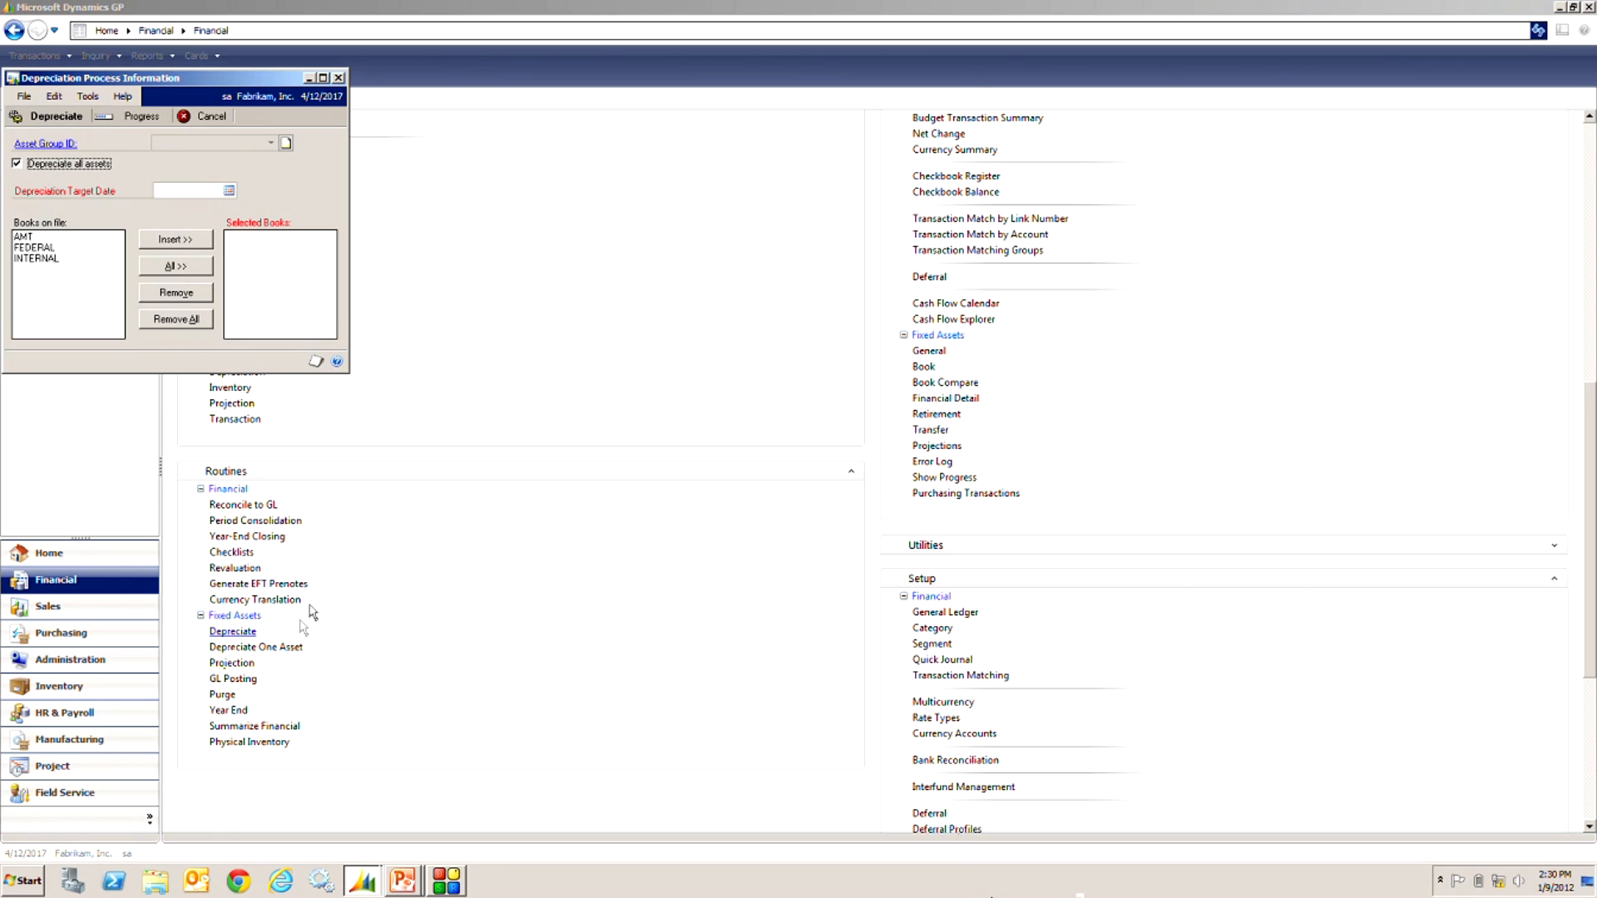
{"action": "left_click", "coordinate": [188, 190]}
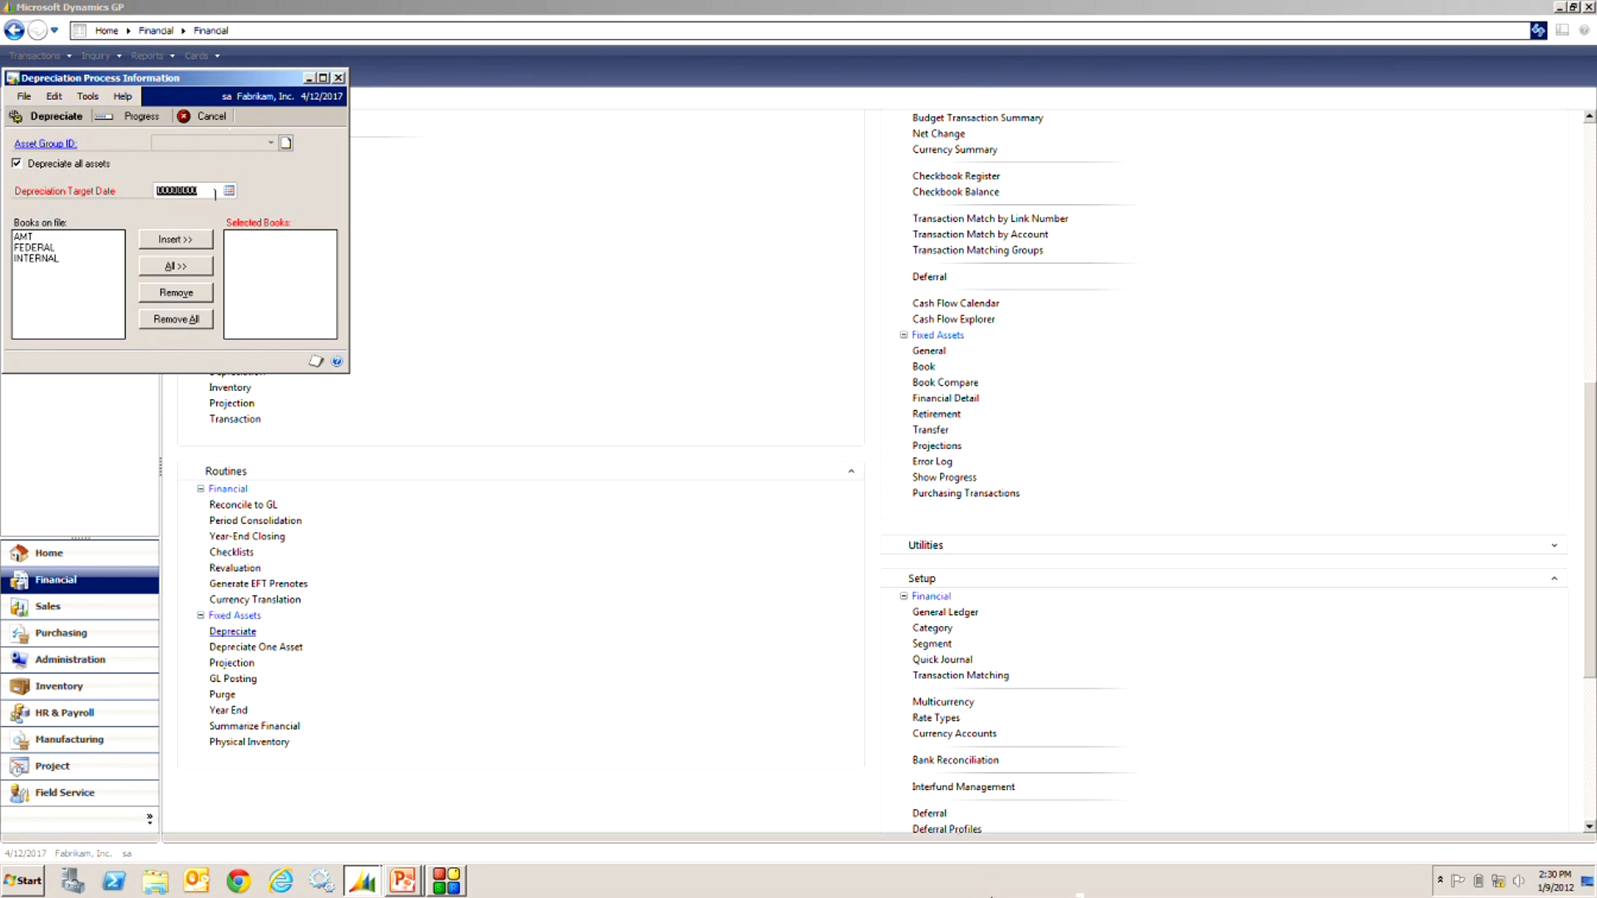
{"action": "type", "text": "08"}
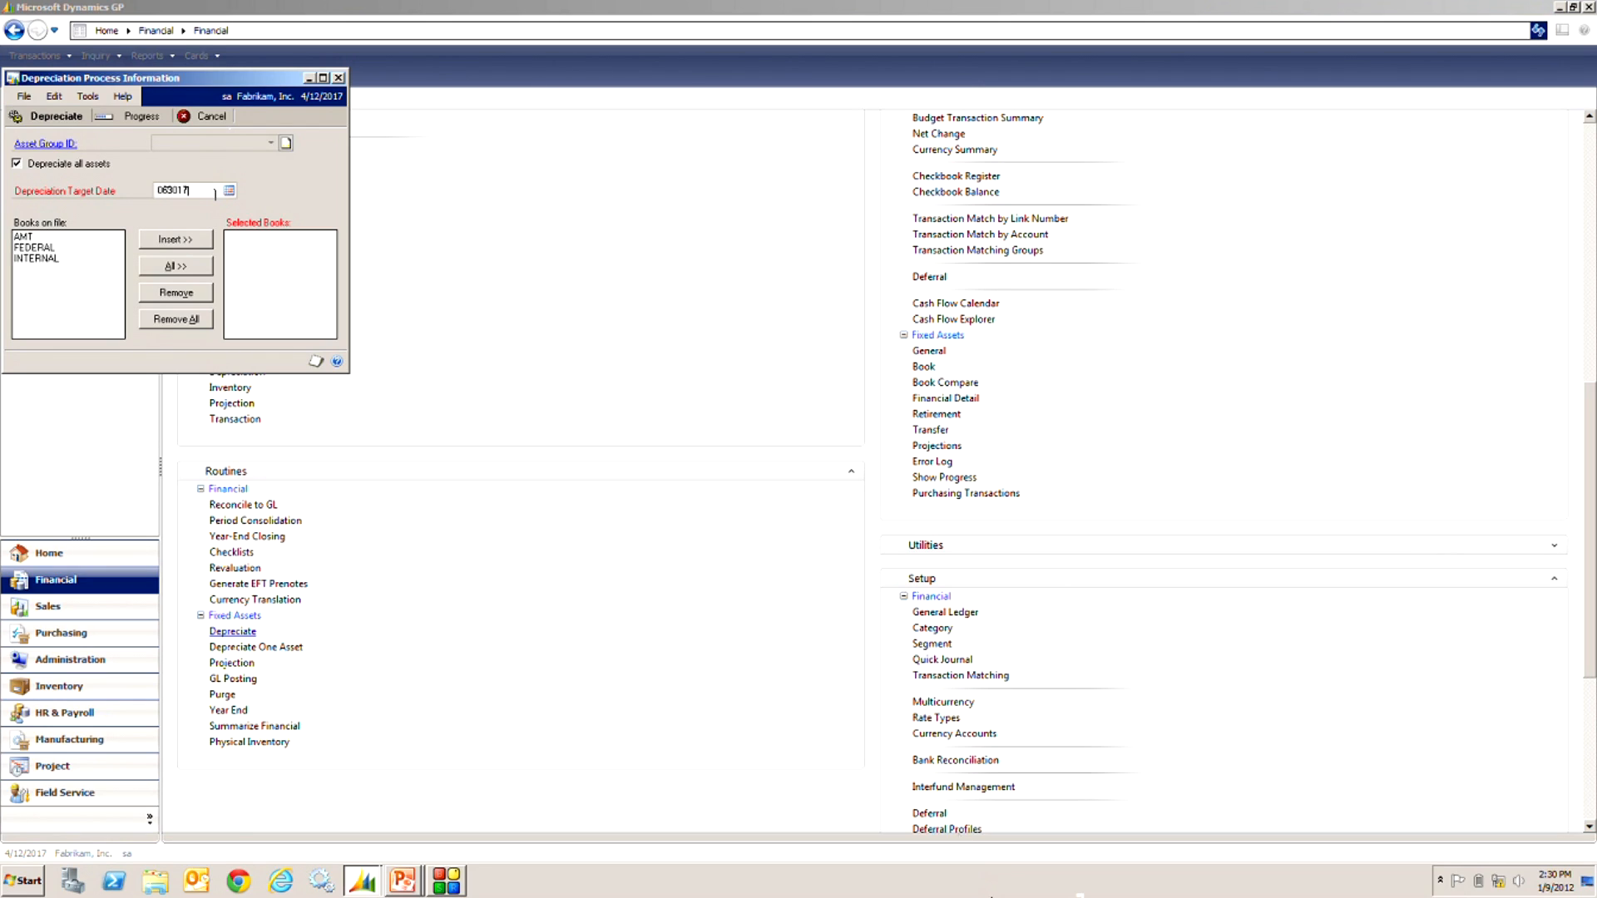
{"action": "left_click", "coordinate": [35, 258]}
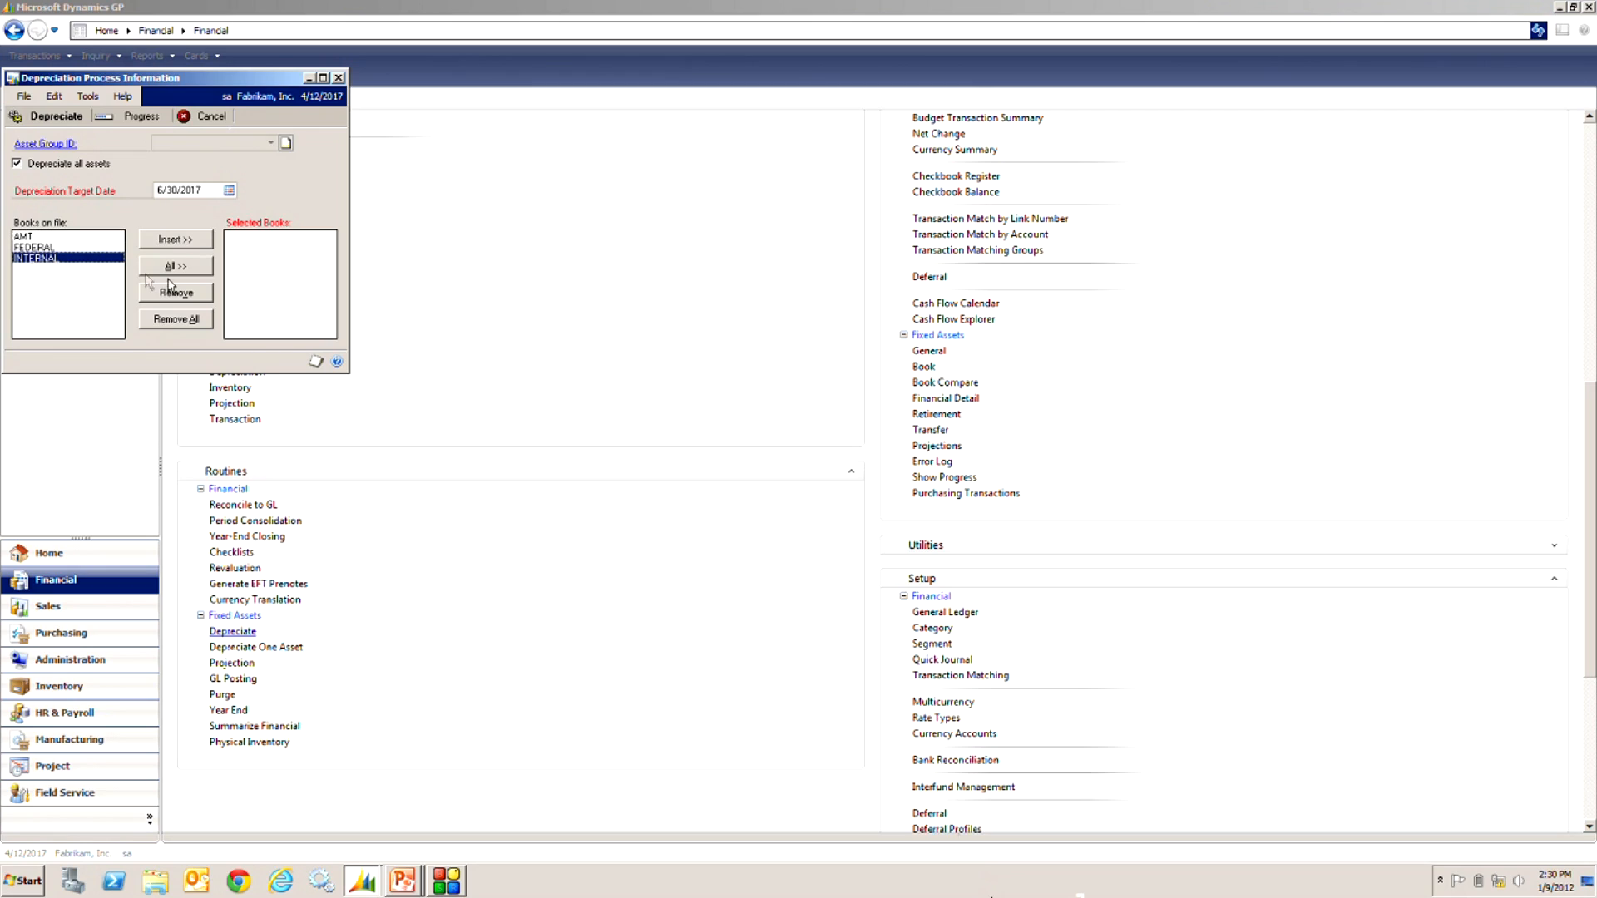
{"action": "left_click", "coordinate": [174, 240]}
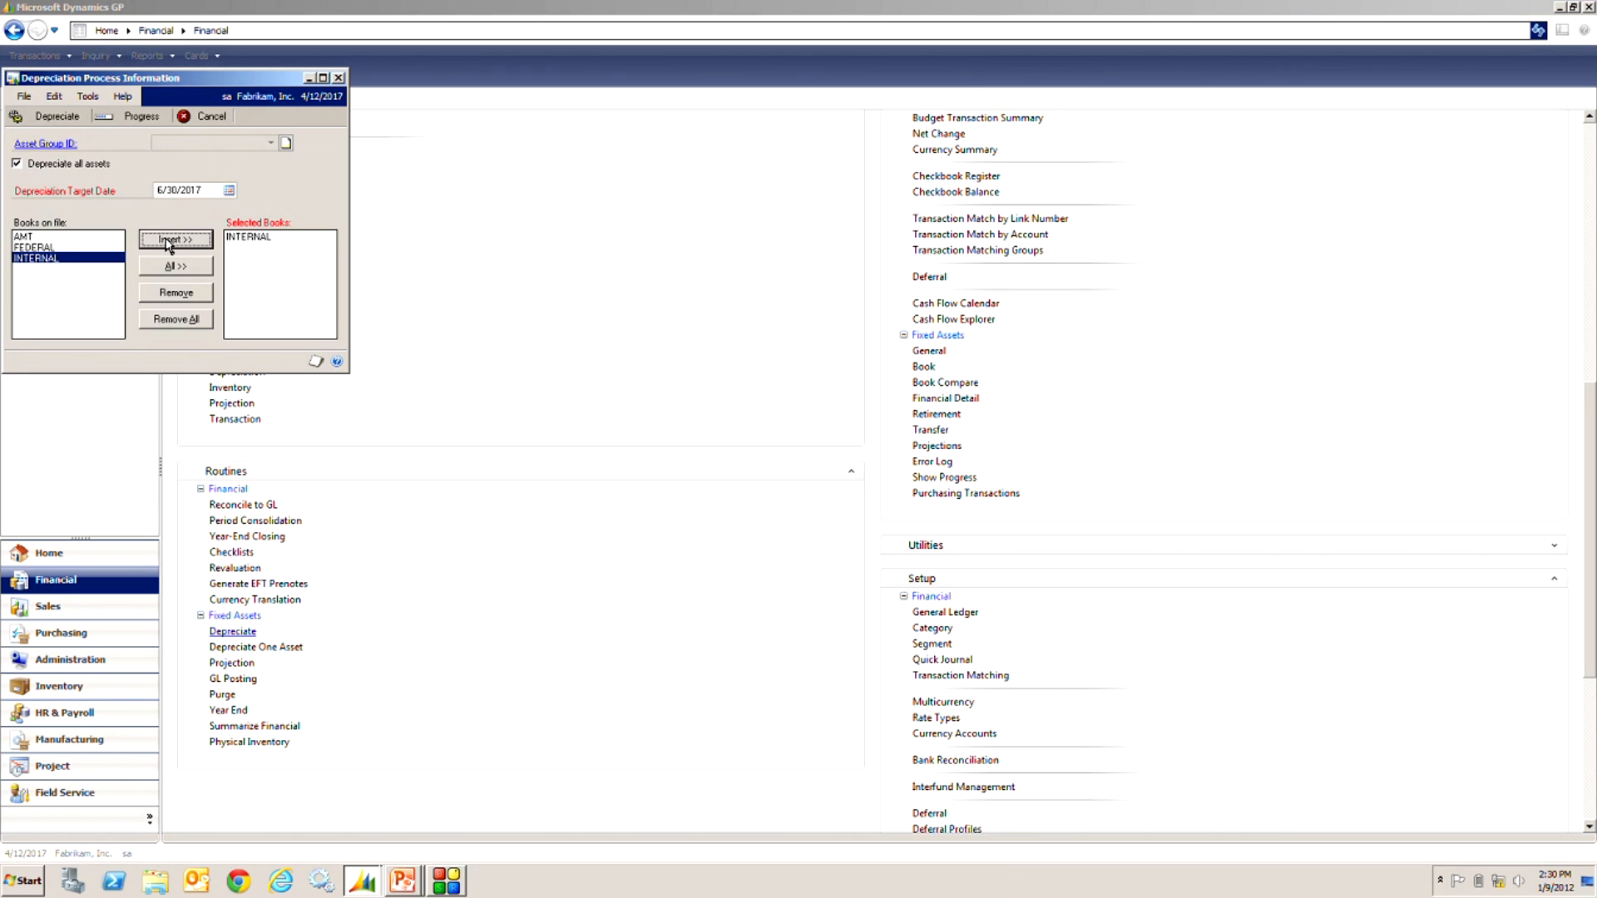
{"action": "mouse_move", "coordinate": [203, 215]}
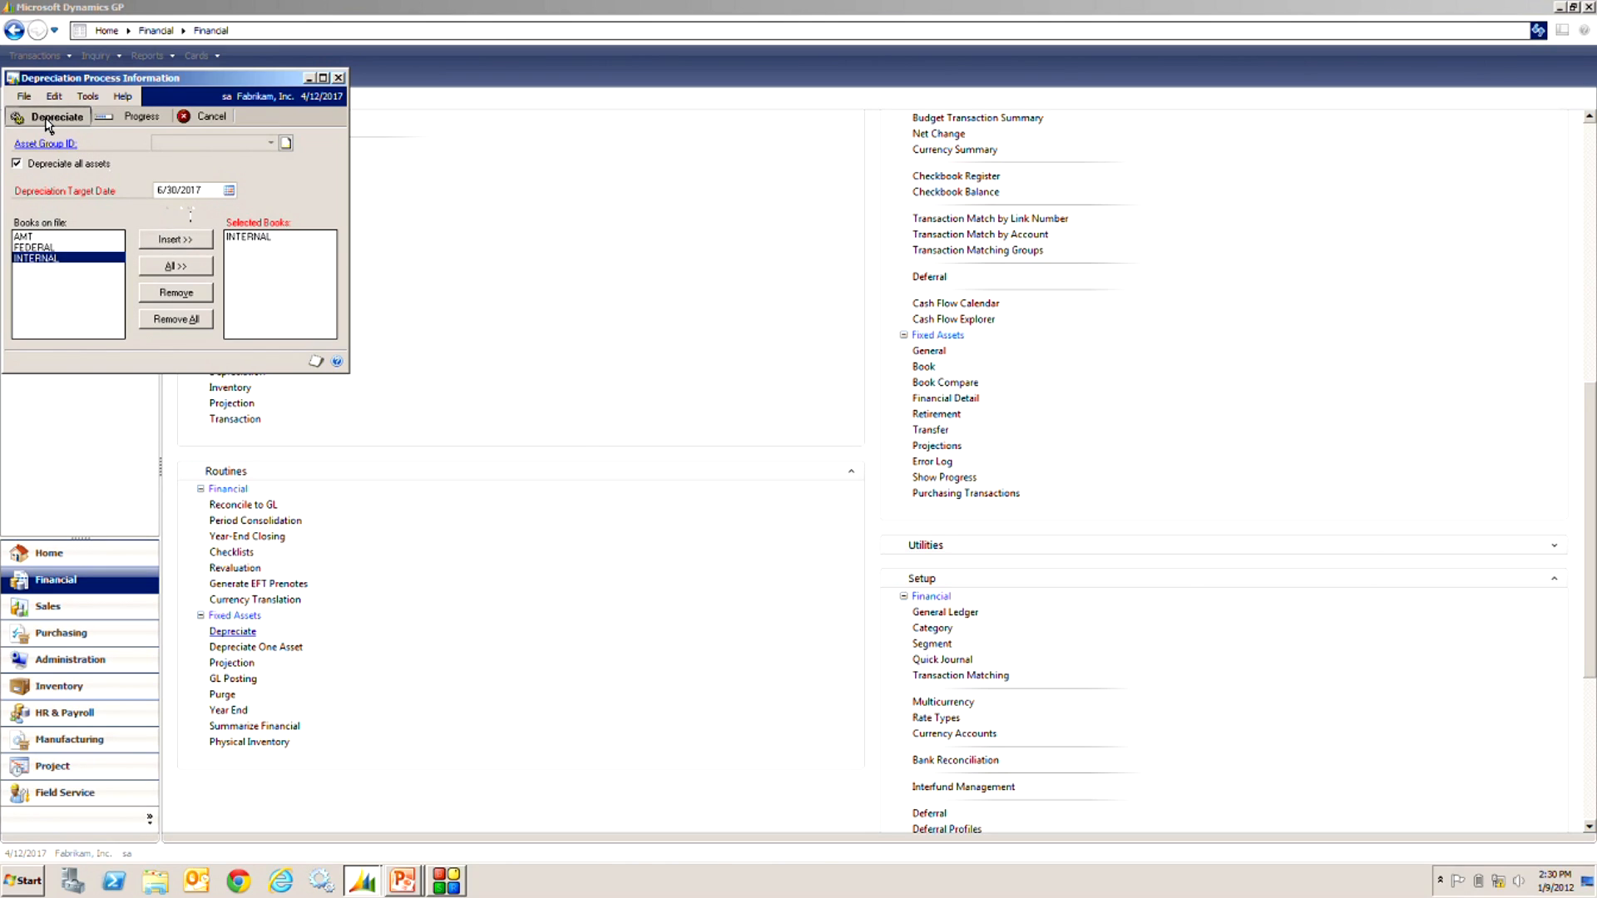
Step: Depreciate all assets and confirm completion in the progress window
{"action": "left_click", "coordinate": [56, 116]}
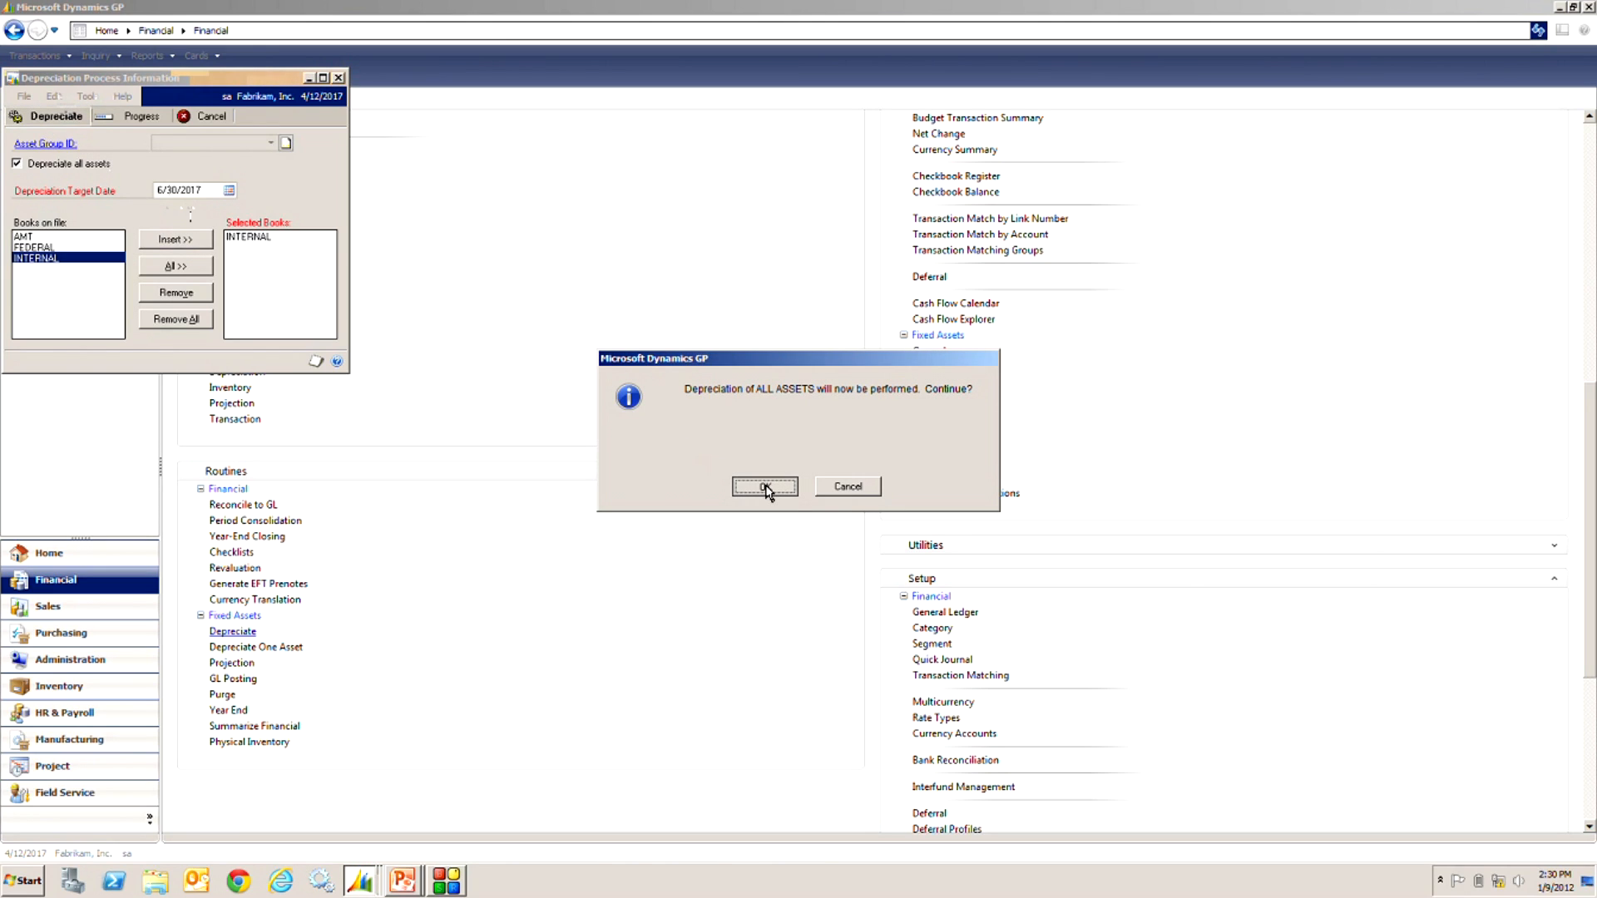
{"action": "left_click", "coordinate": [764, 486]}
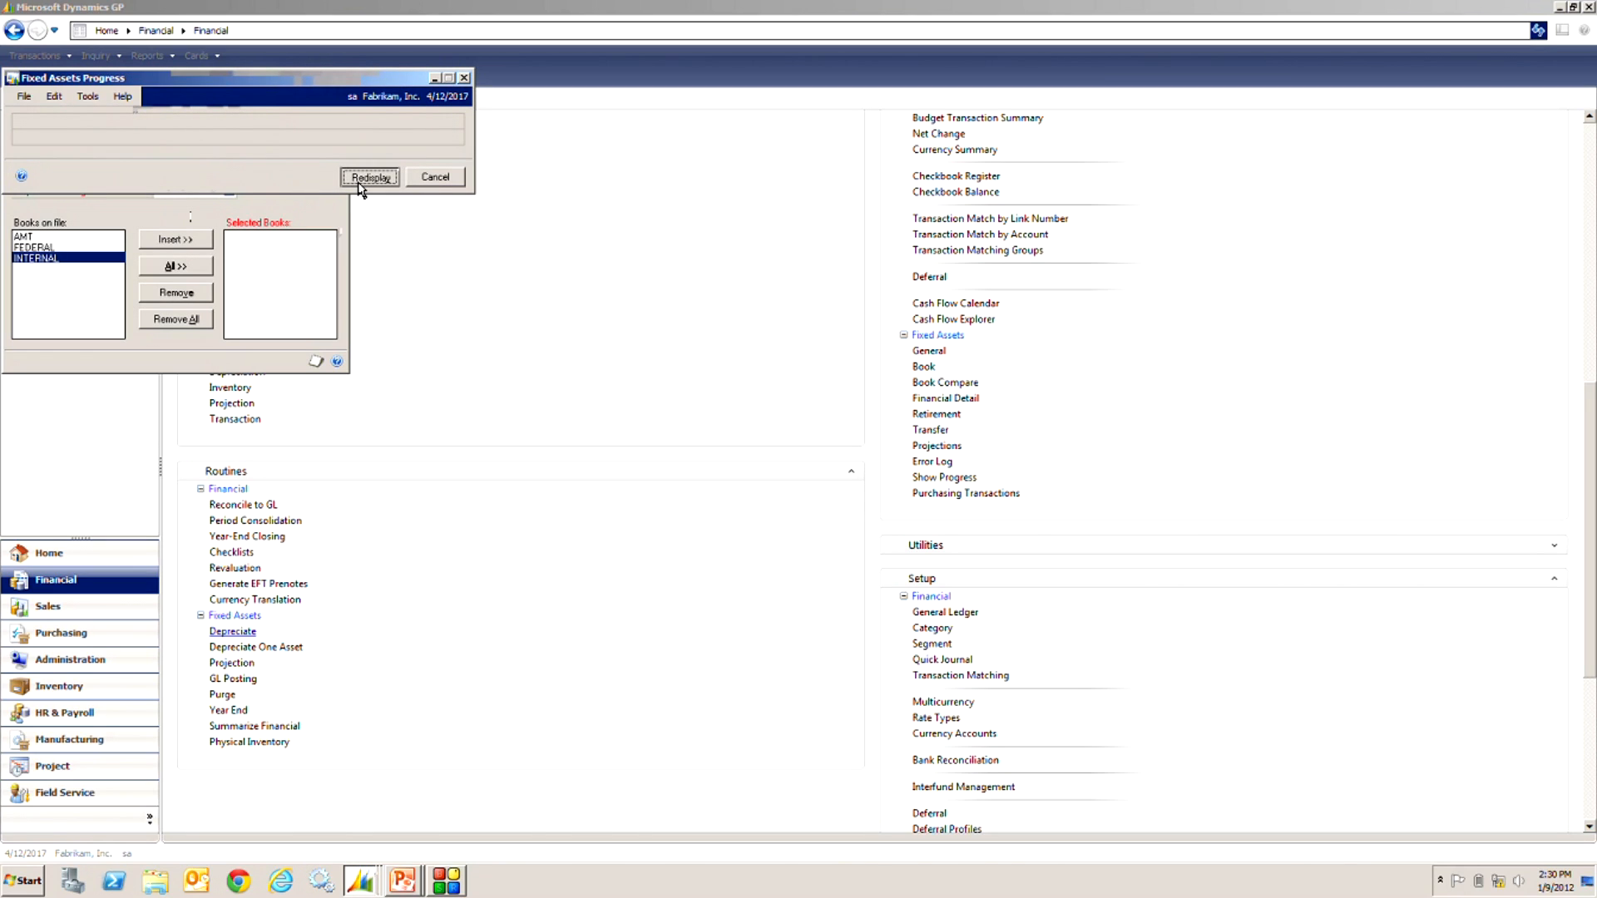
{"action": "left_click", "coordinate": [370, 177]}
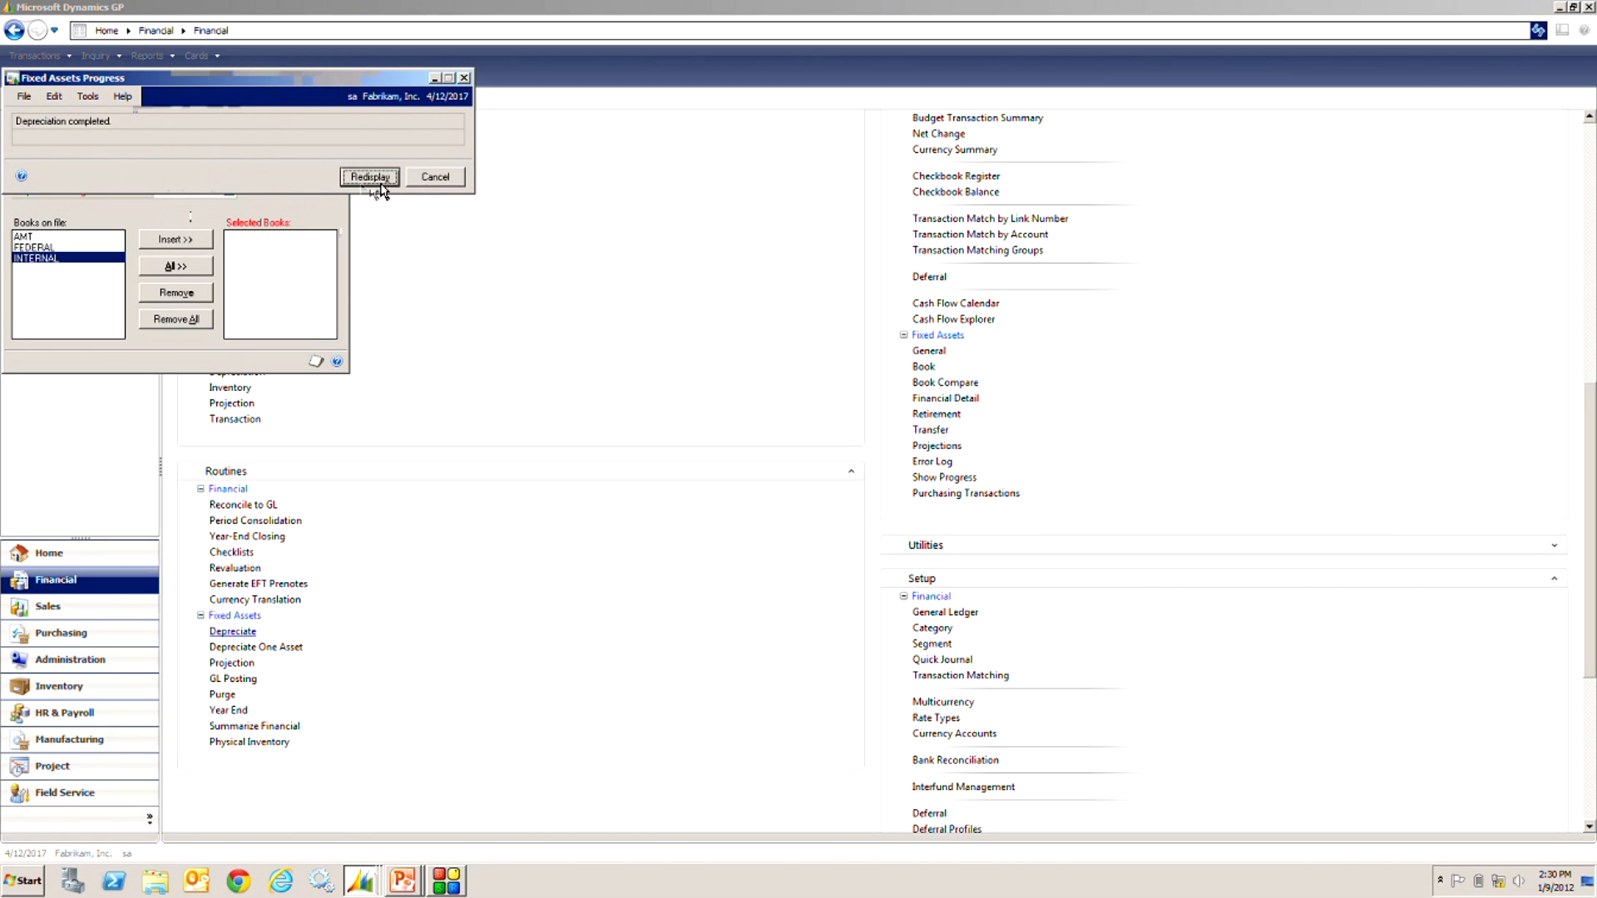
{"action": "left_click", "coordinate": [434, 176]}
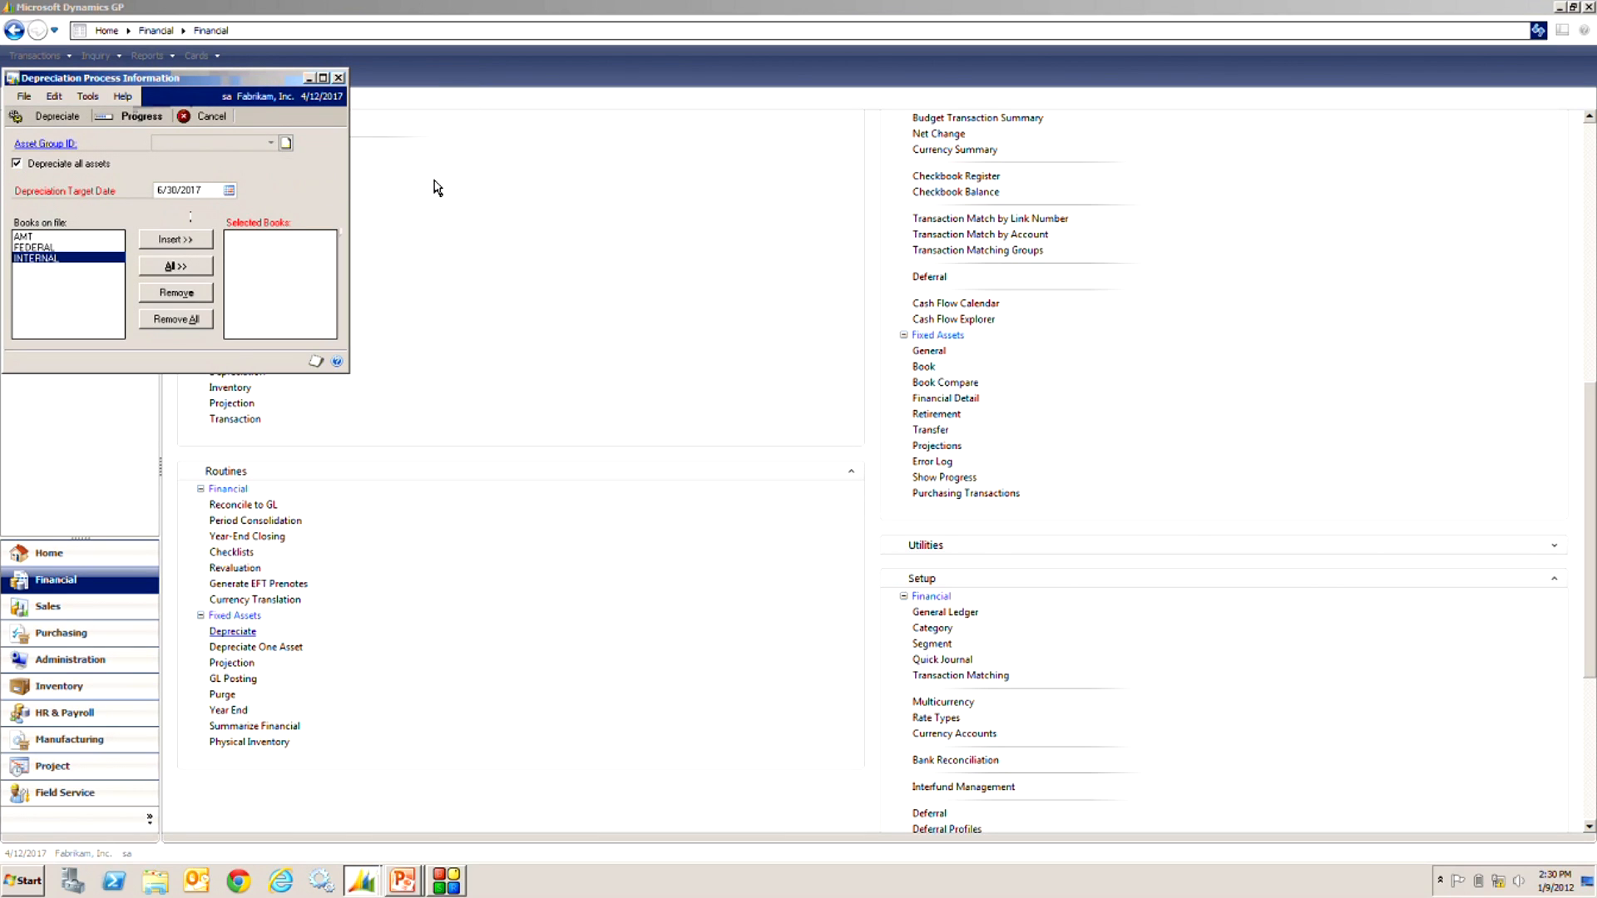
{"action": "mouse_move", "coordinate": [743, 466]}
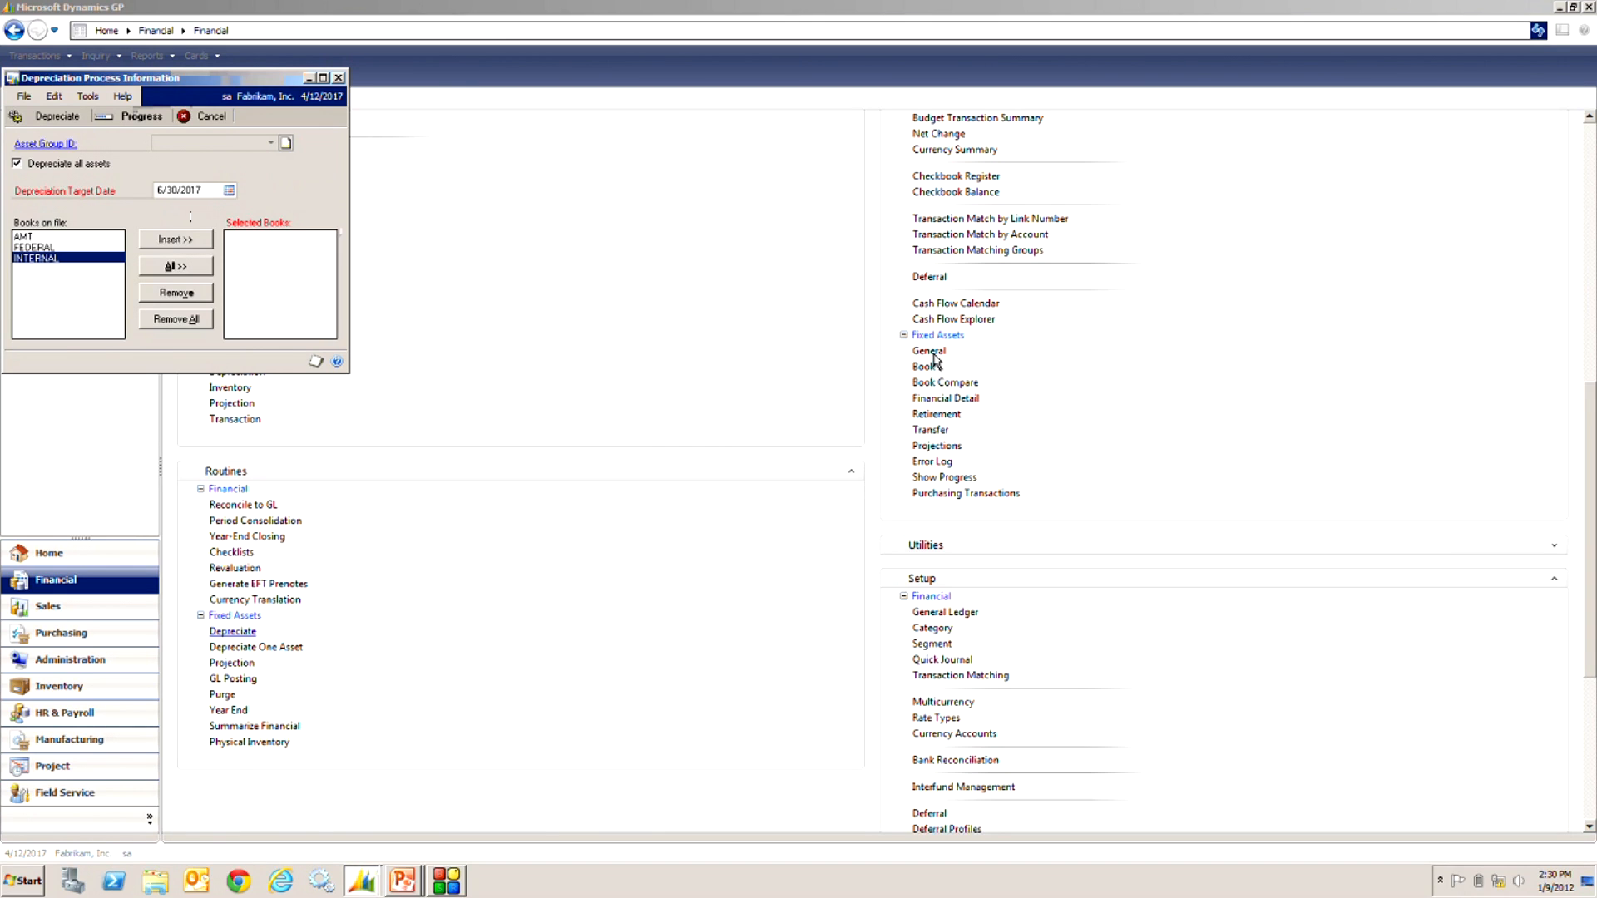
Step: From the Fixed Asset General card for asset 00030, go to its Book window
{"action": "left_click", "coordinate": [211, 115]}
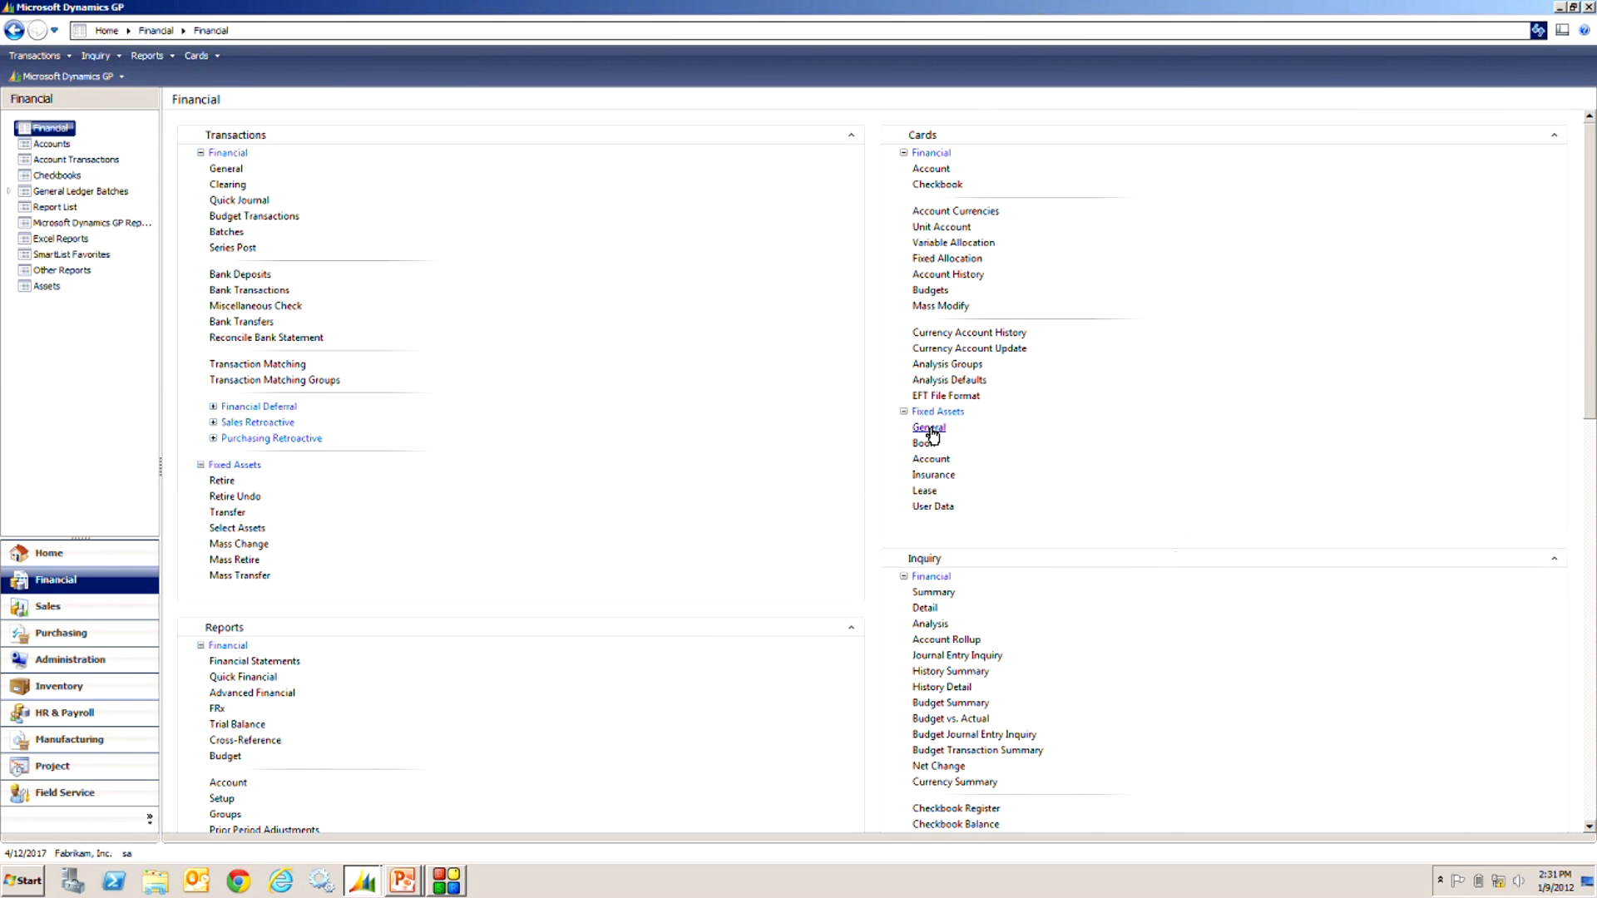
{"action": "left_click", "coordinate": [928, 428]}
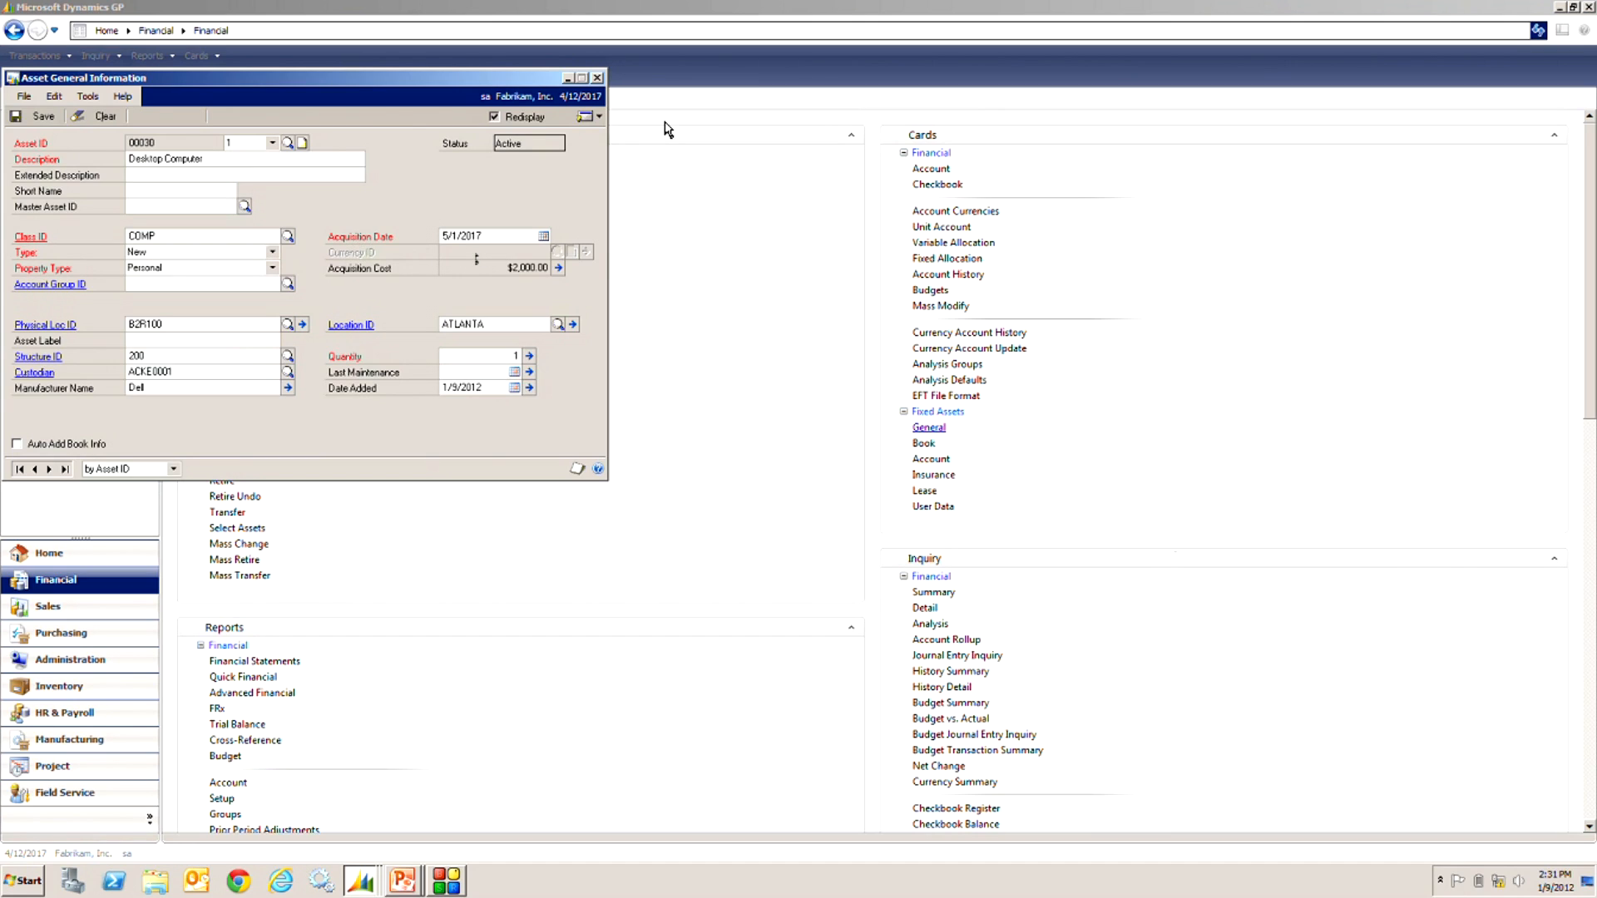
{"action": "left_click", "coordinate": [599, 116]}
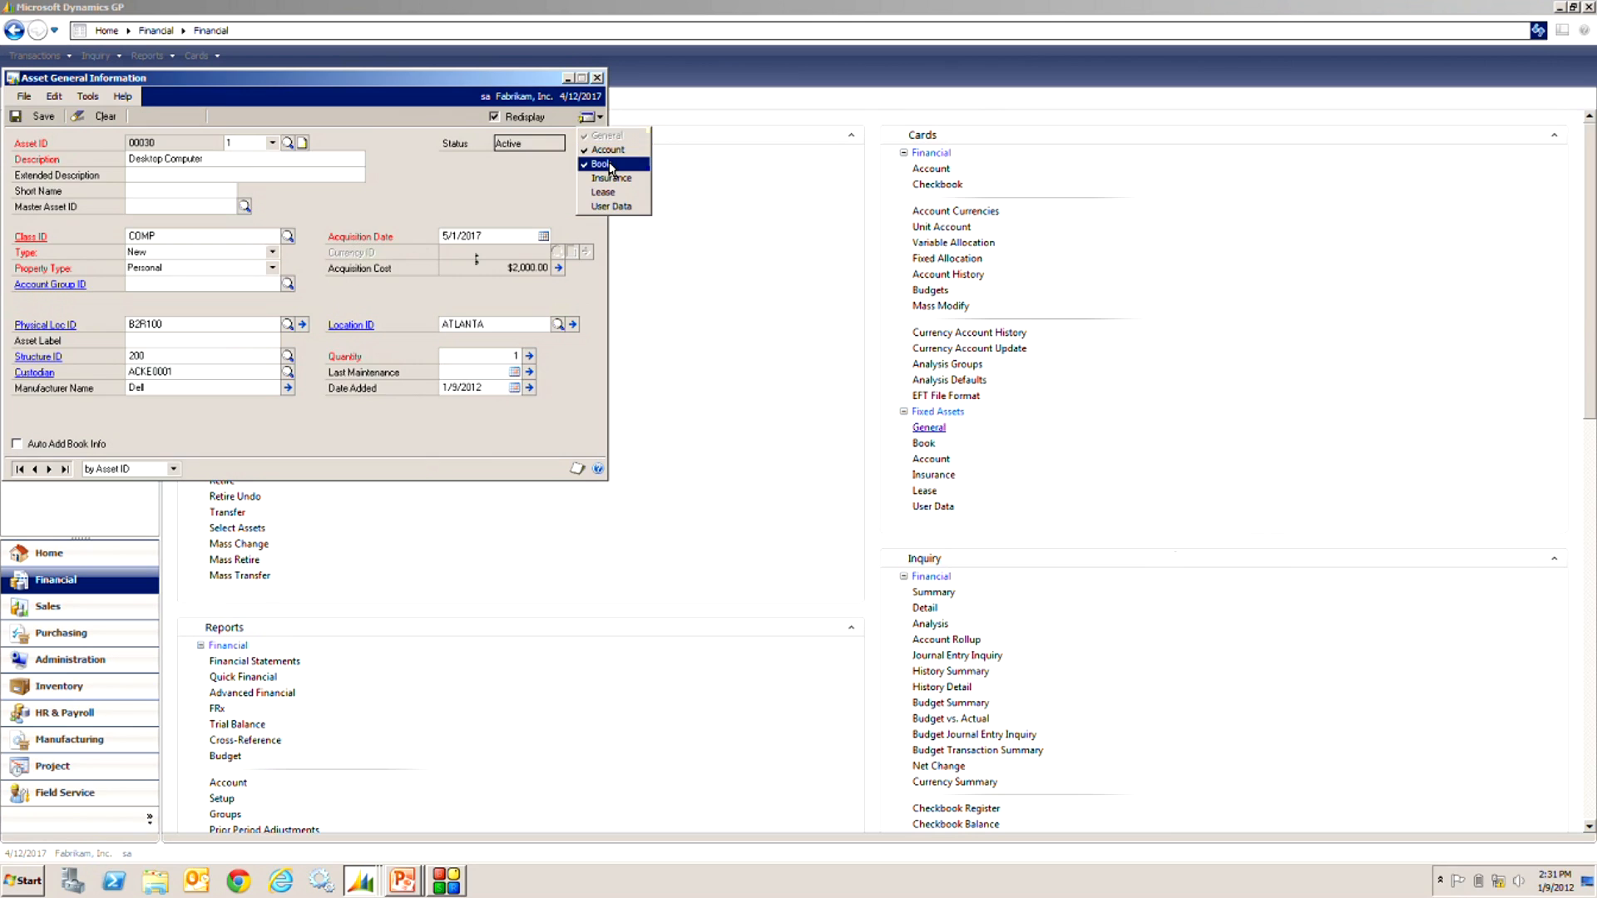
{"action": "left_click", "coordinate": [601, 164]}
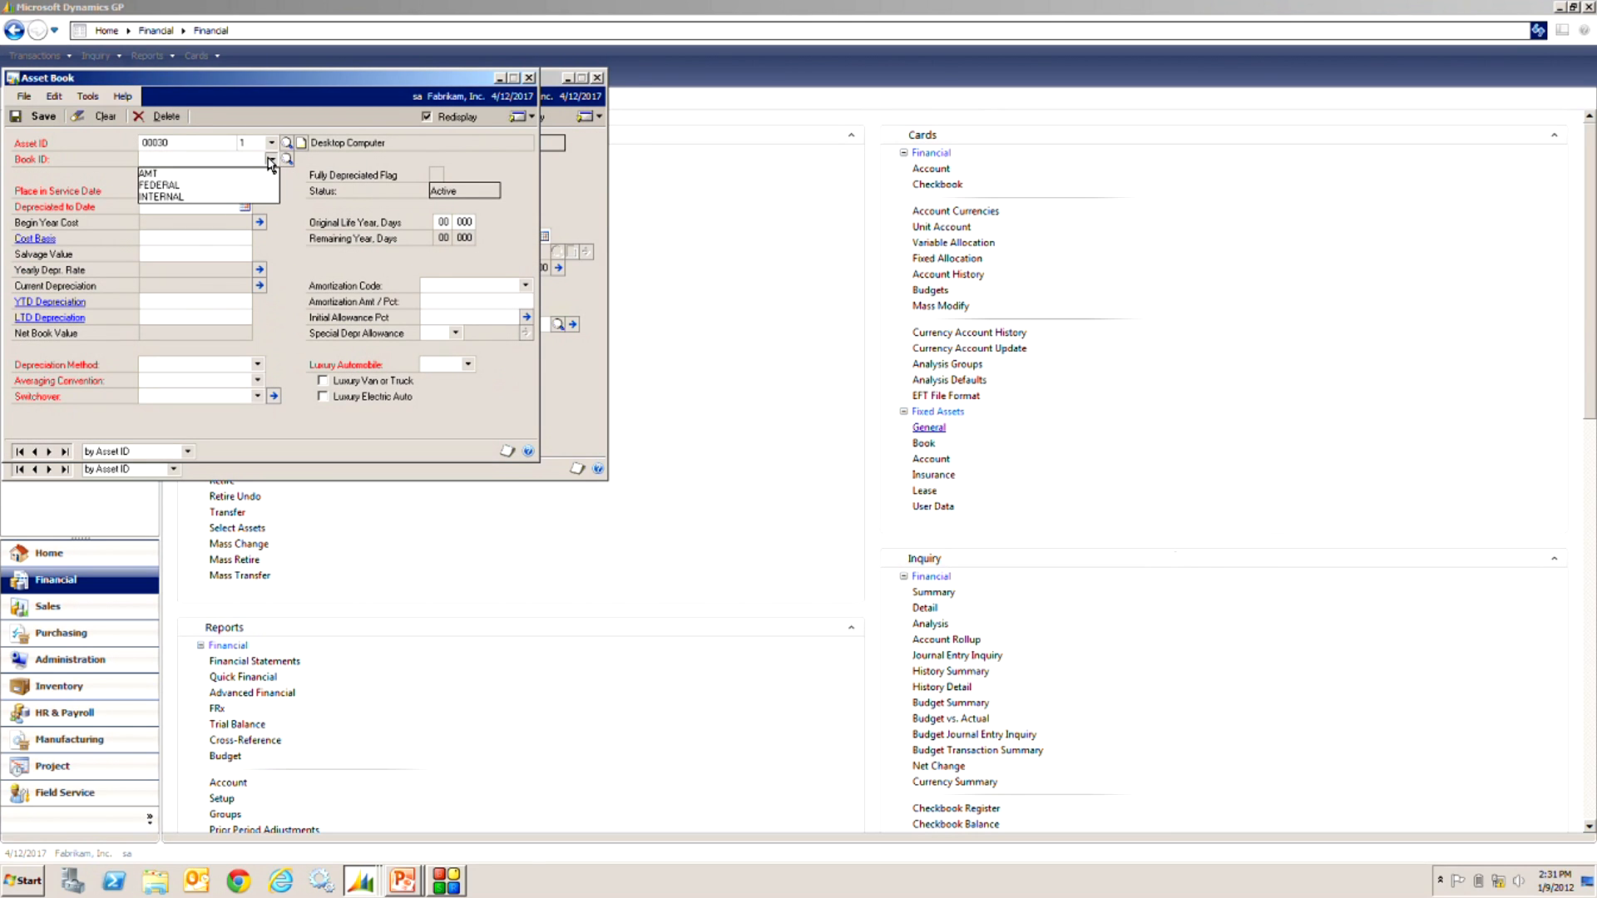
Step: Select the INTERNAL book and drill into the LTD depreciation detail inquiry
{"action": "left_click", "coordinate": [161, 195]}
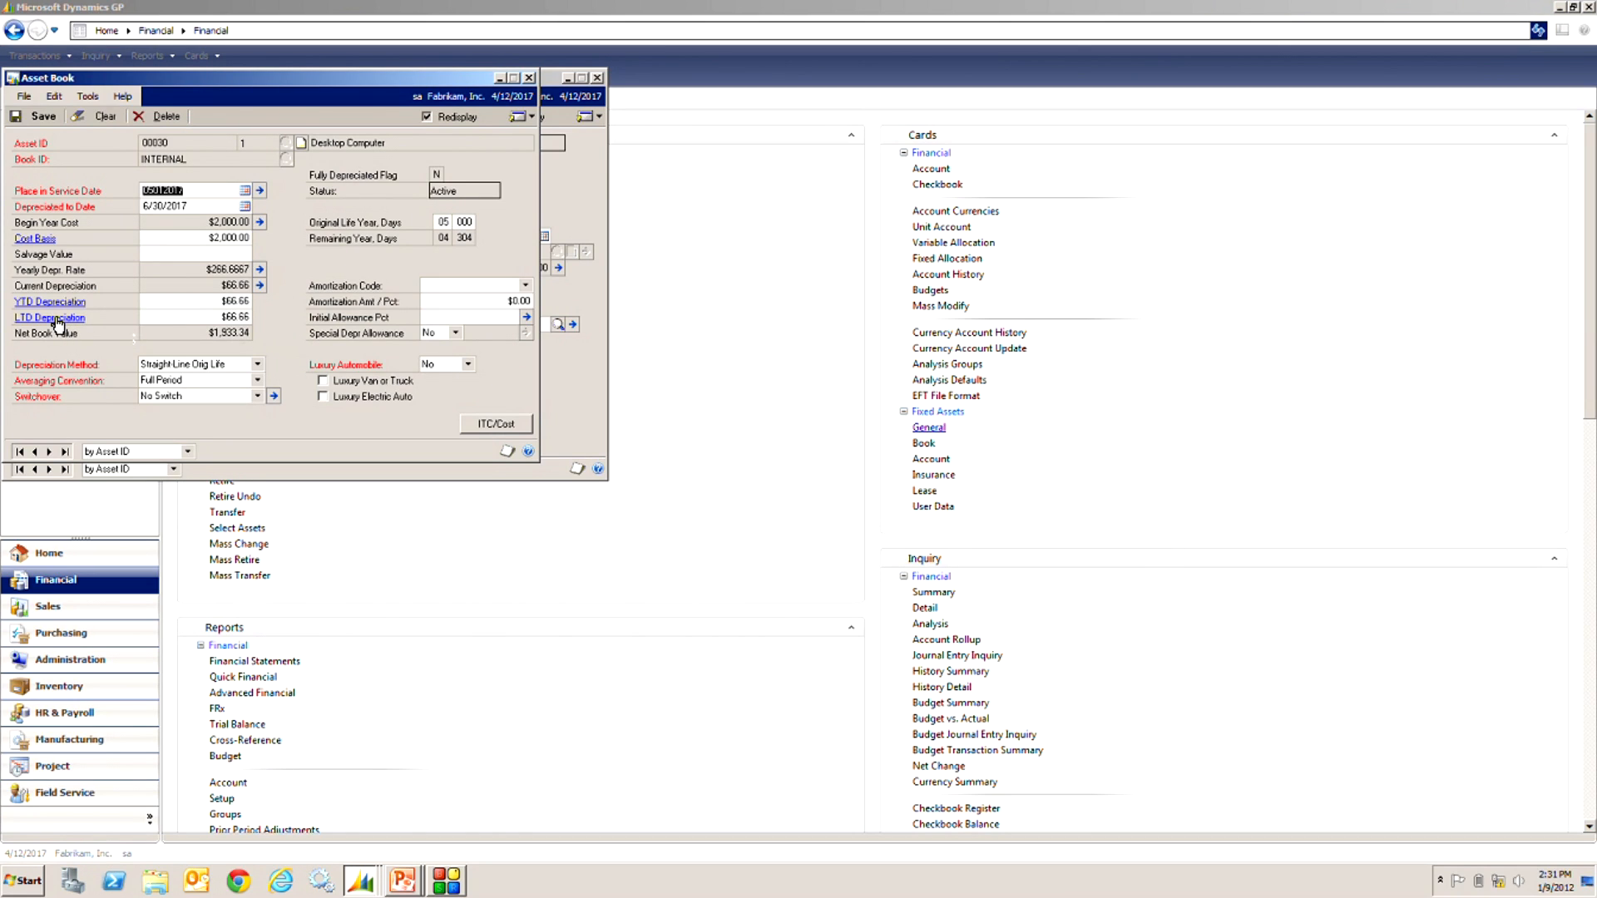
{"action": "left_click", "coordinate": [49, 316]}
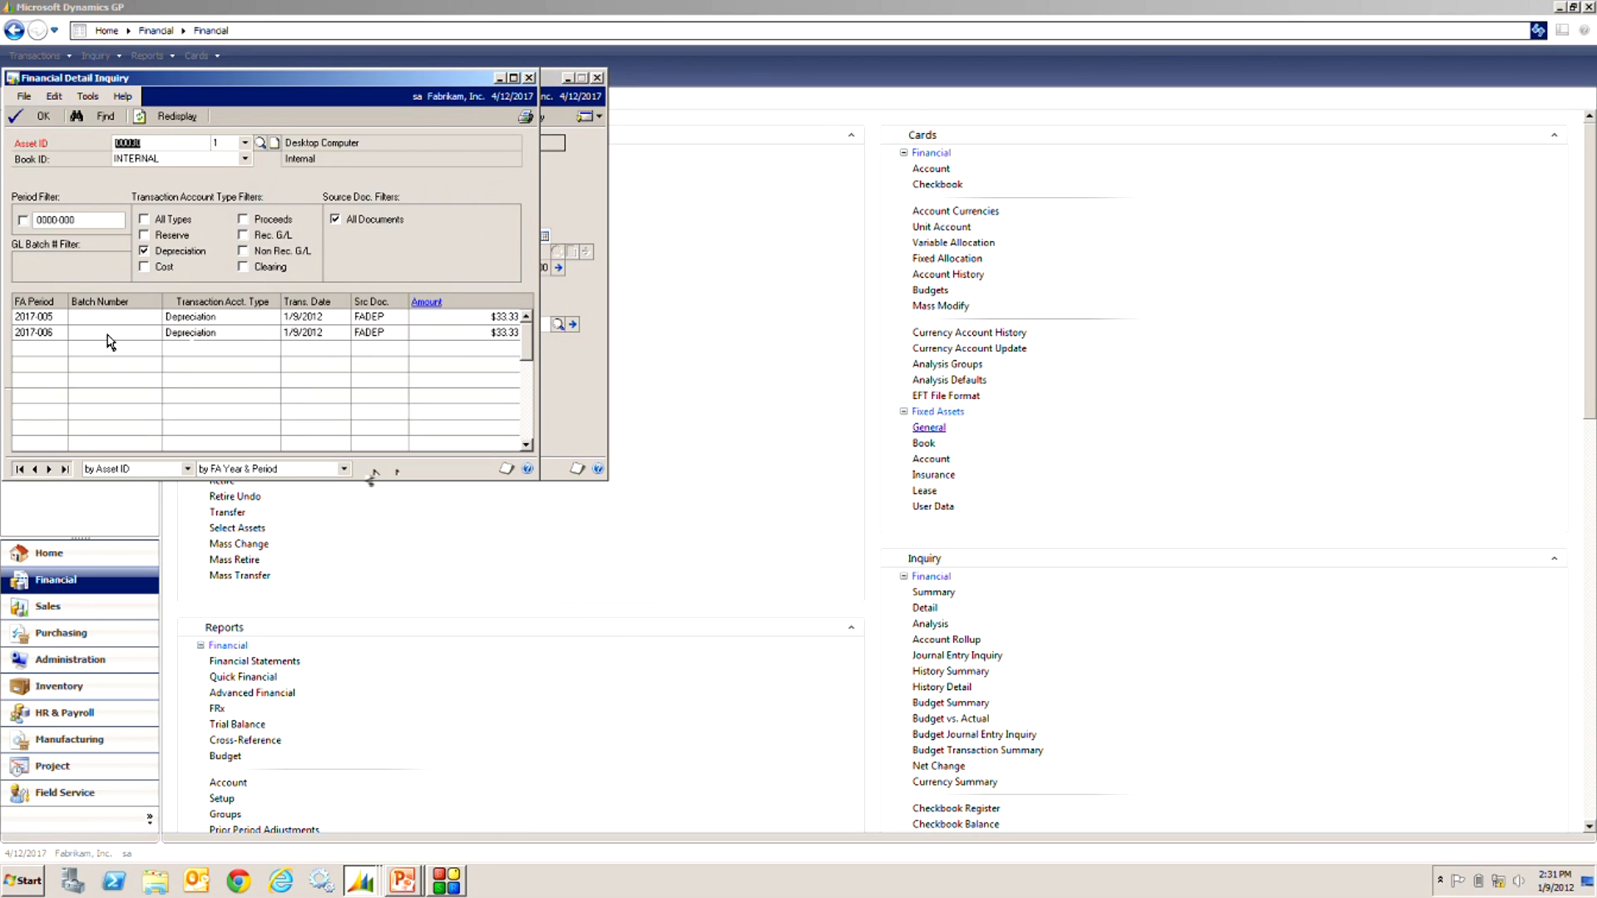
{"action": "mouse_move", "coordinate": [113, 331]}
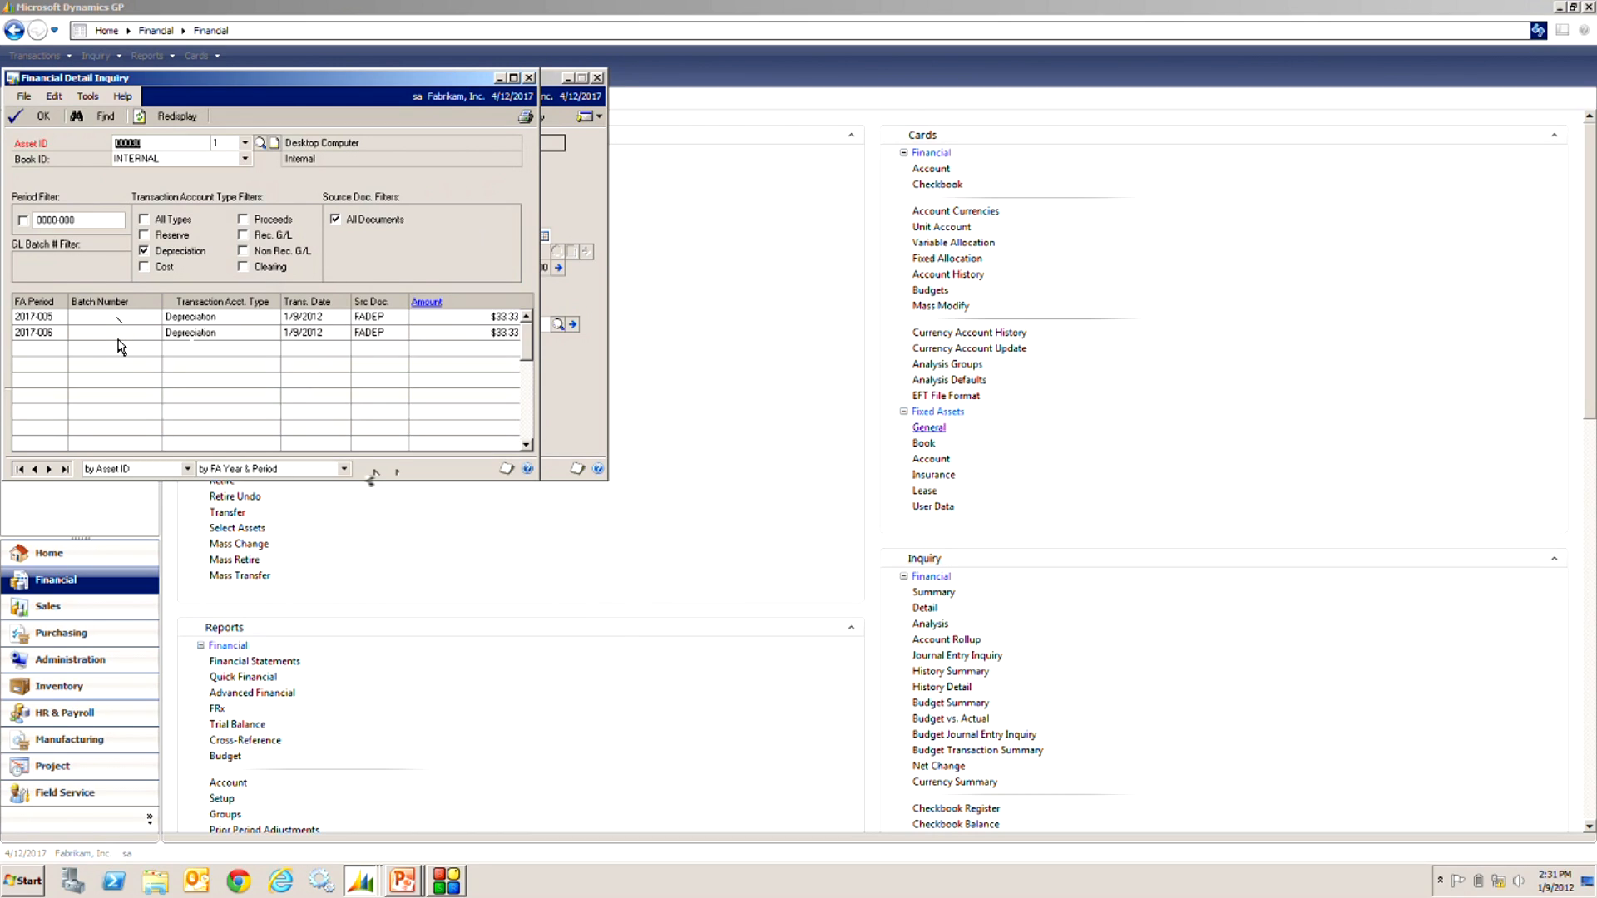
Step: Close the inquiry, book and general windows for asset 00030
{"action": "left_click", "coordinate": [529, 77]}
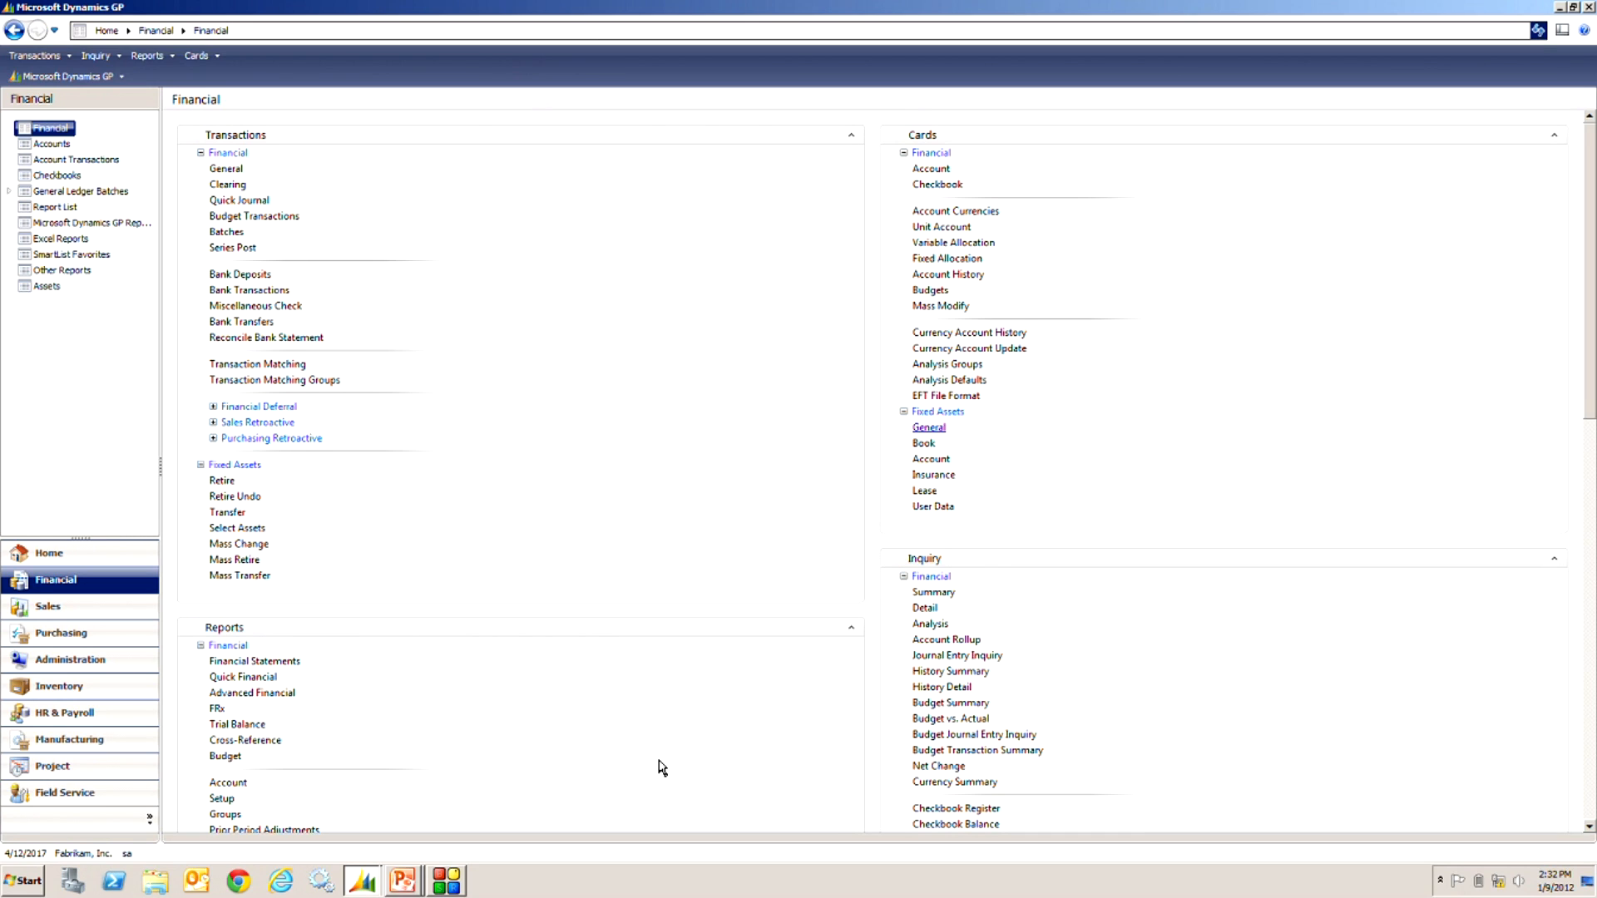
Step: In Fixed Assets GL Posting, set periods through 2017-006 and transaction date 6/30/2017
{"action": "scroll", "scroll_direction": "down", "scroll_amount": 3}
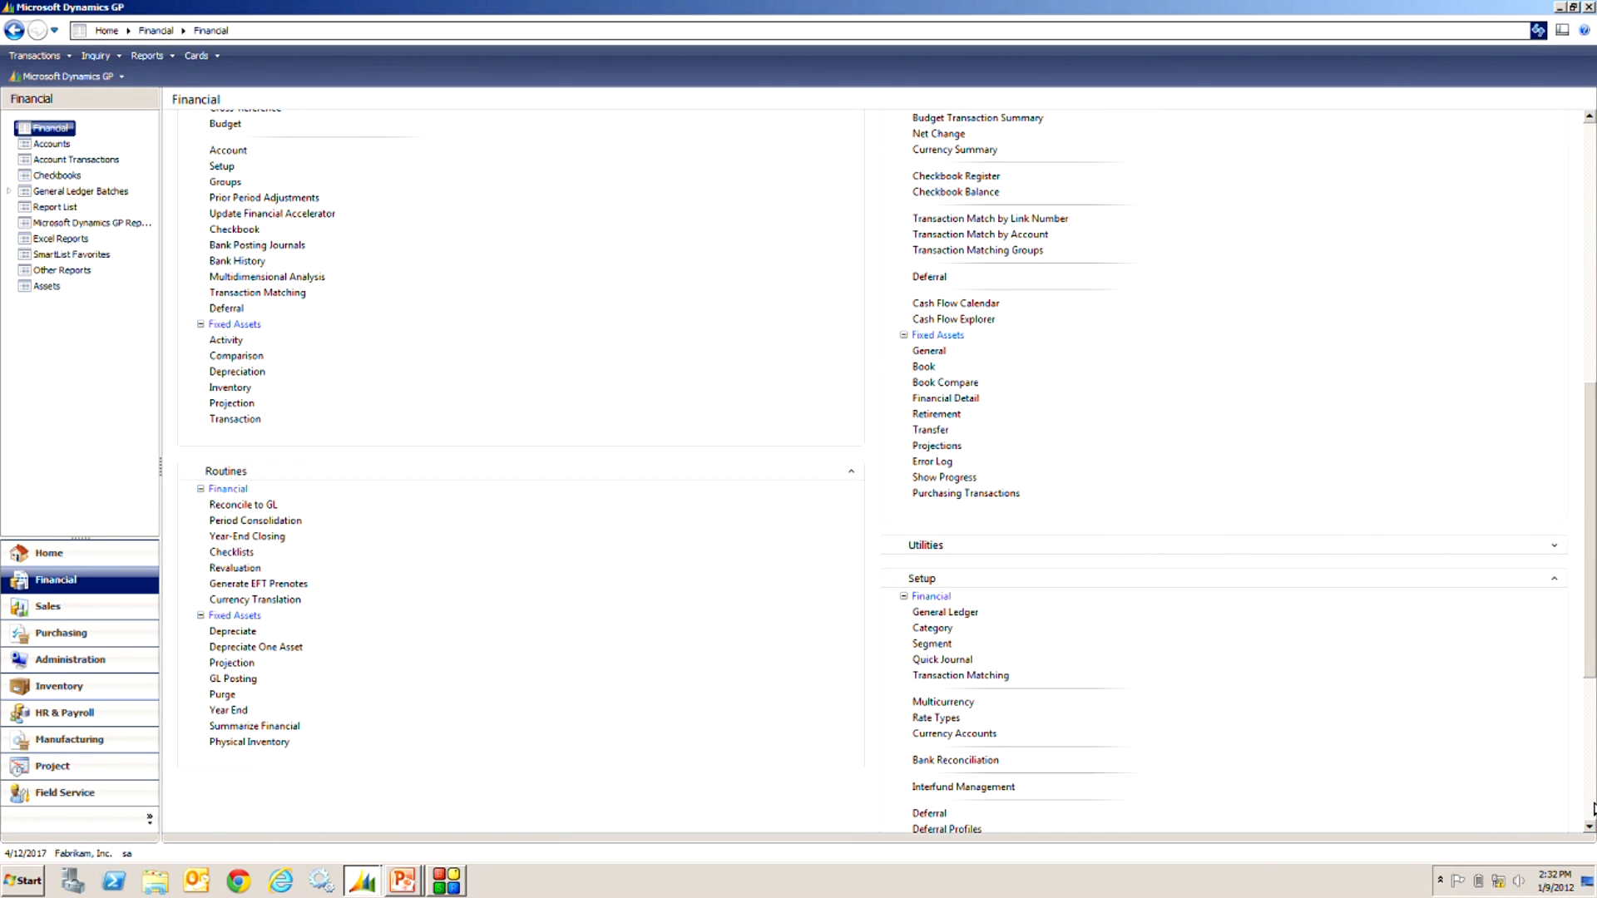
{"action": "mouse_move", "coordinate": [1386, 865]}
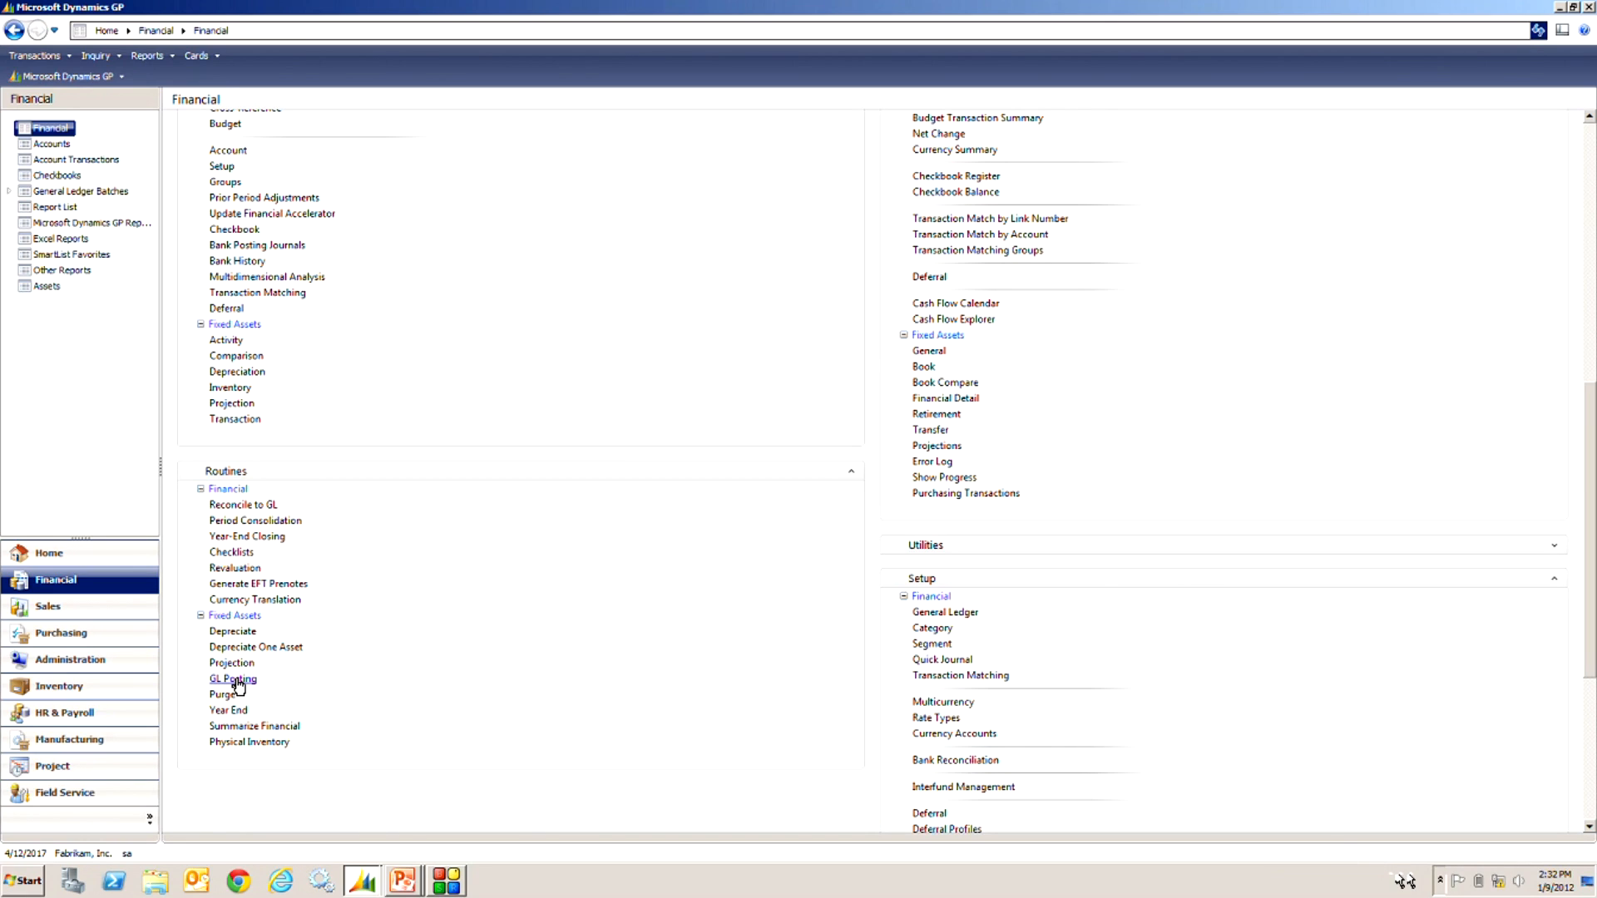
{"action": "left_click", "coordinate": [232, 679]}
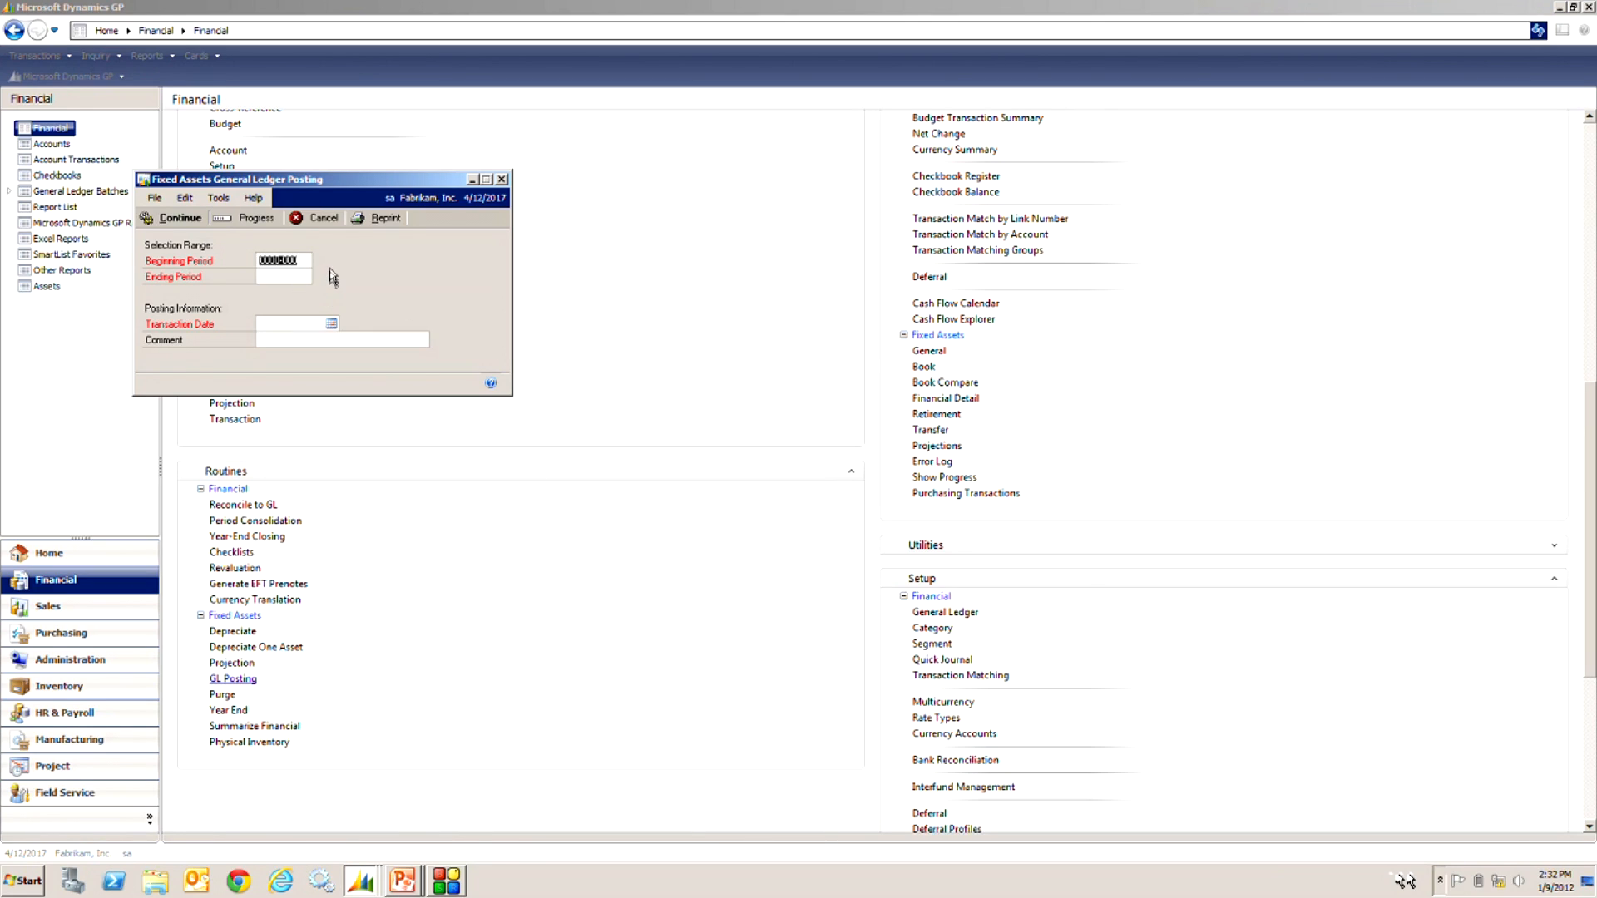
{"action": "mouse_move", "coordinate": [334, 277]}
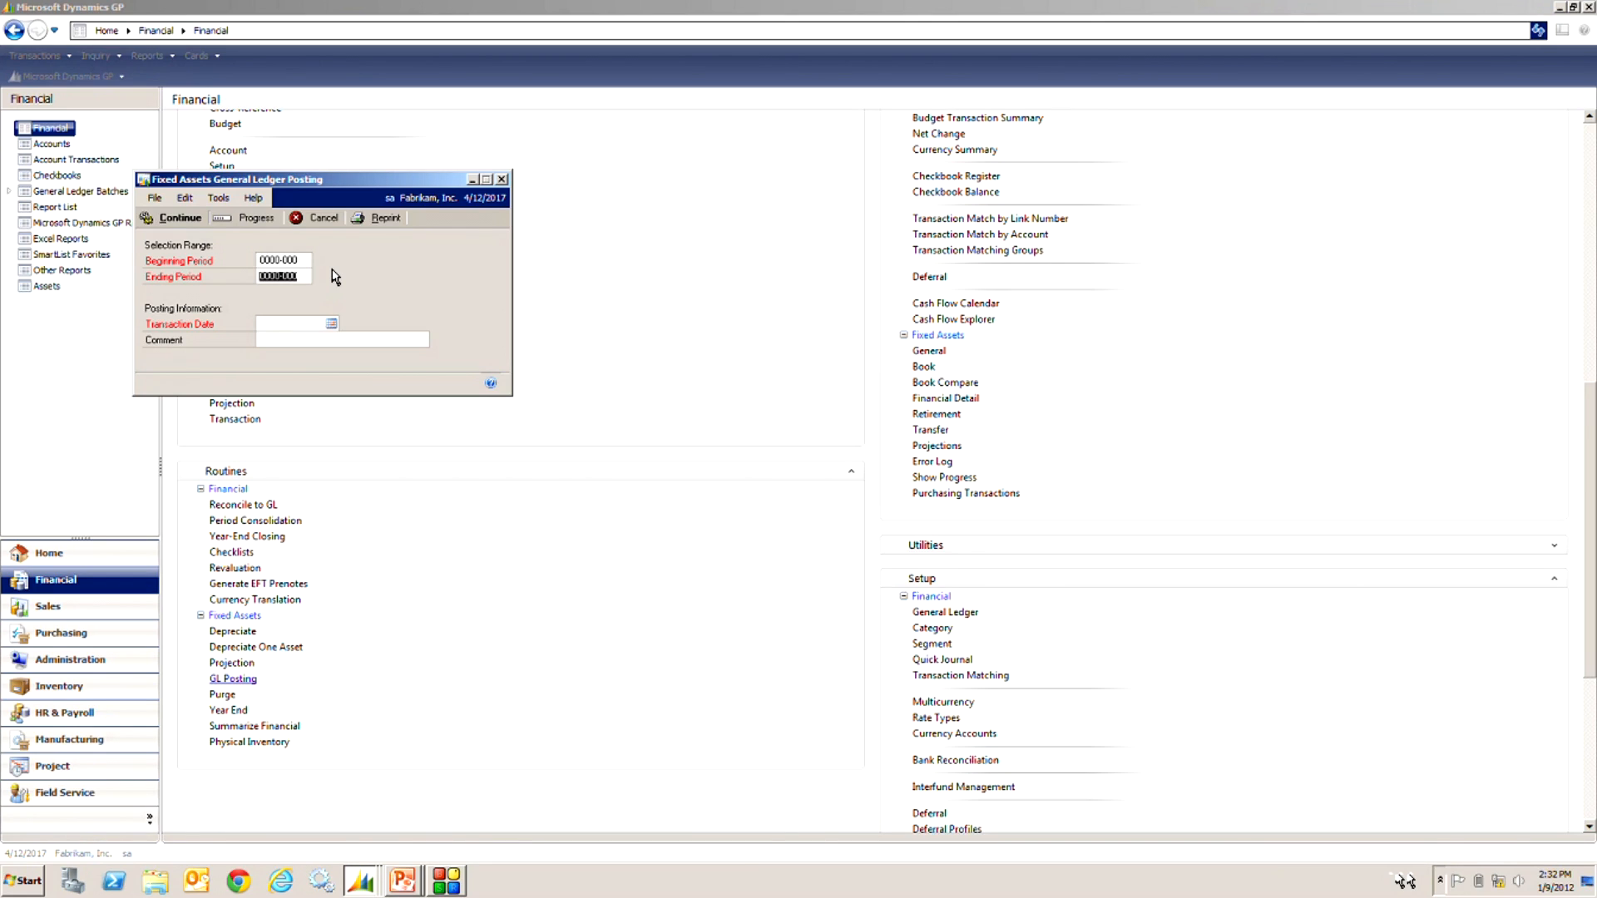
{"action": "type", "text": "2013-000"}
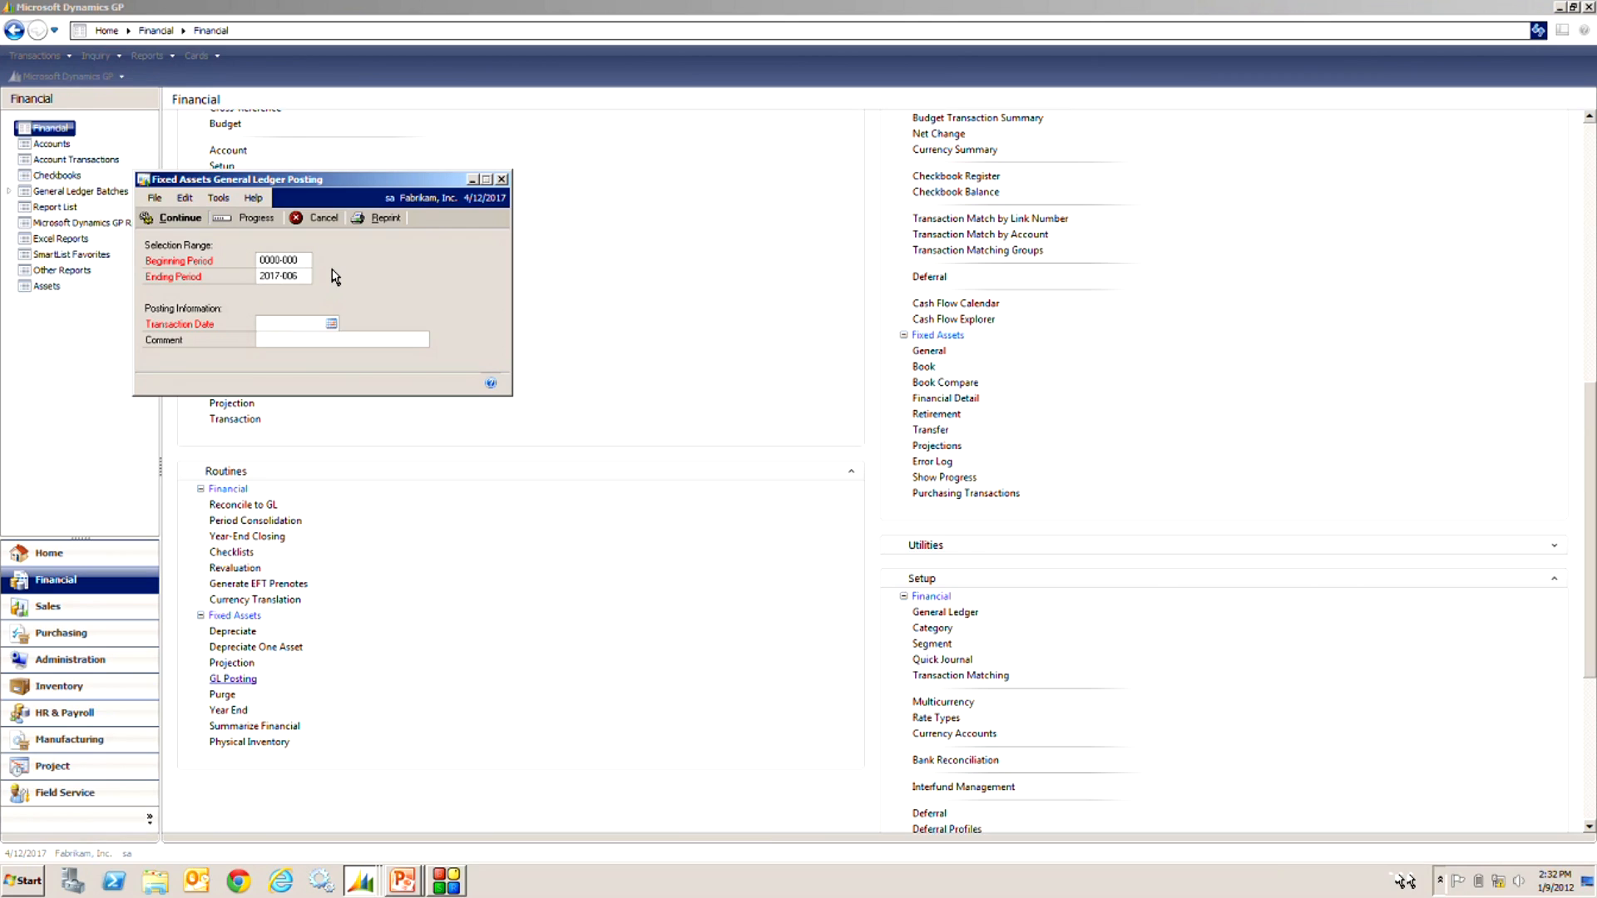
{"action": "left_click", "coordinate": [285, 322]}
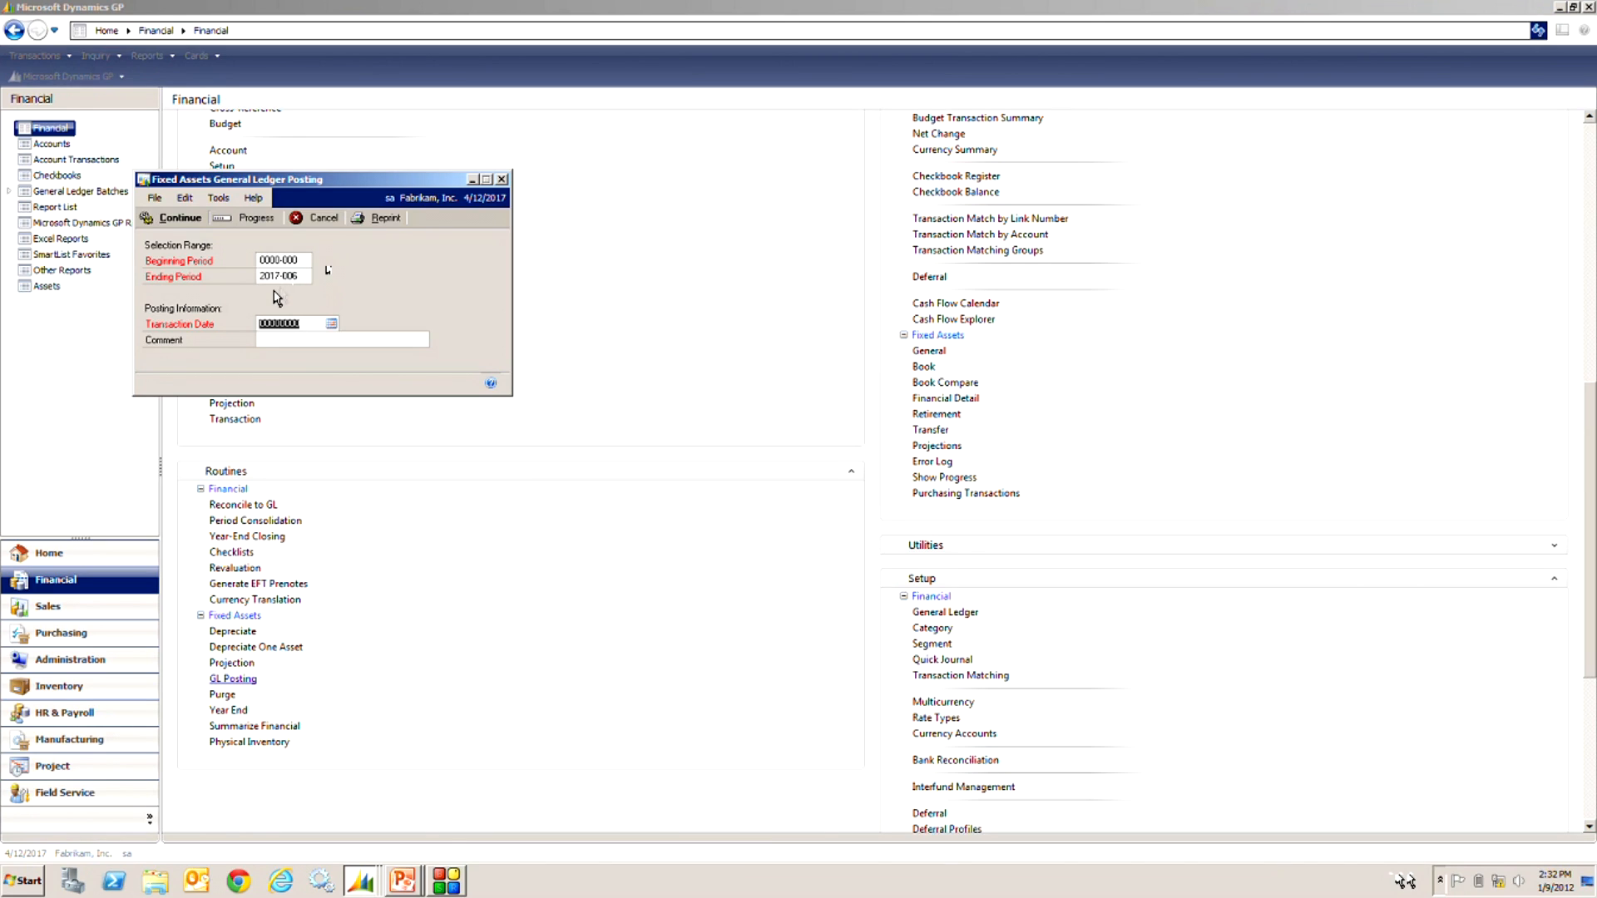
{"action": "mouse_move", "coordinate": [298, 298]}
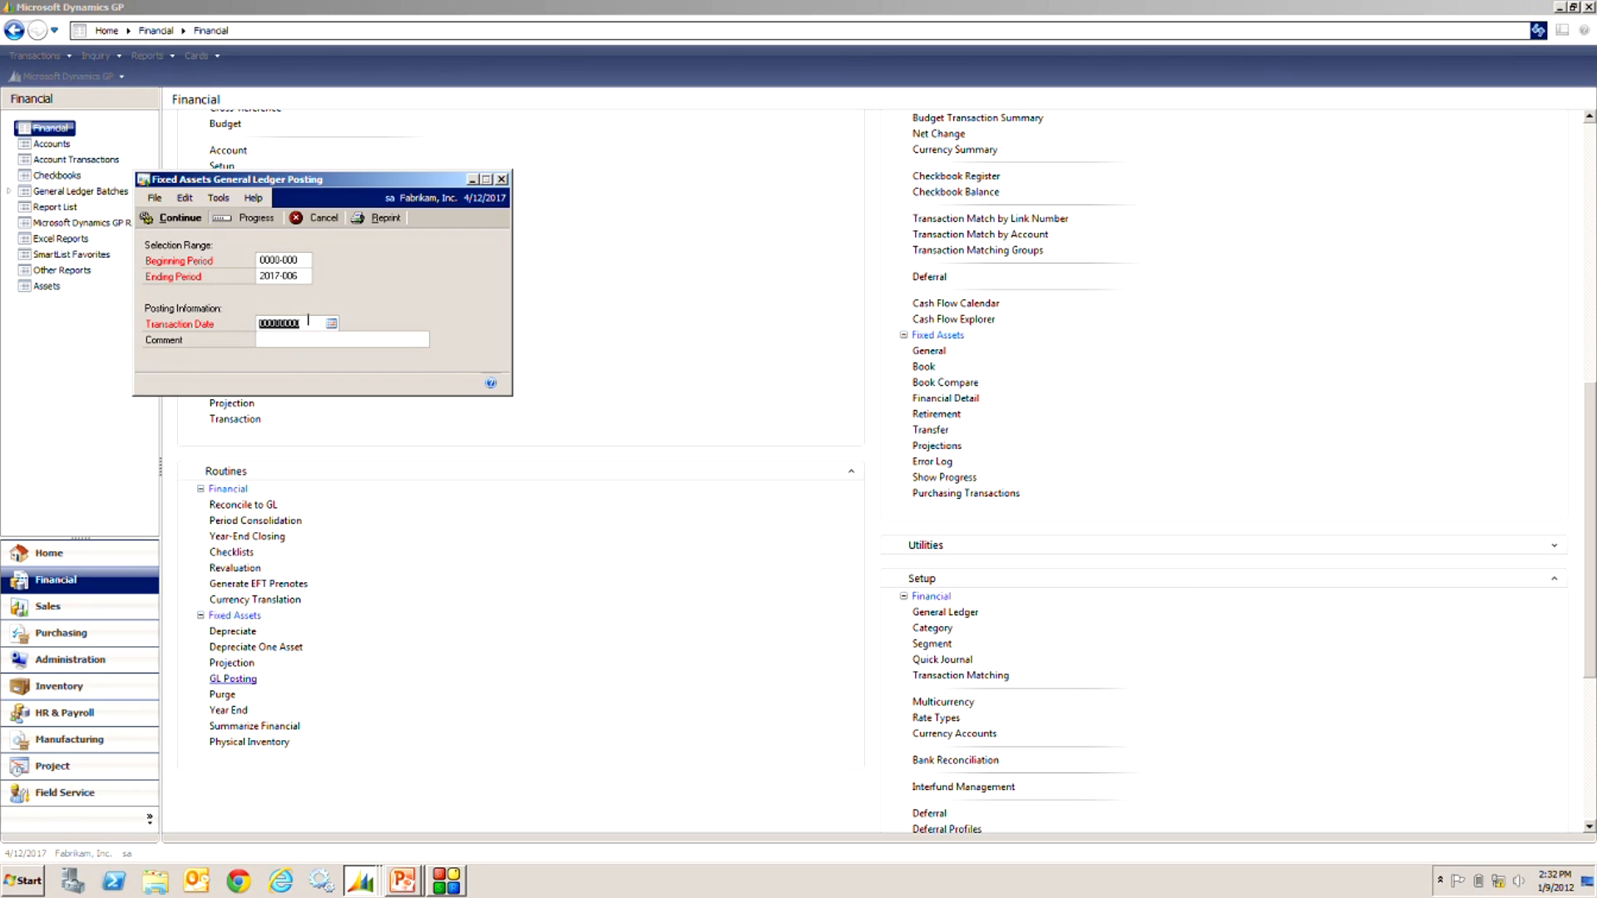
{"action": "type", "text": "0630"}
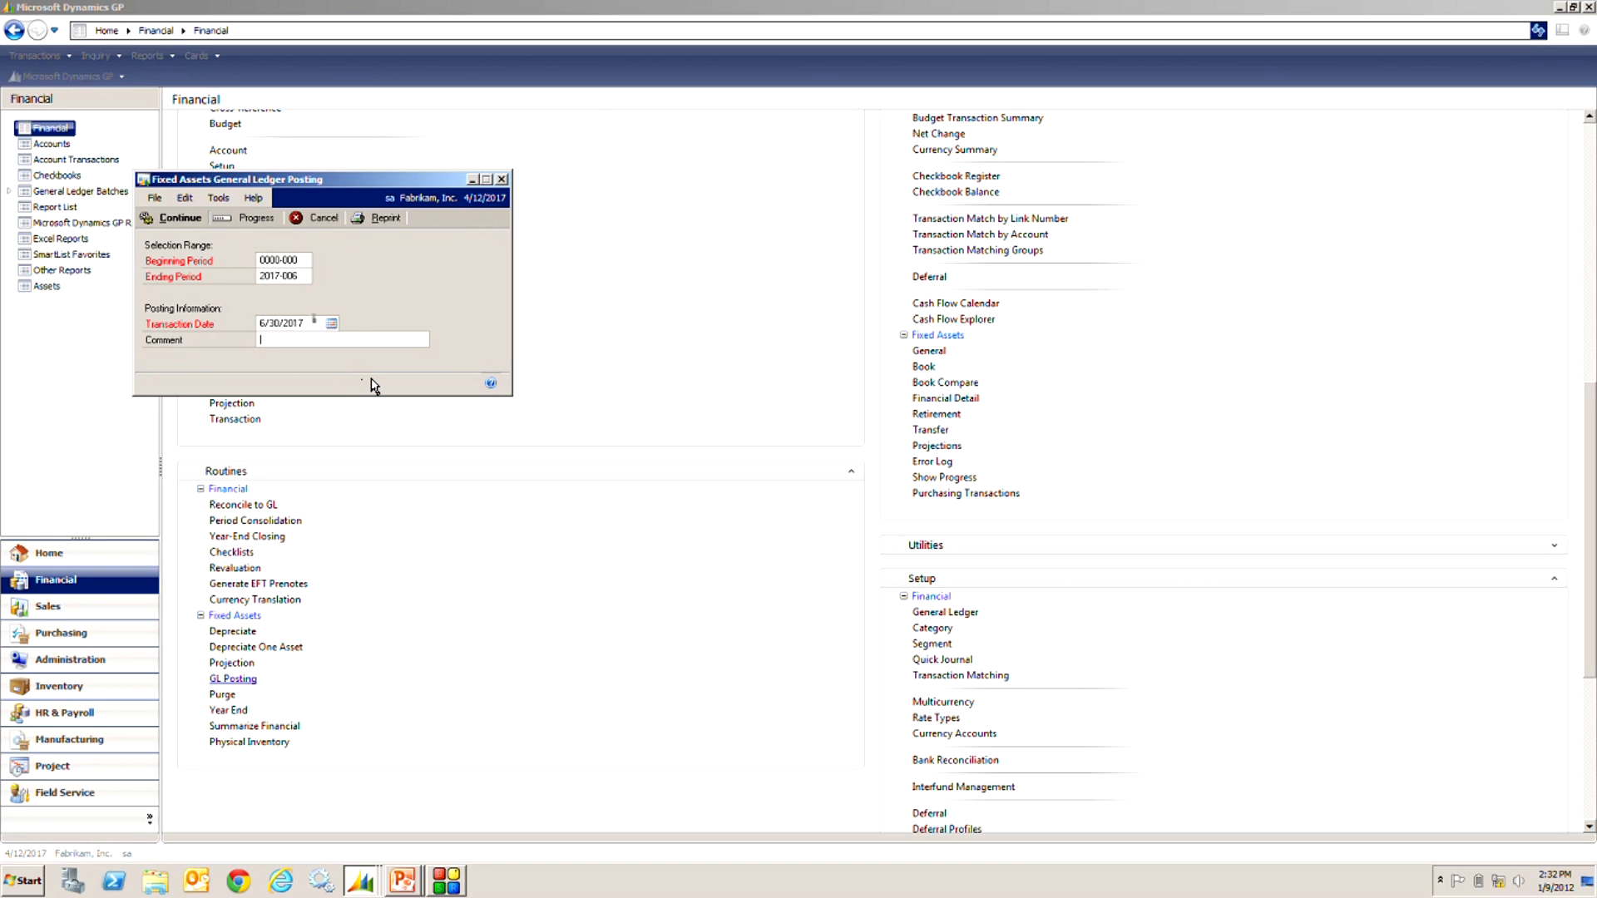
{"action": "mouse_move", "coordinate": [414, 294]}
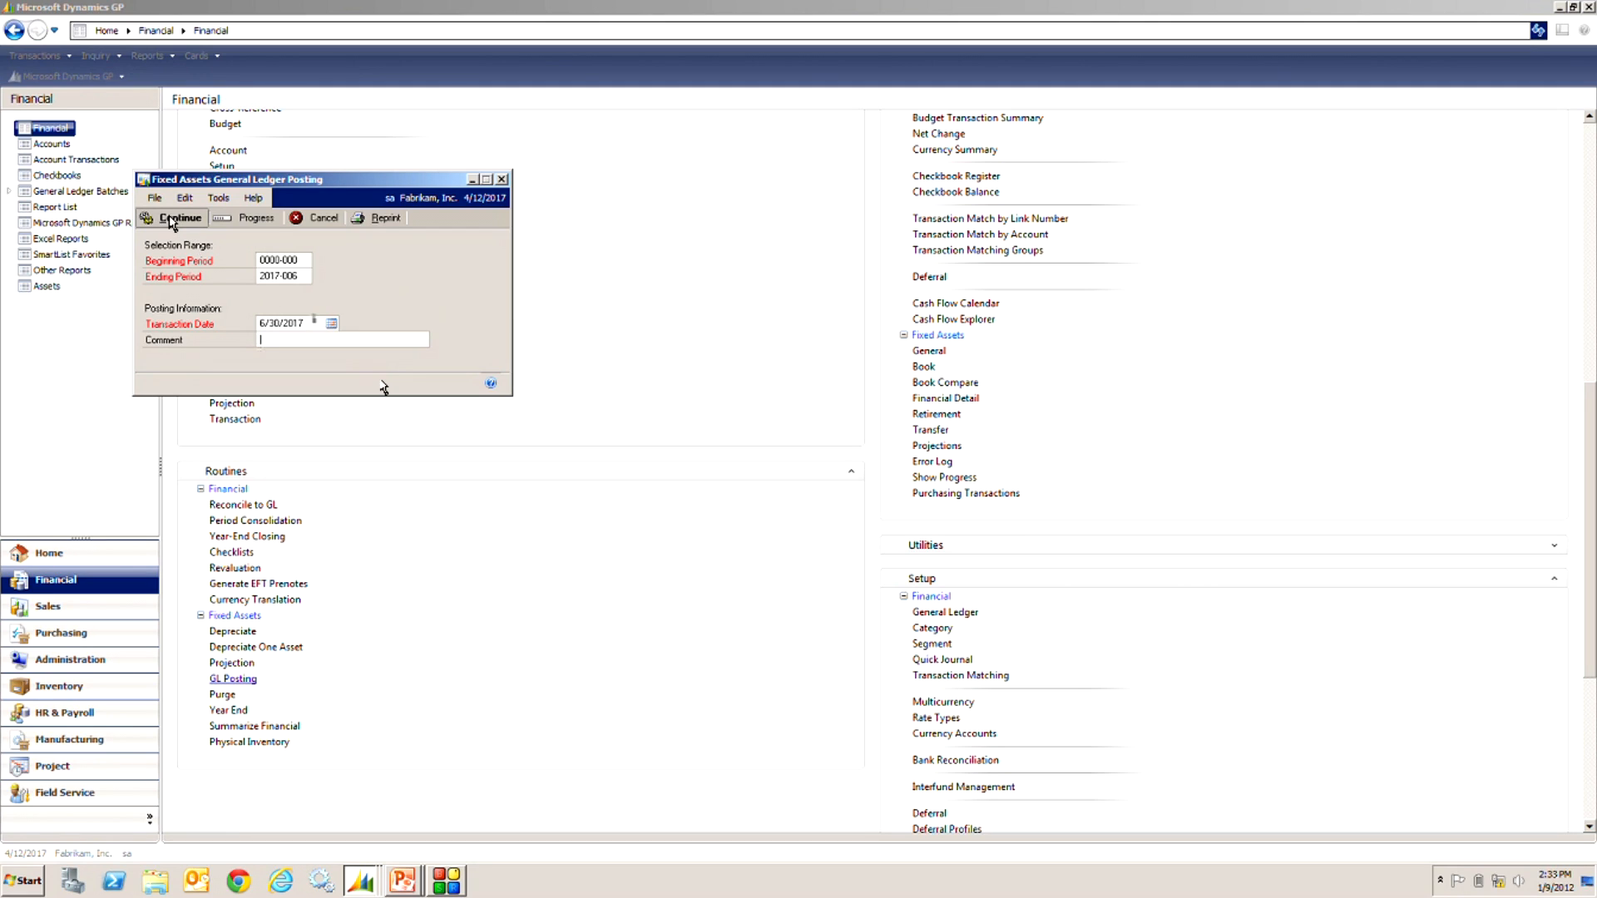
Step: Post to batch FATRX00000003 and send the posting report to the screen
{"action": "left_click", "coordinate": [179, 218]}
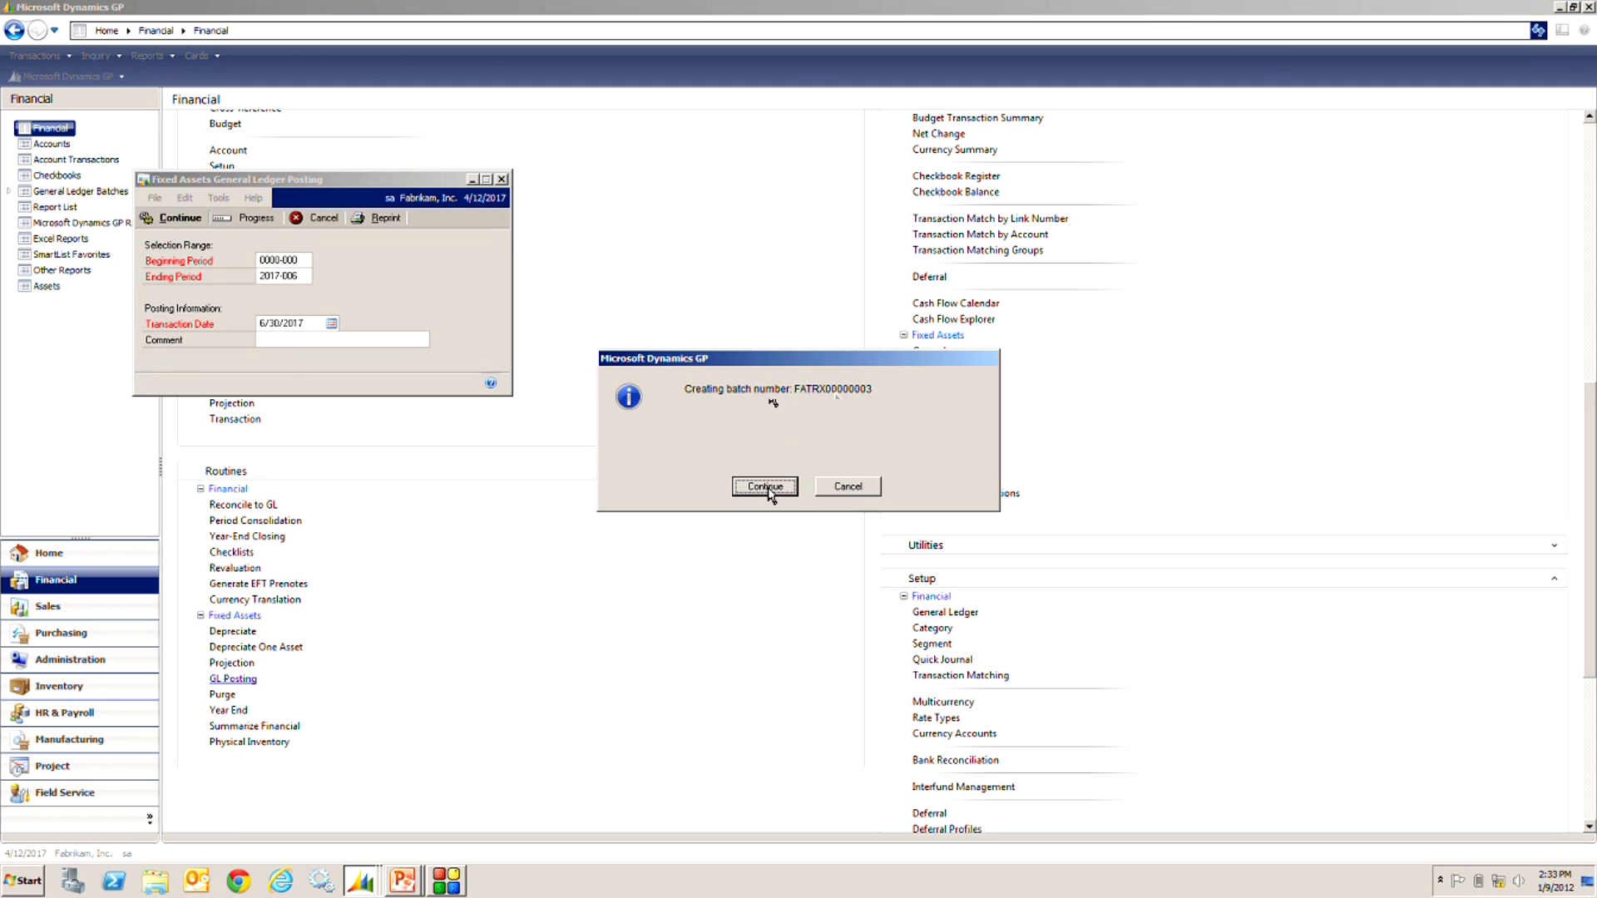
{"action": "left_click", "coordinate": [763, 485]}
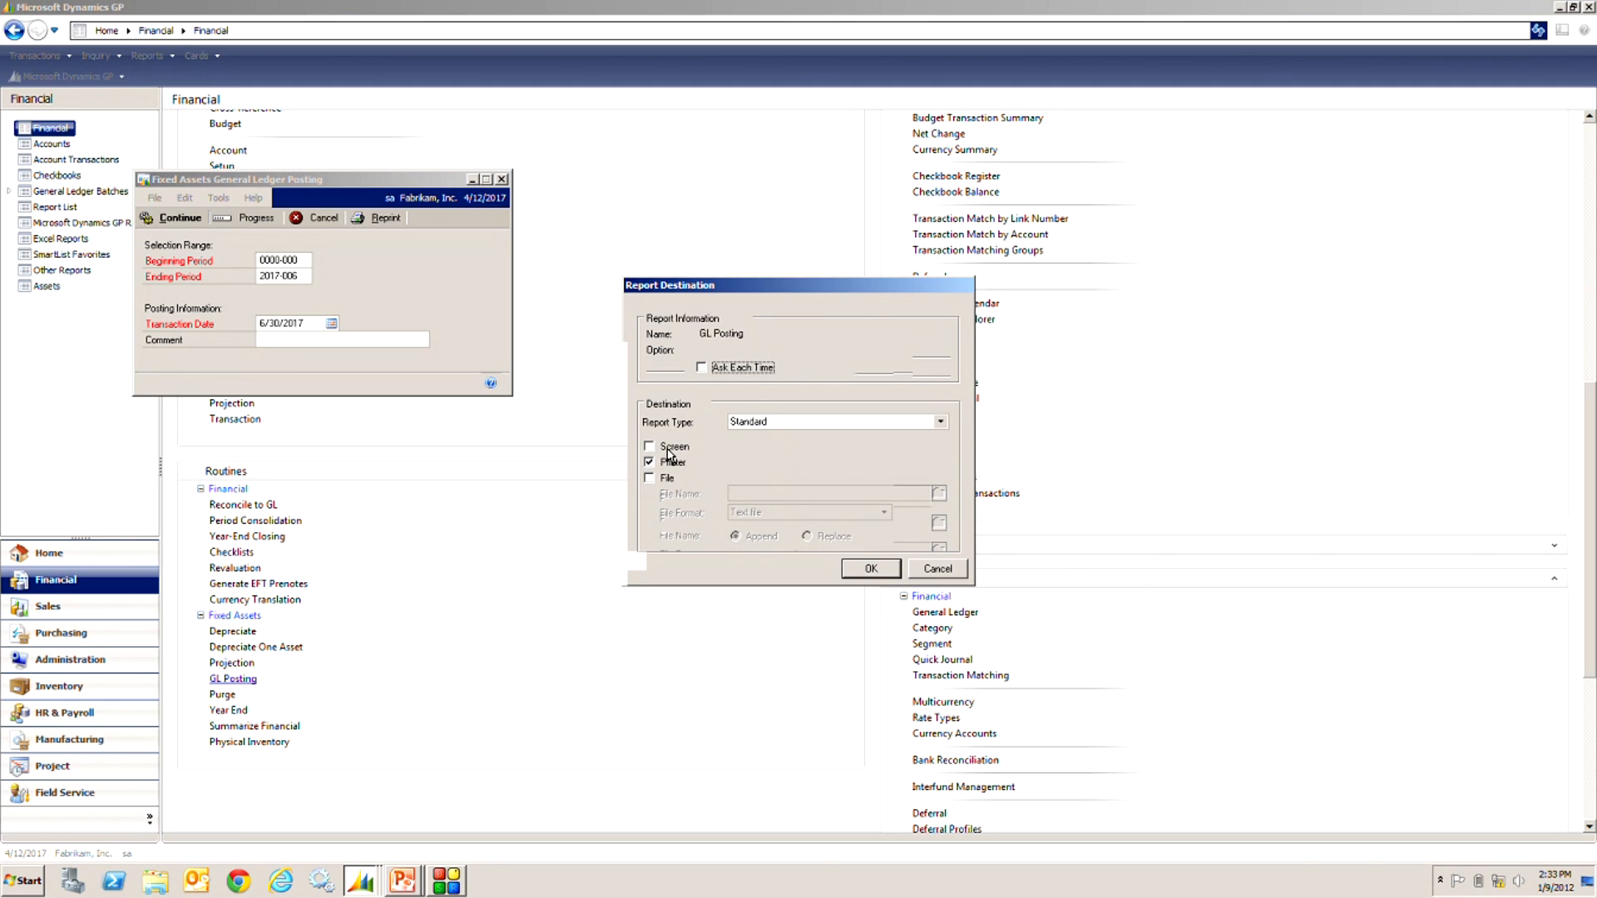
{"action": "left_click", "coordinate": [870, 569]}
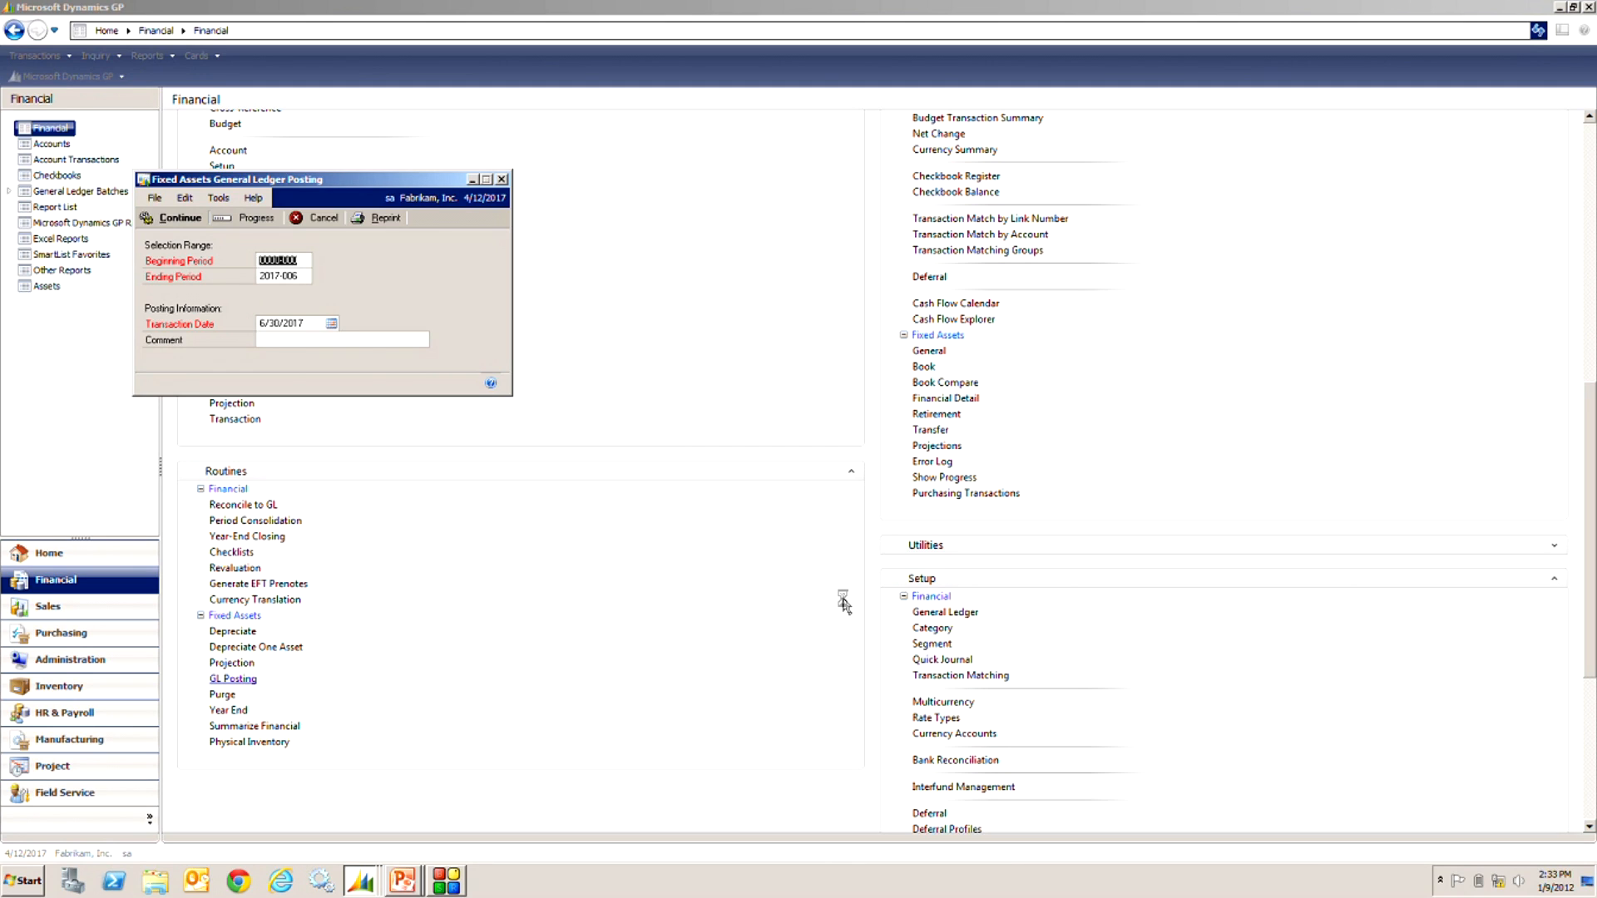
{"action": "left_click", "coordinate": [180, 216]}
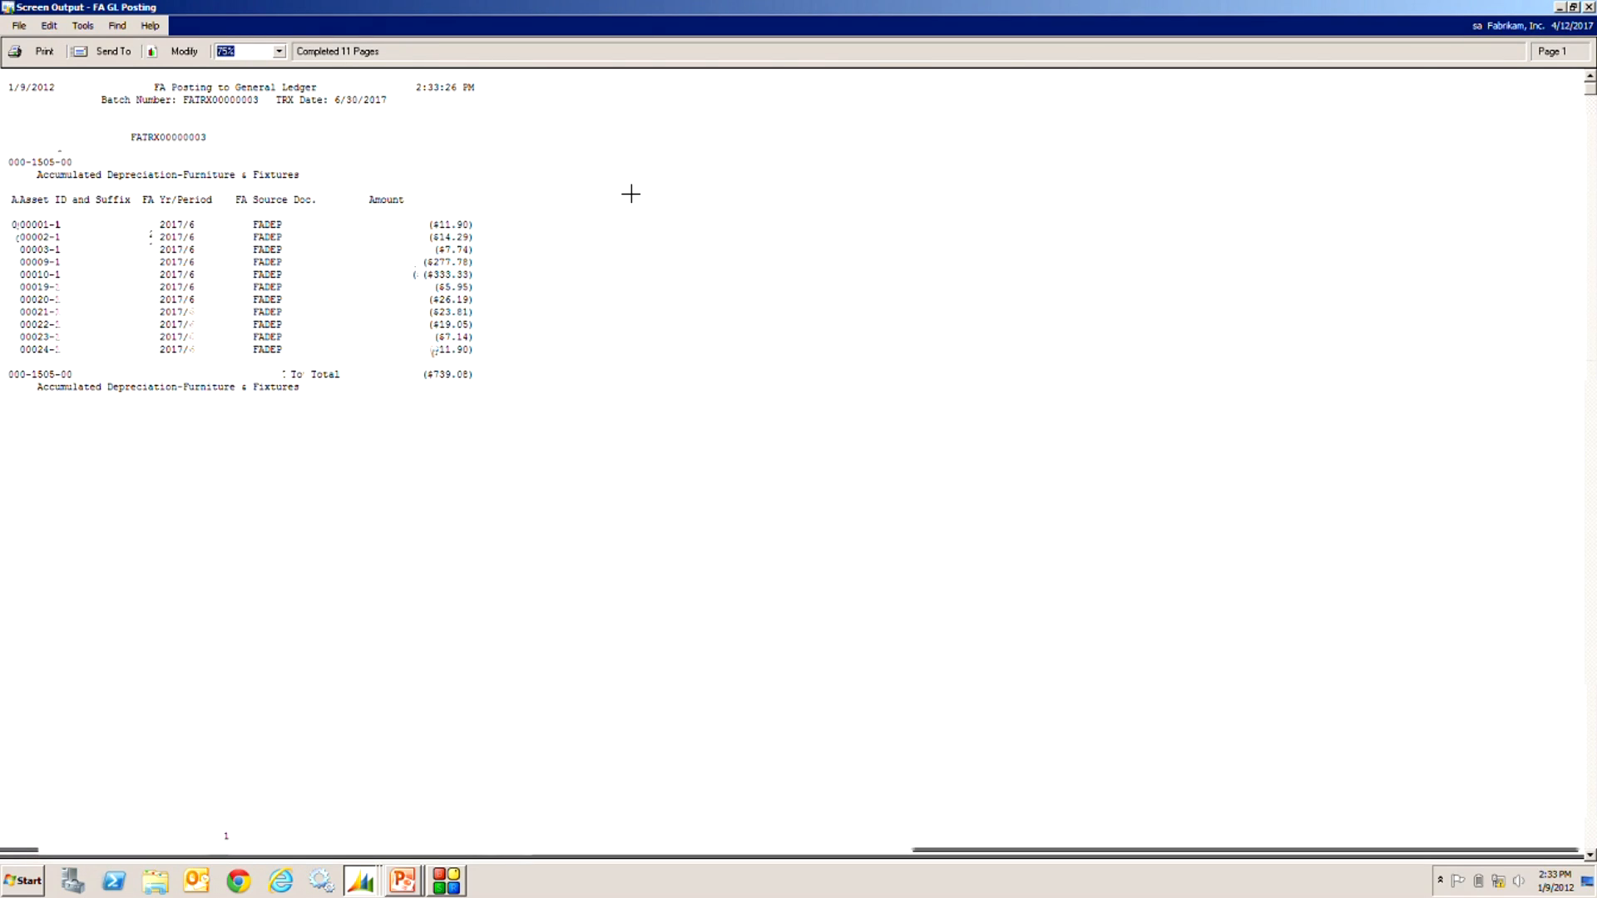
{"action": "mouse_move", "coordinate": [574, 299]}
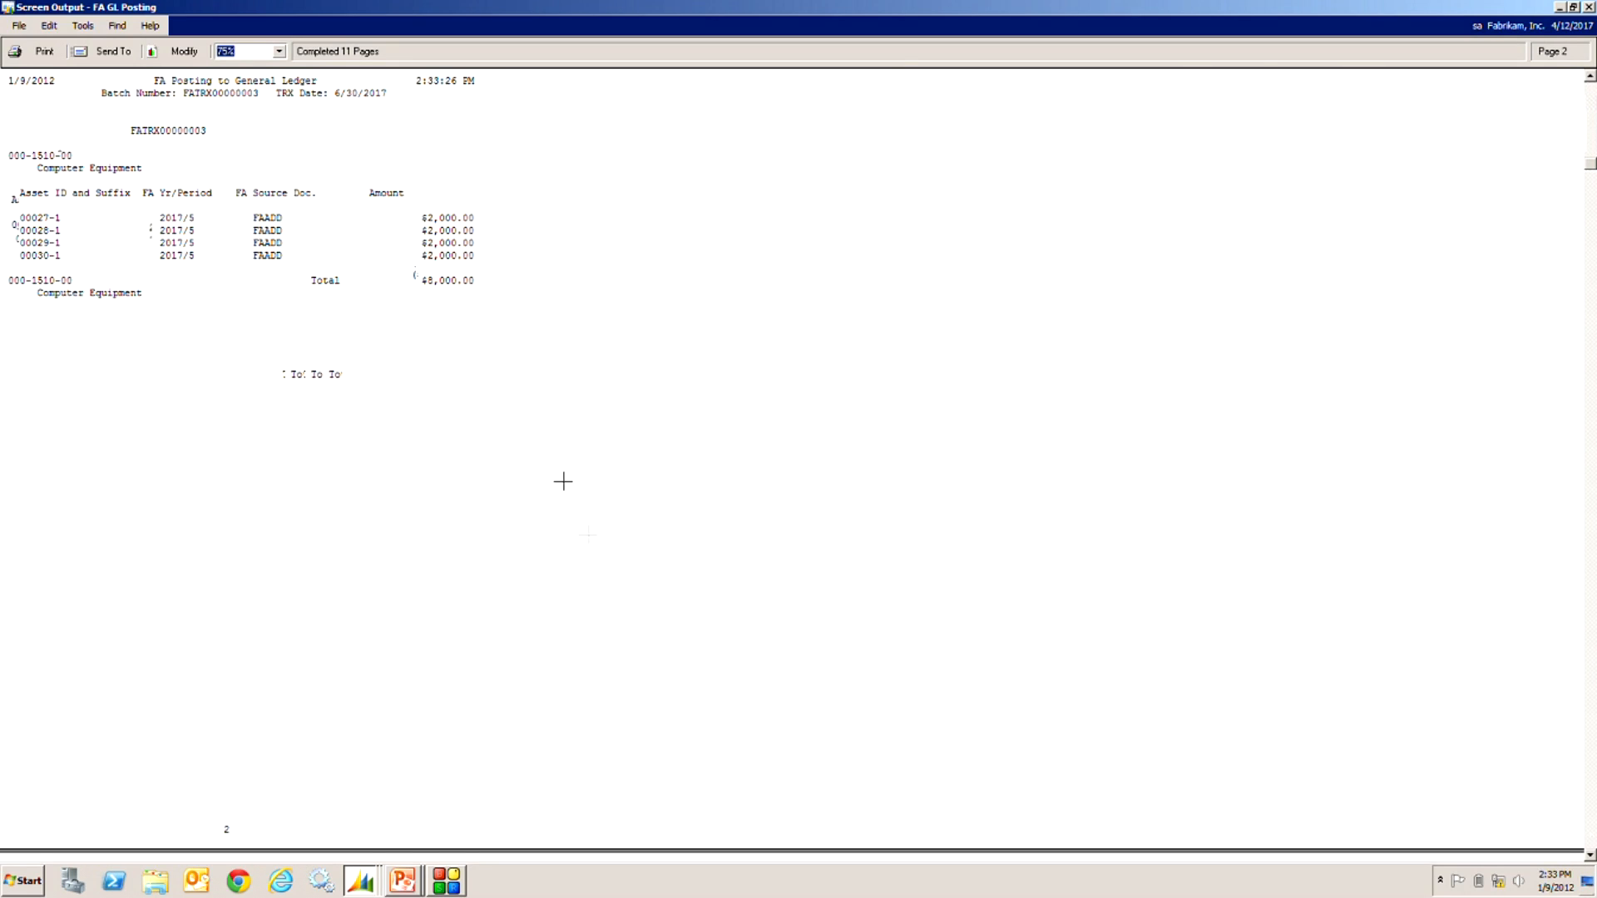
{"action": "mouse_move", "coordinate": [499, 293]}
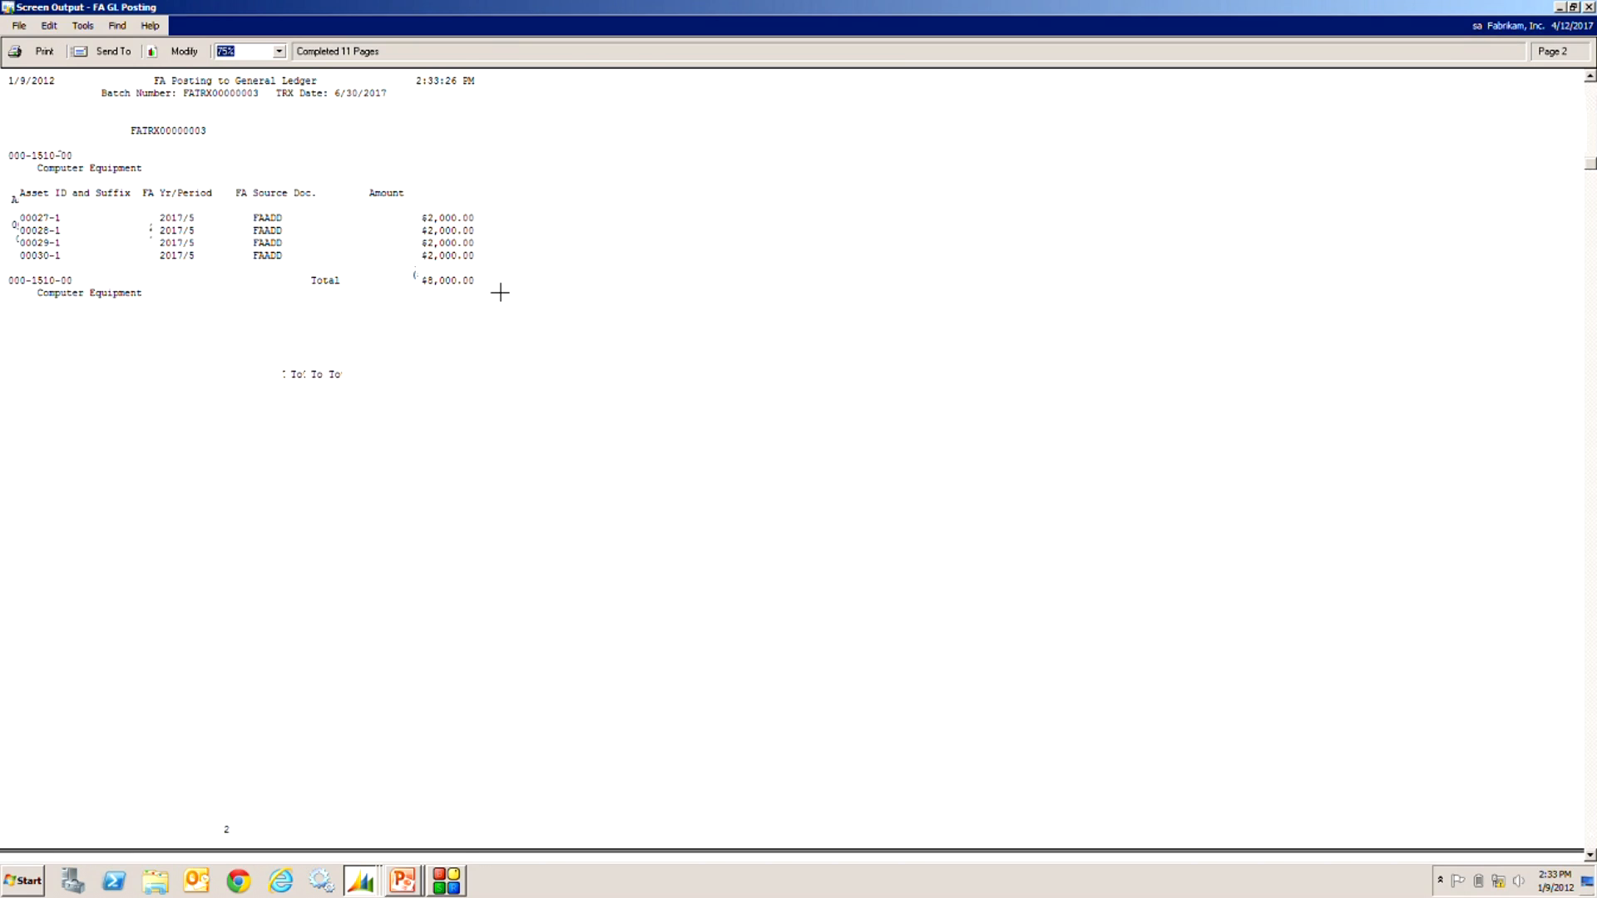
{"action": "mouse_move", "coordinate": [1537, 806]}
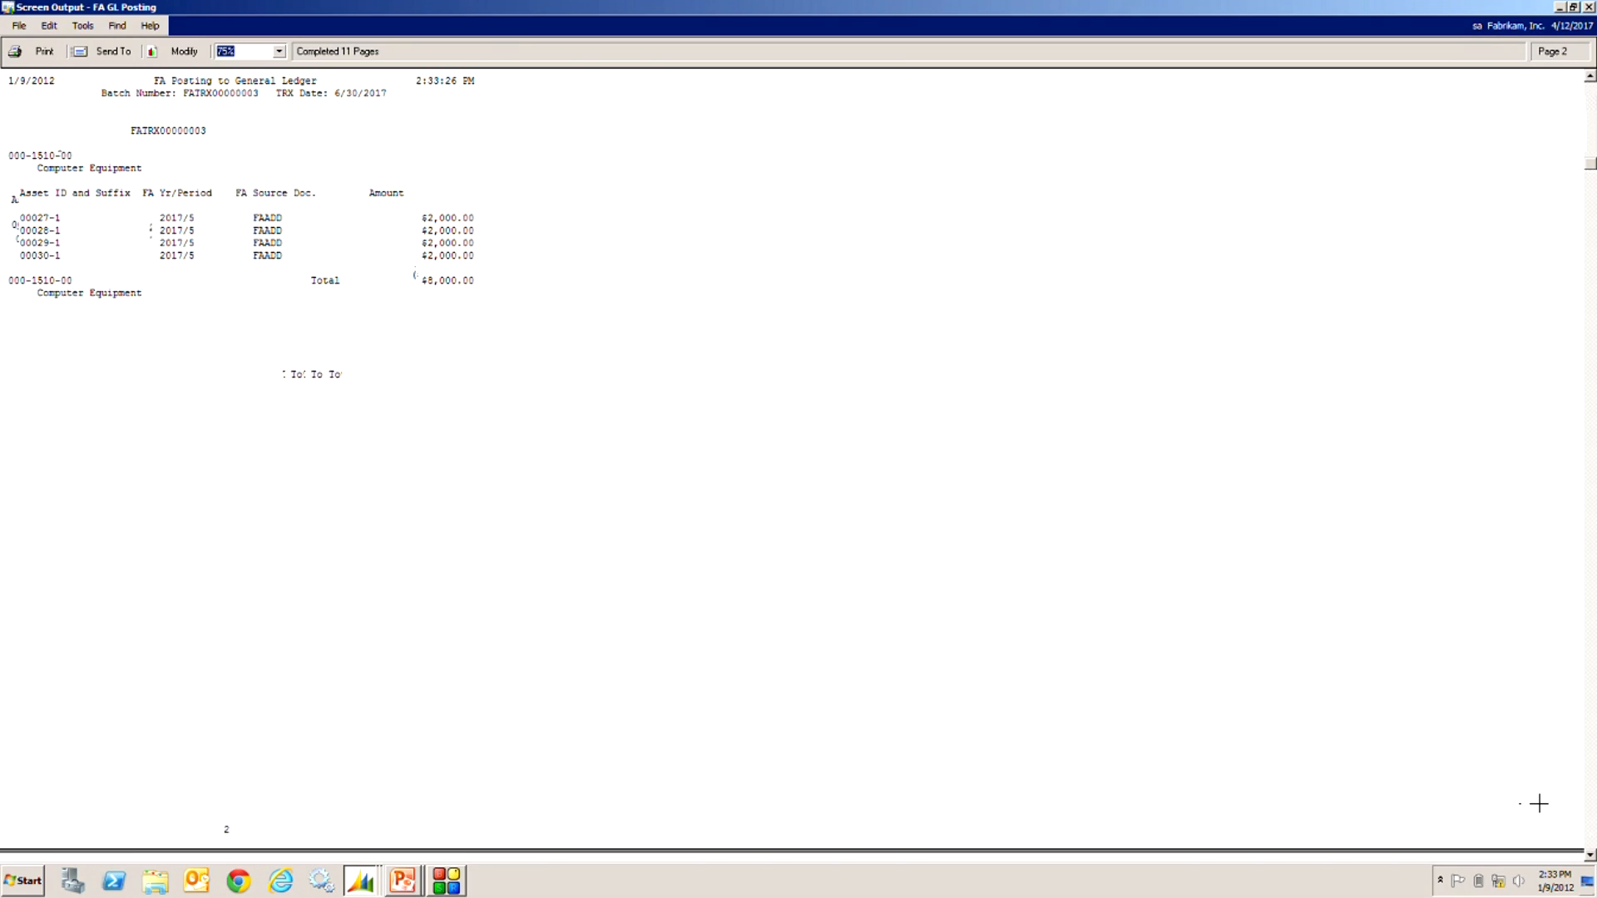
Step: Scroll the FA Posting to General Ledger report to page 3 showing Accumulated Depreciation-Computer Equipment ($546.09)
{"action": "scroll", "scroll_direction": "down", "scroll_amount": 3}
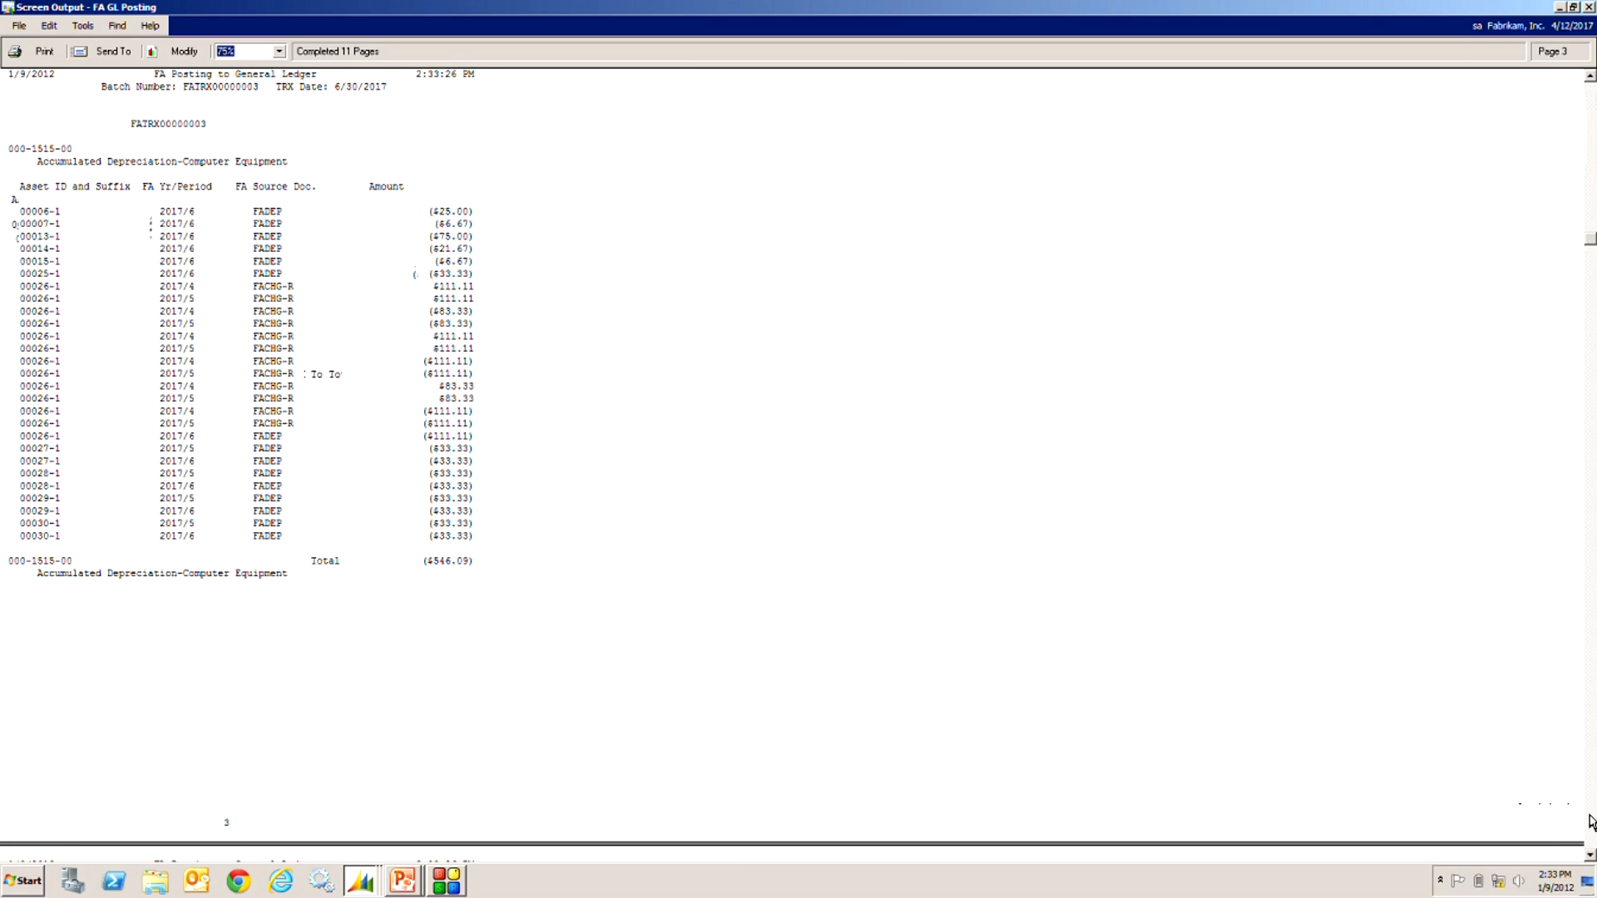
{"action": "mouse_move", "coordinate": [293, 271]}
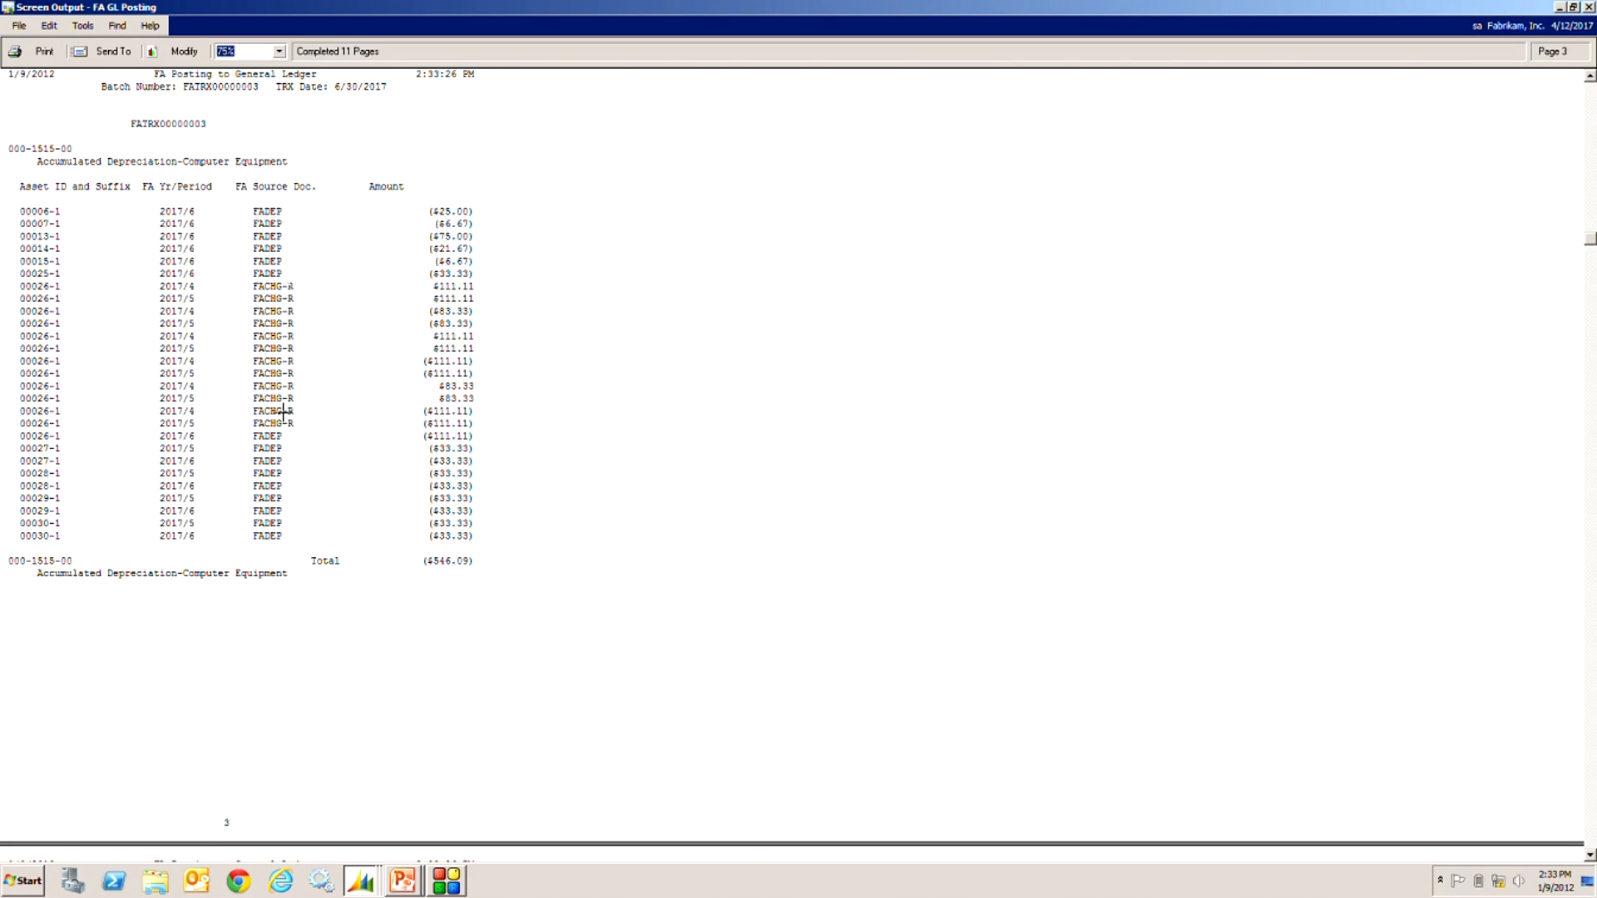
{"action": "mouse_move", "coordinate": [1591, 810]}
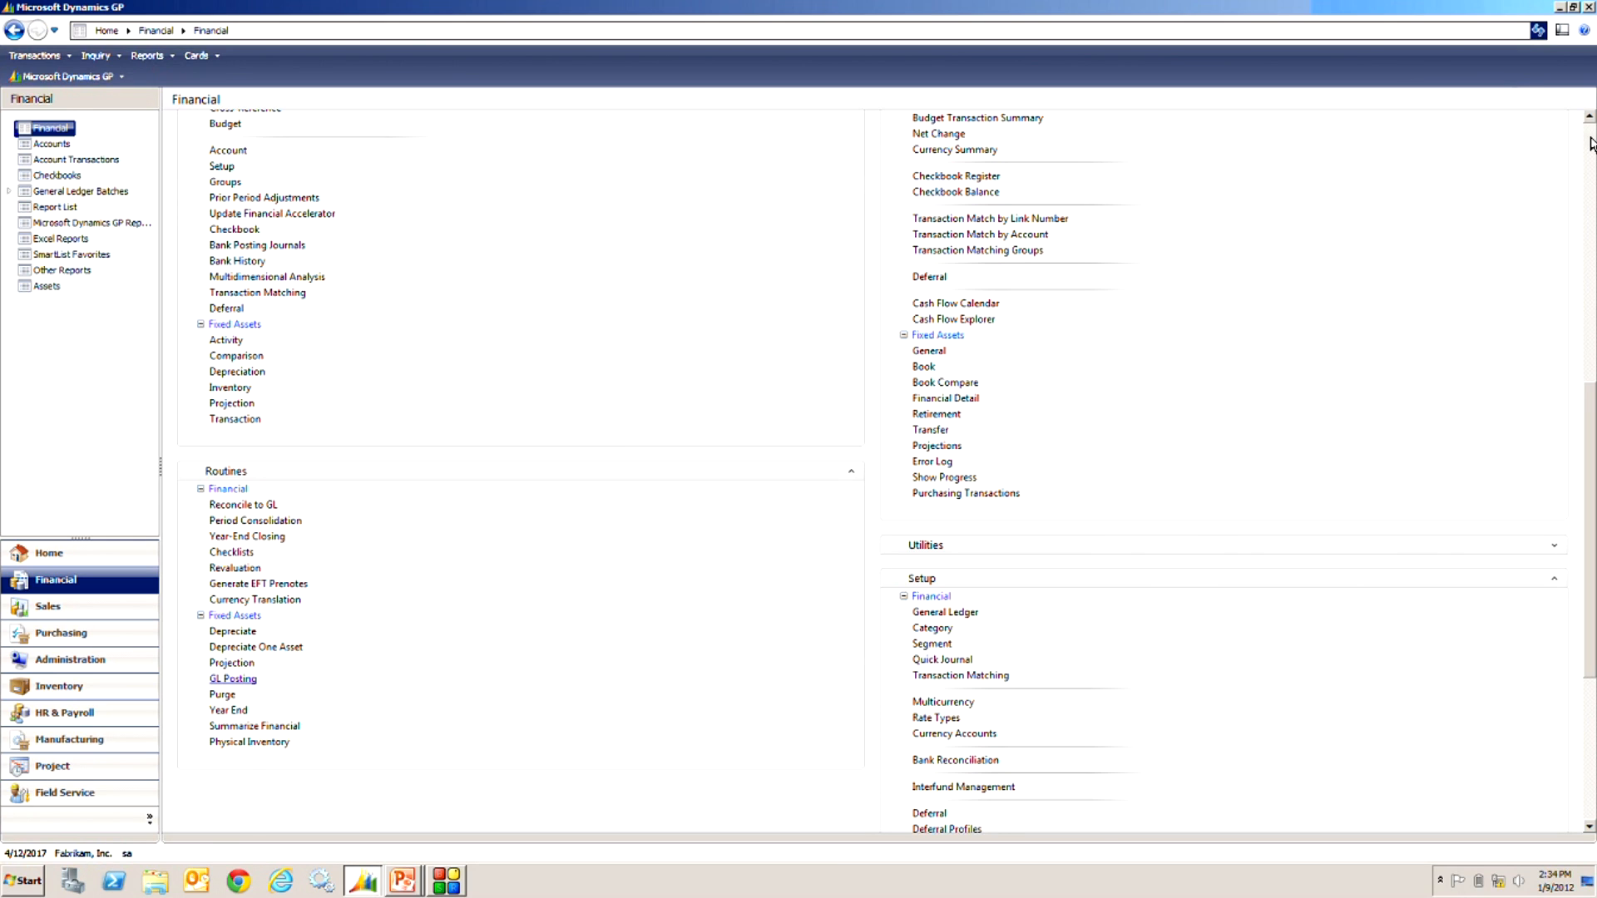
{"action": "scroll", "scroll_direction": "up", "scroll_amount": 3}
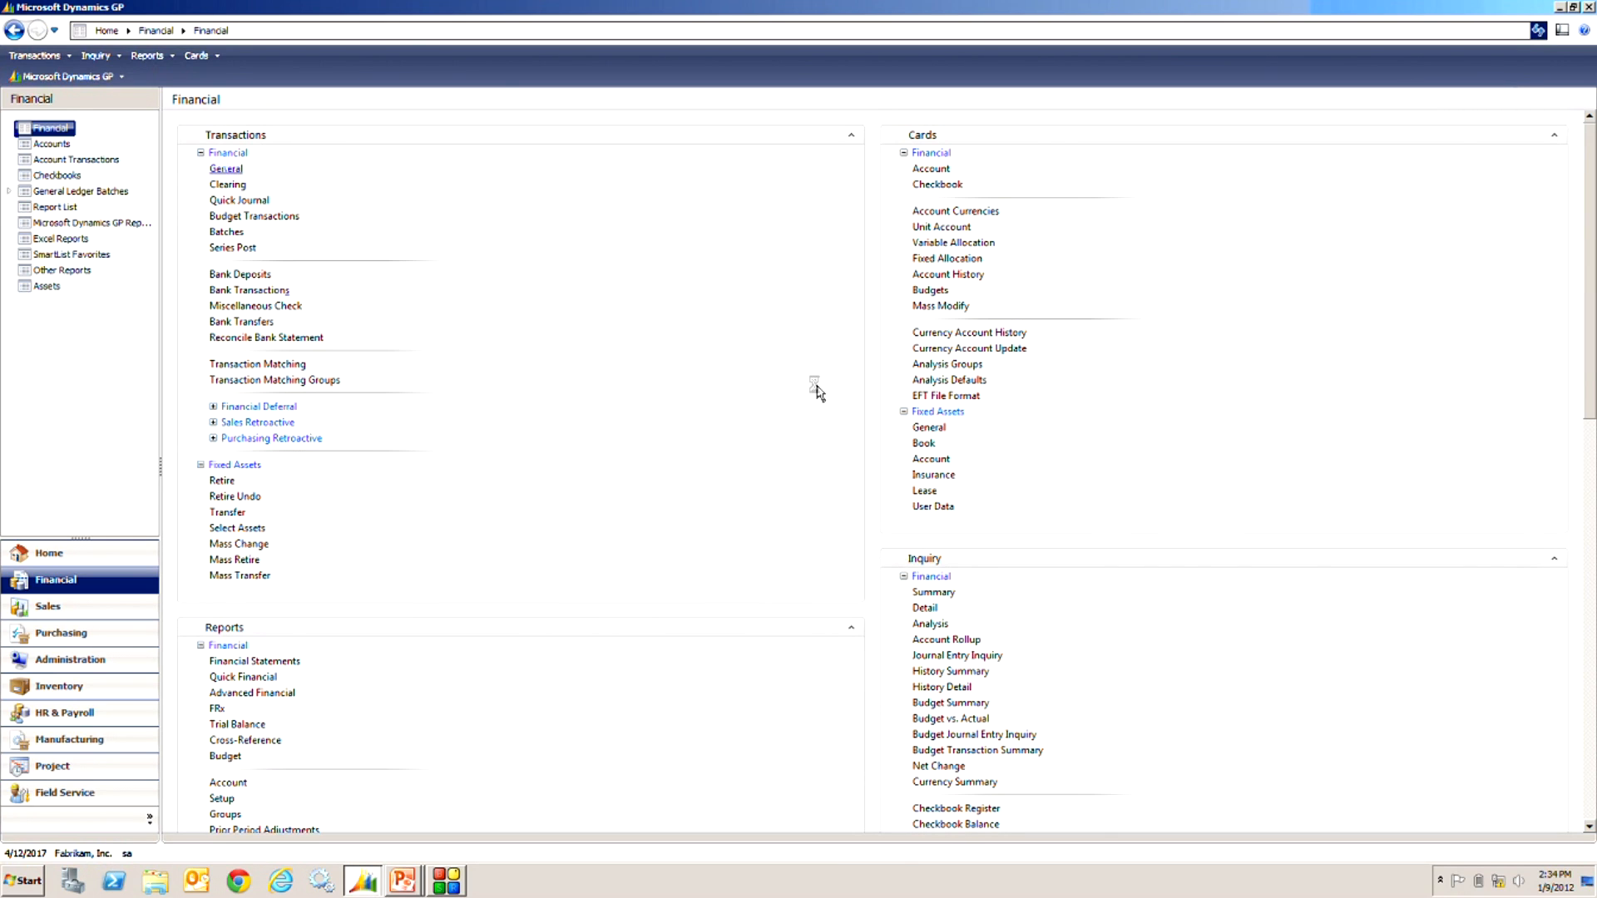
{"action": "left_click", "coordinate": [226, 168]}
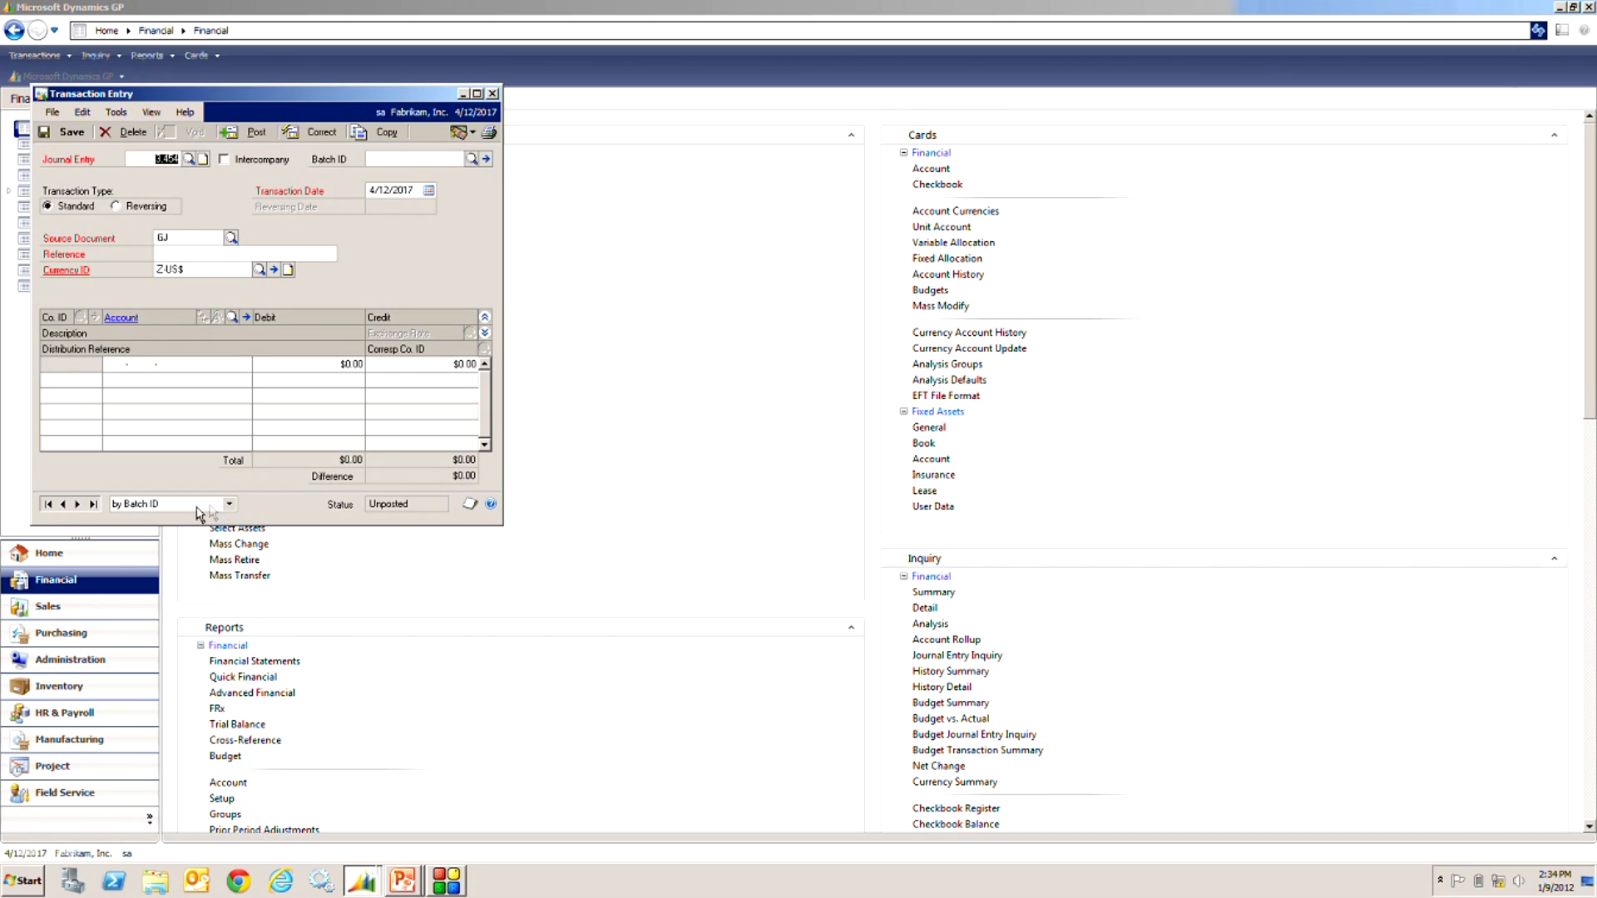
{"action": "left_click", "coordinate": [229, 502]}
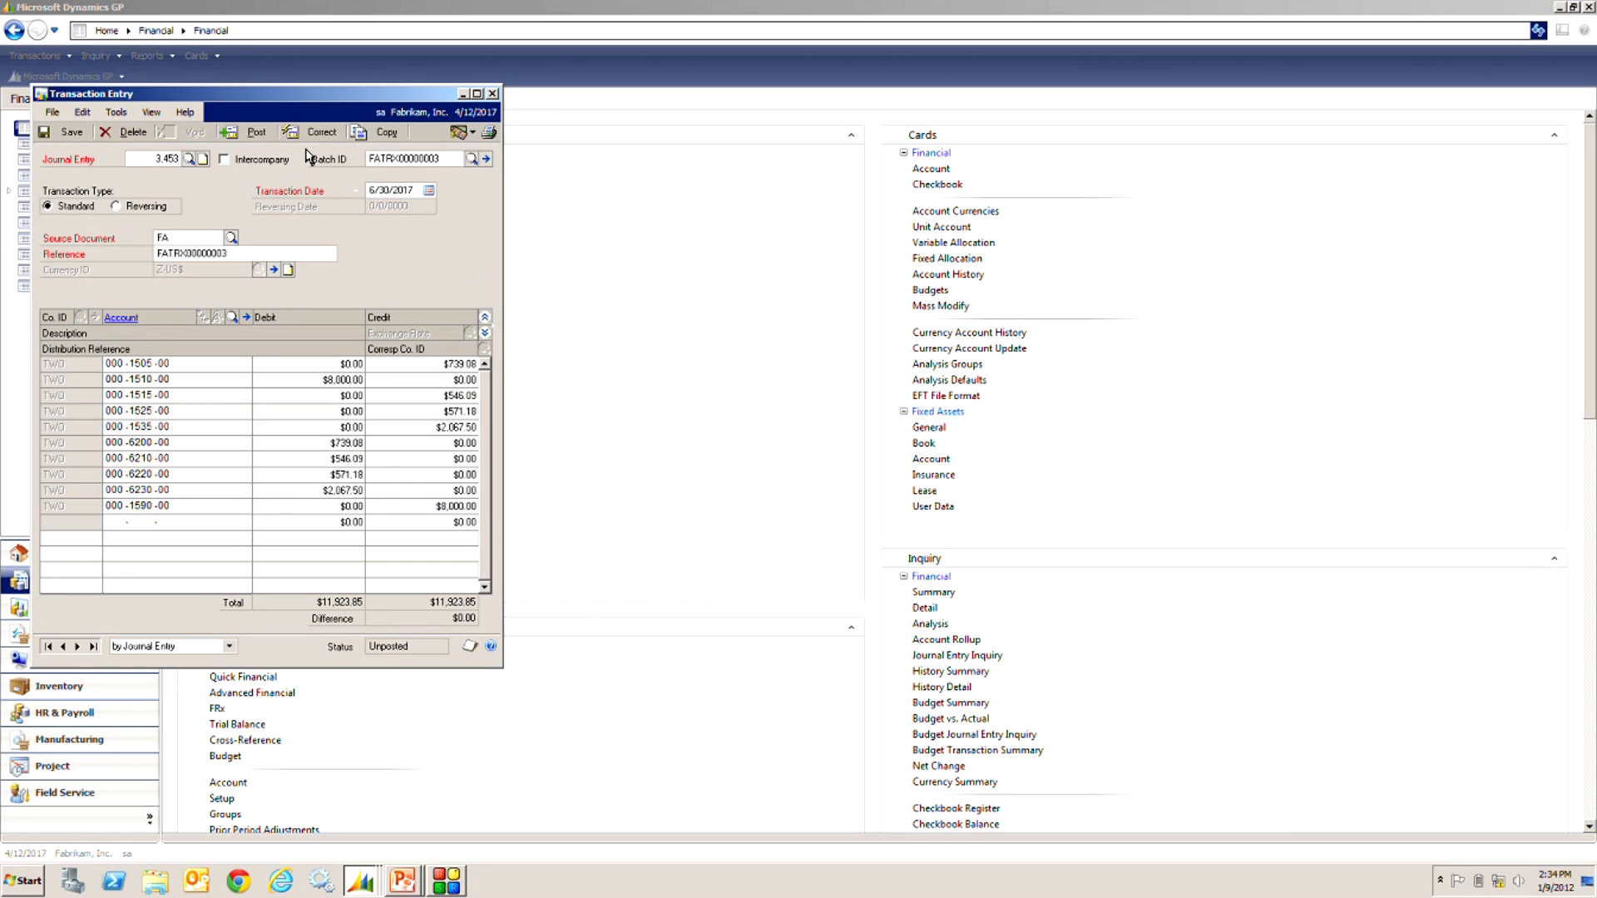
{"action": "left_click", "coordinate": [492, 93]}
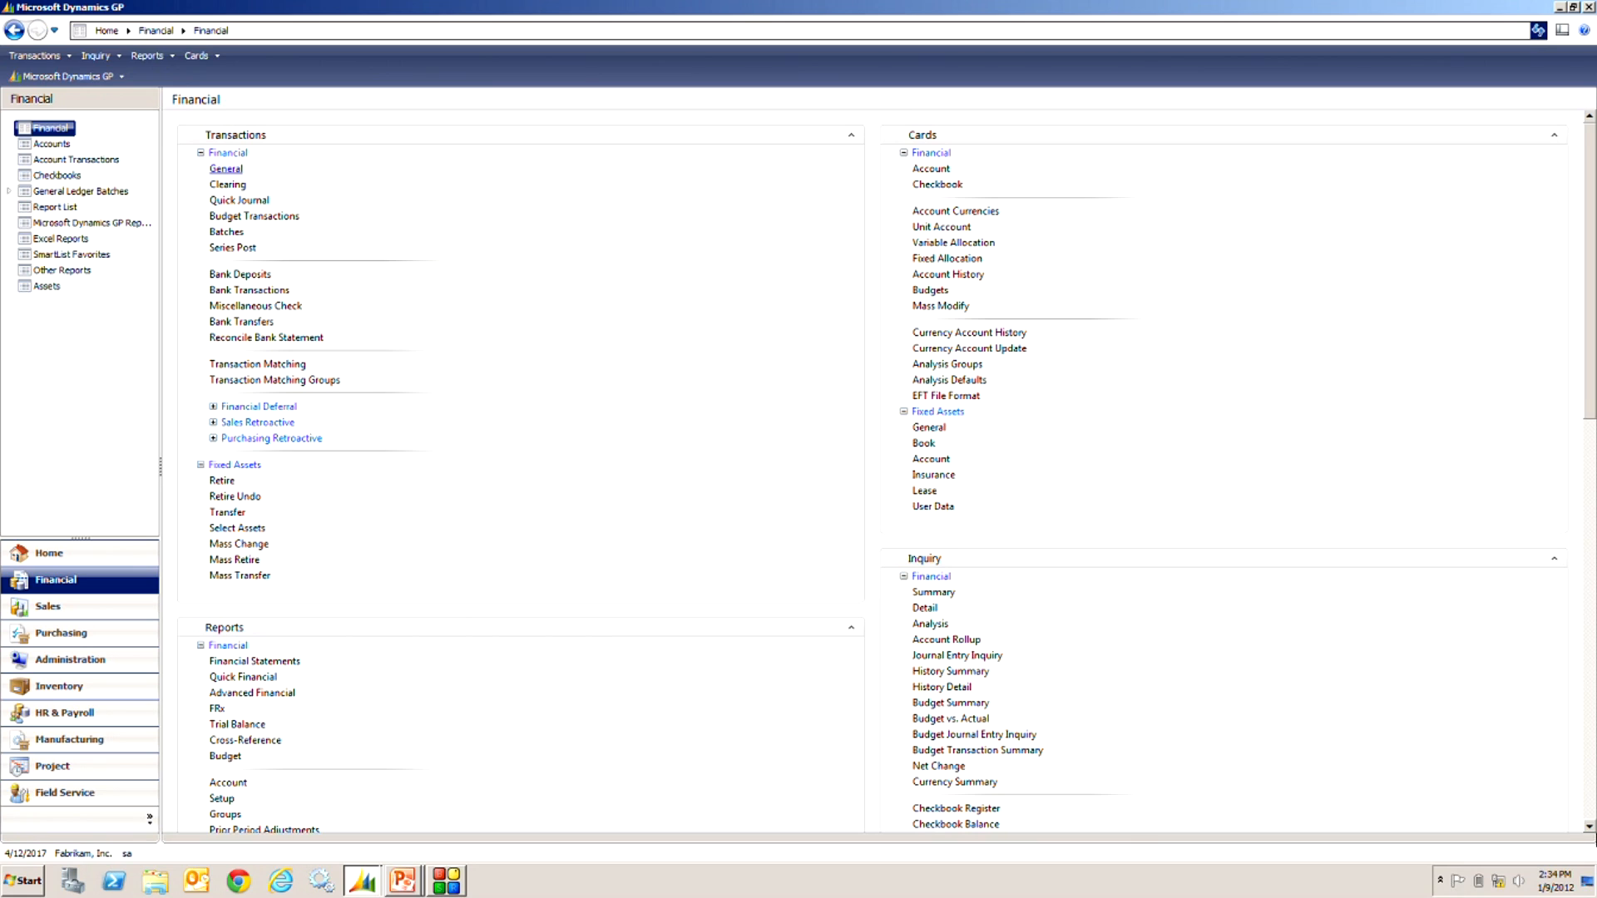
Step: Choose the Property Ledger inventory report, add the SAMPLEDATA option, and print it to screen
{"action": "scroll", "scroll_direction": "down", "scroll_amount": 3}
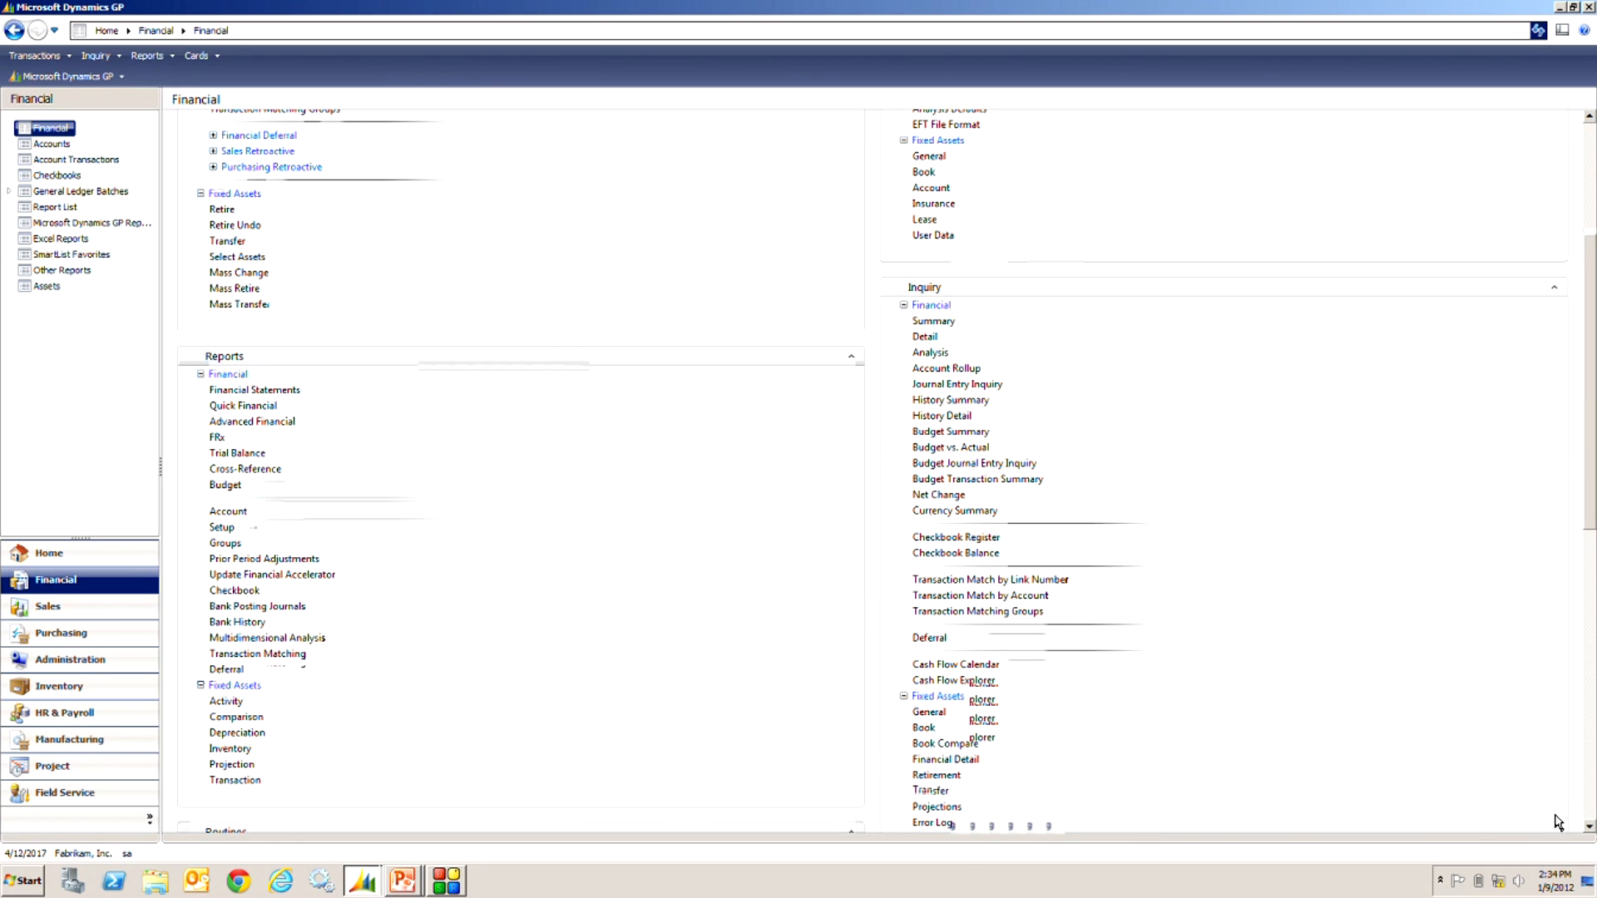
{"action": "mouse_move", "coordinate": [789, 832]}
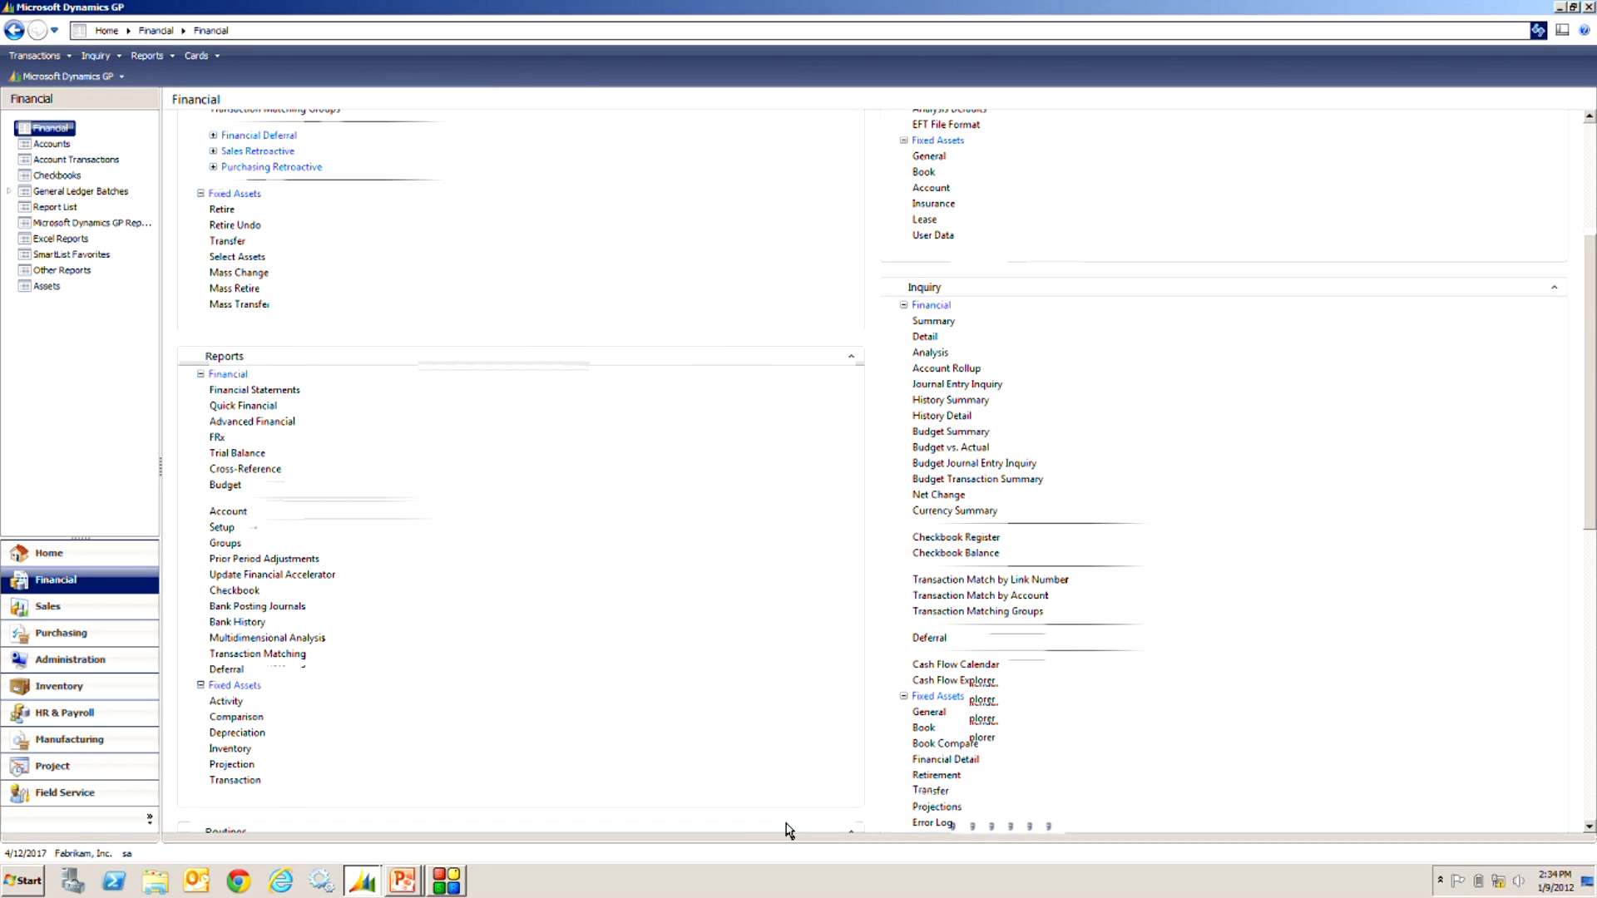
{"action": "mouse_move", "coordinate": [770, 827]}
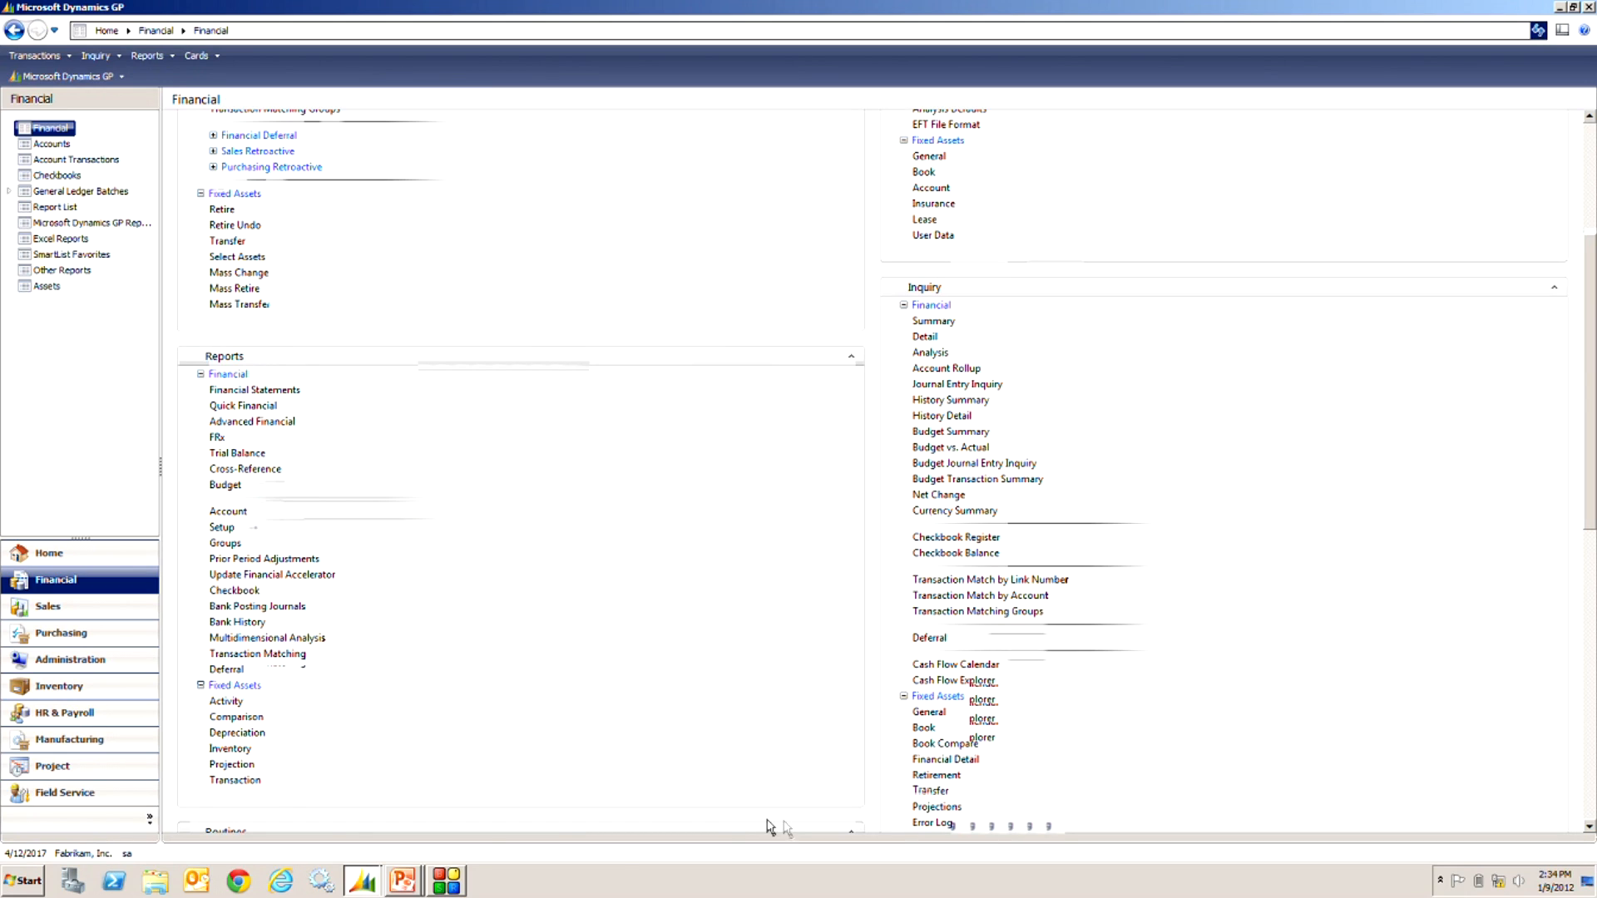
{"action": "mouse_move", "coordinate": [229, 748]}
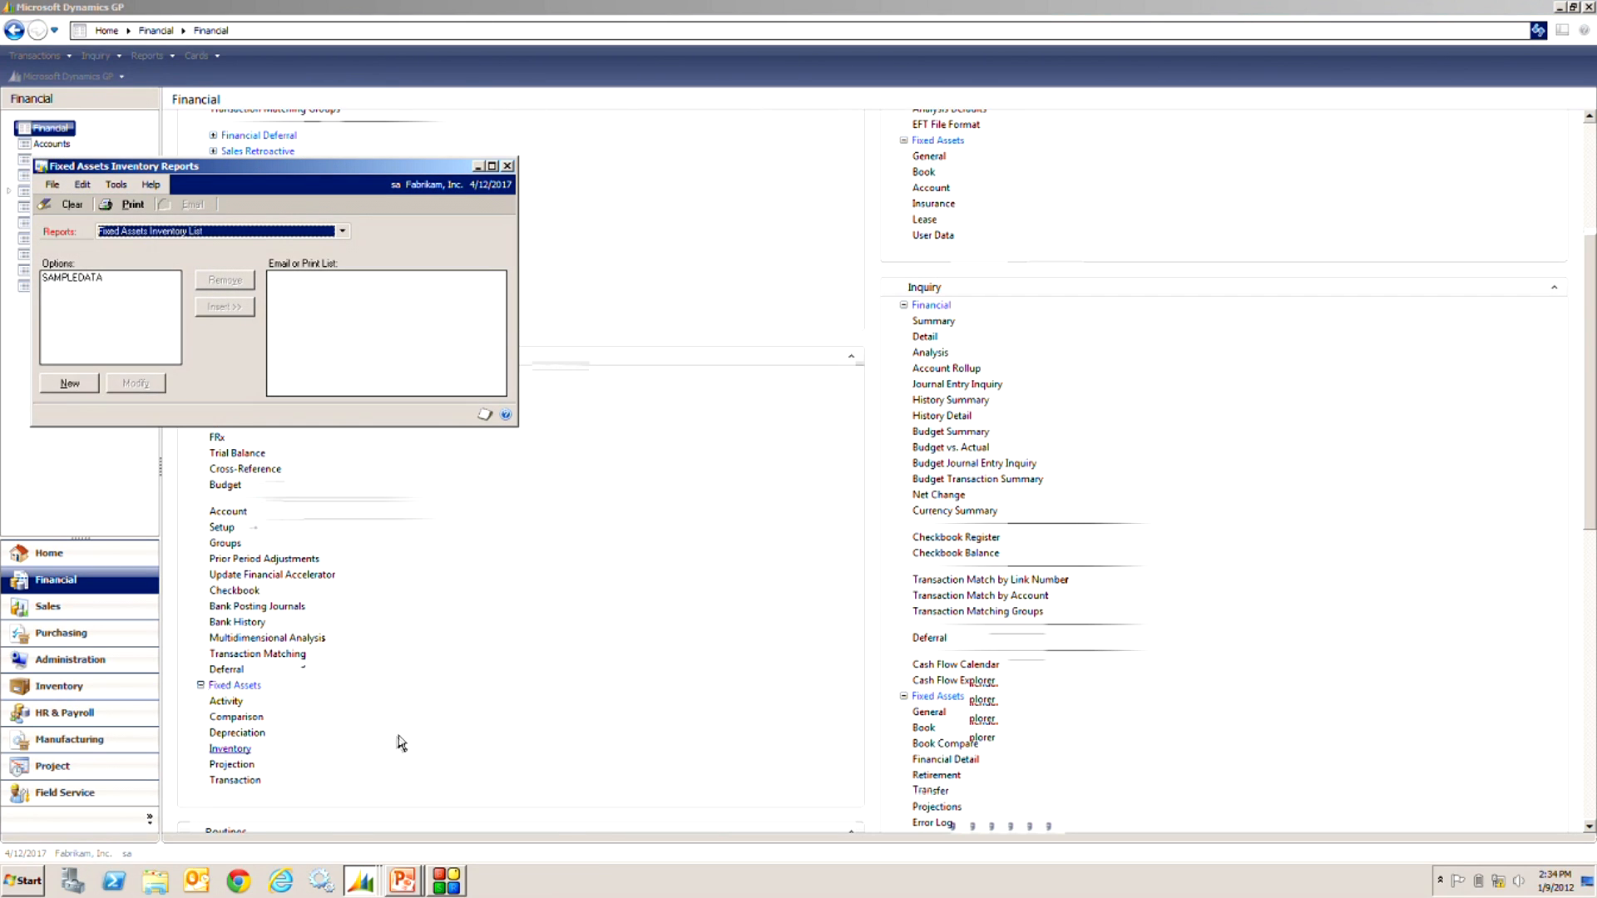
{"action": "left_click", "coordinate": [342, 231]}
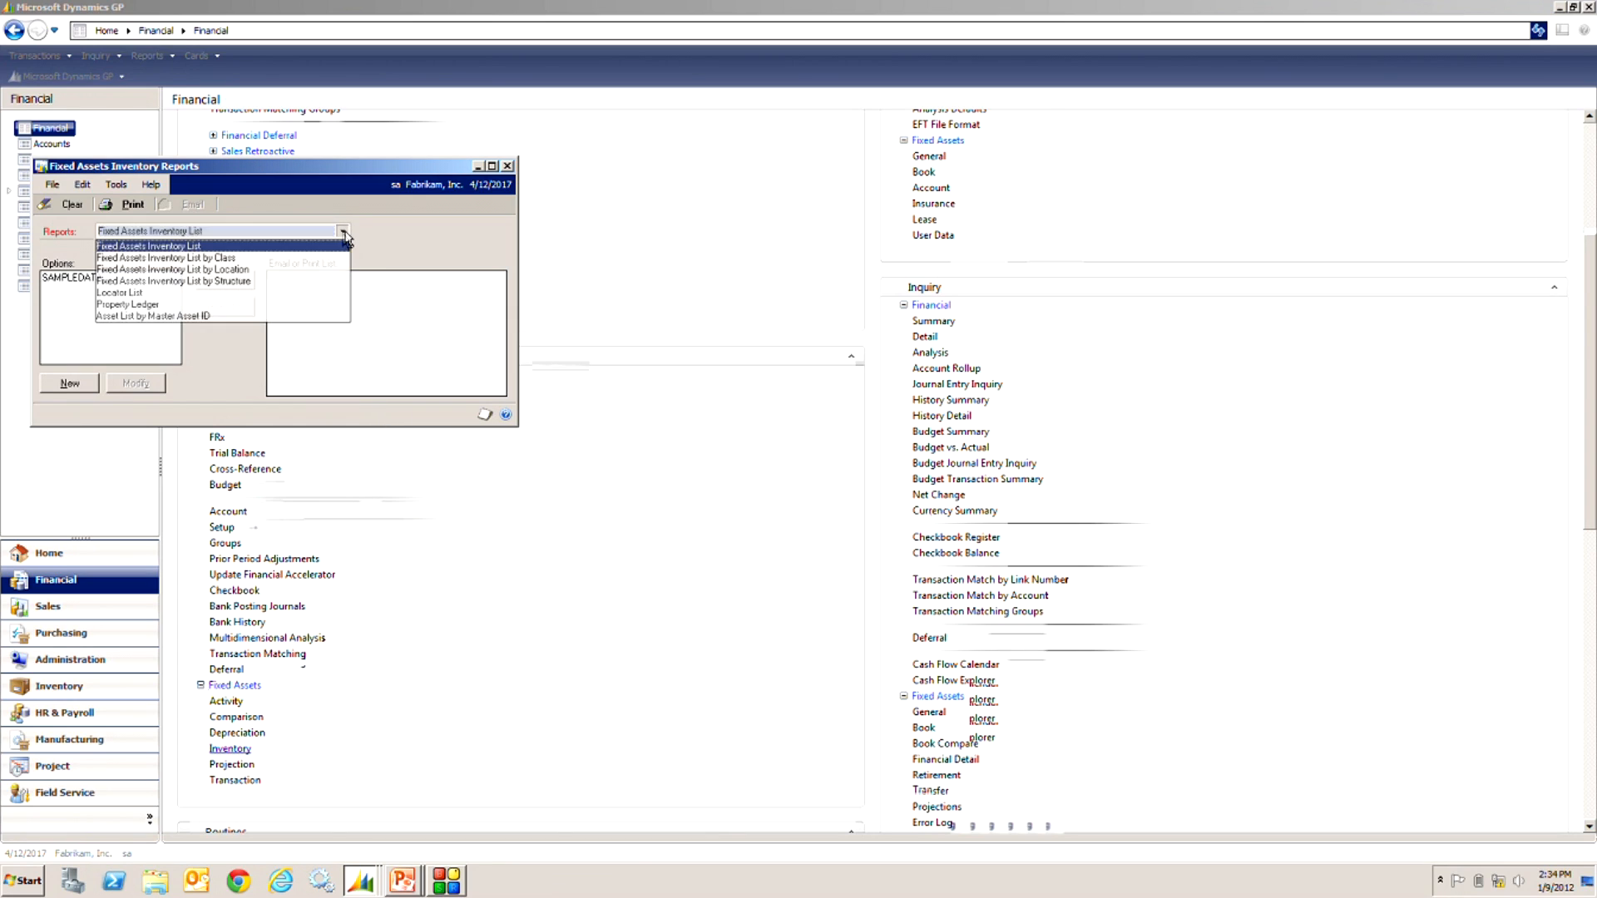
{"action": "left_click", "coordinate": [128, 304]}
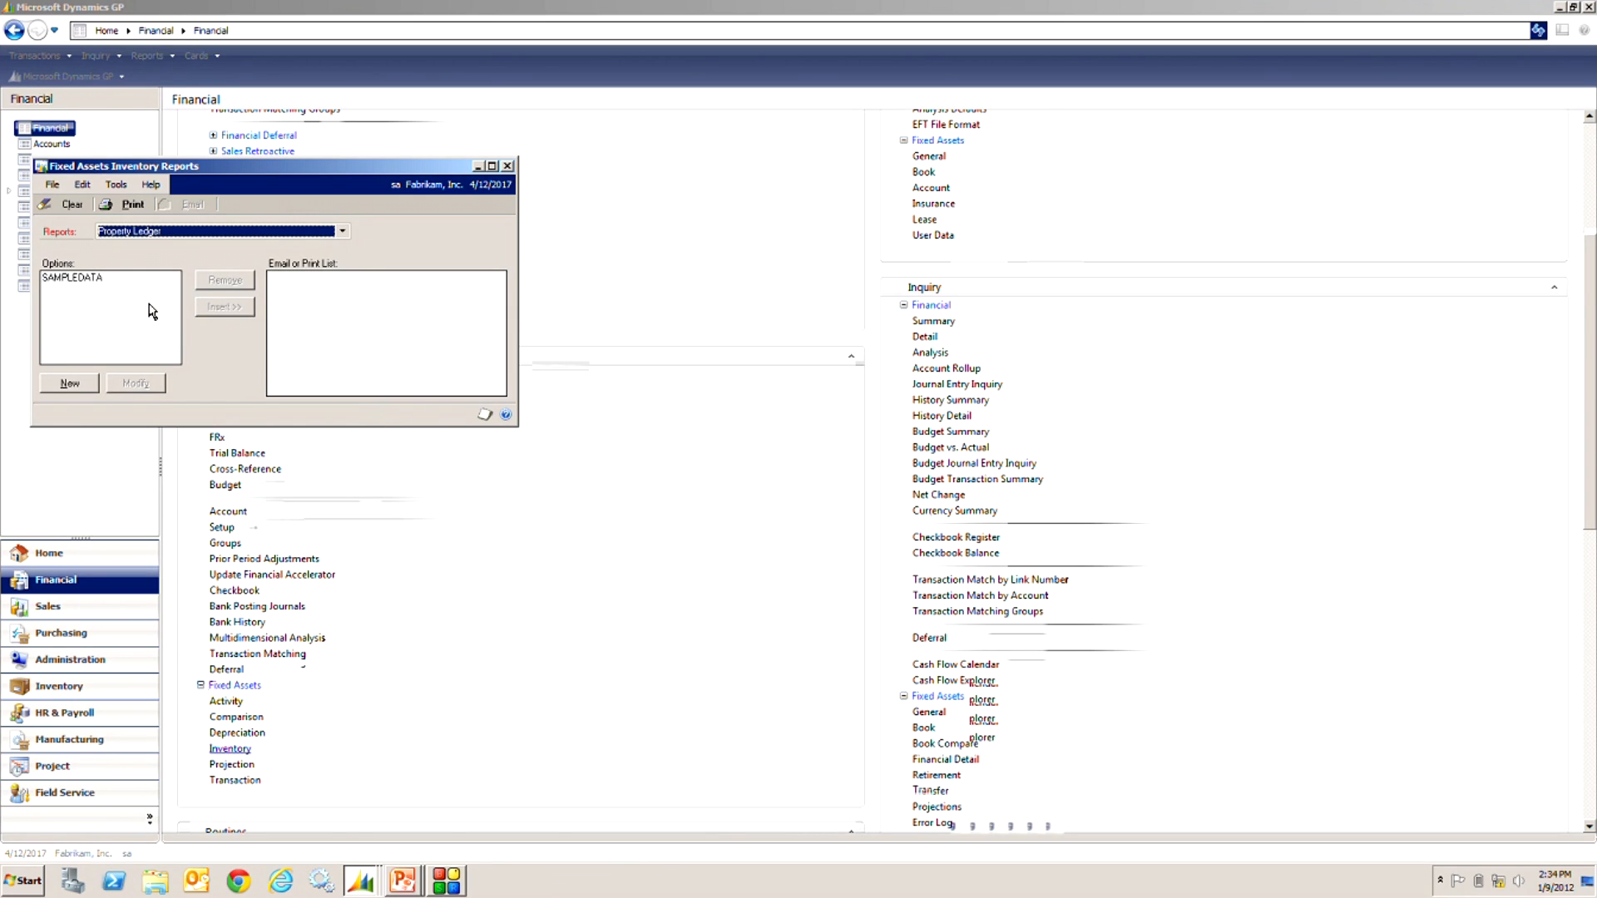
{"action": "left_click", "coordinate": [72, 278]}
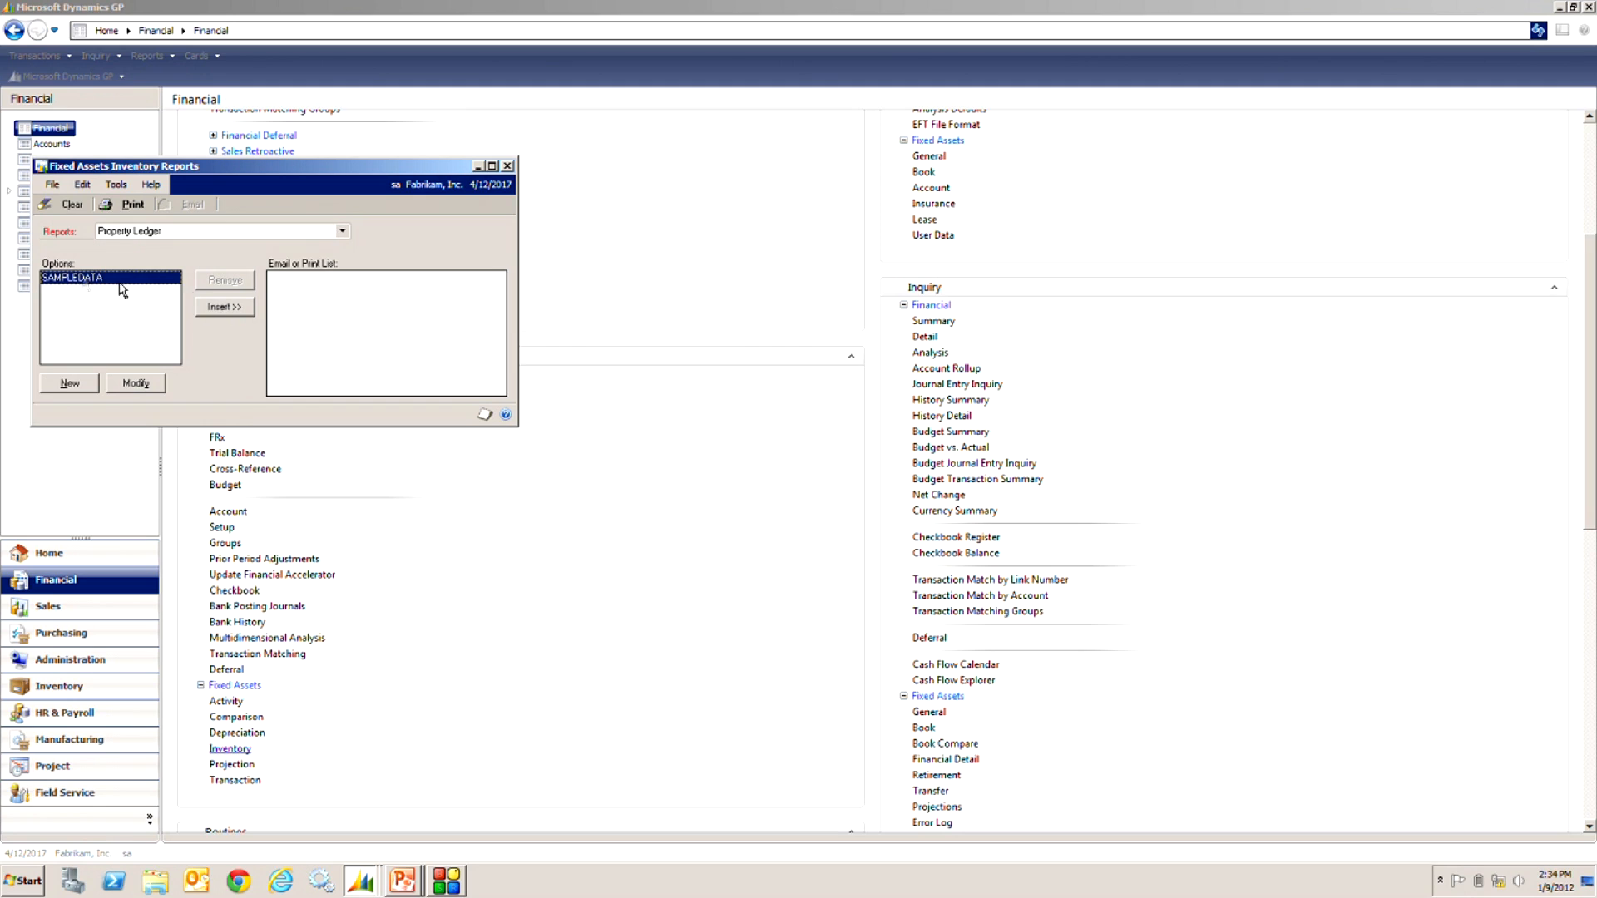
{"action": "left_click", "coordinate": [225, 306]}
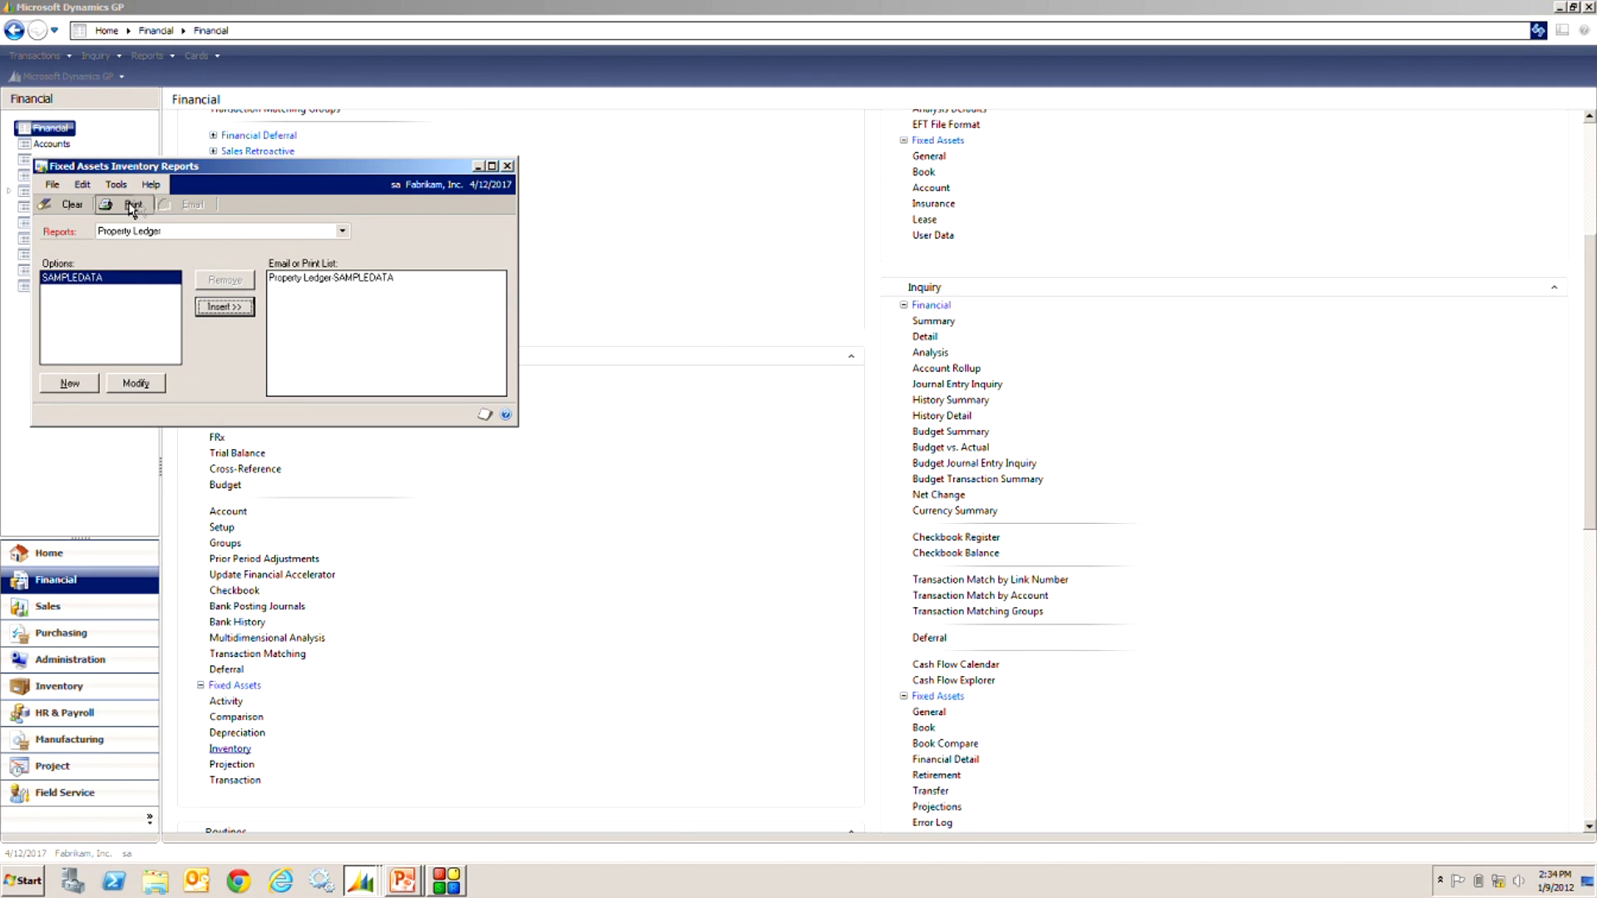
{"action": "left_click", "coordinate": [133, 205]}
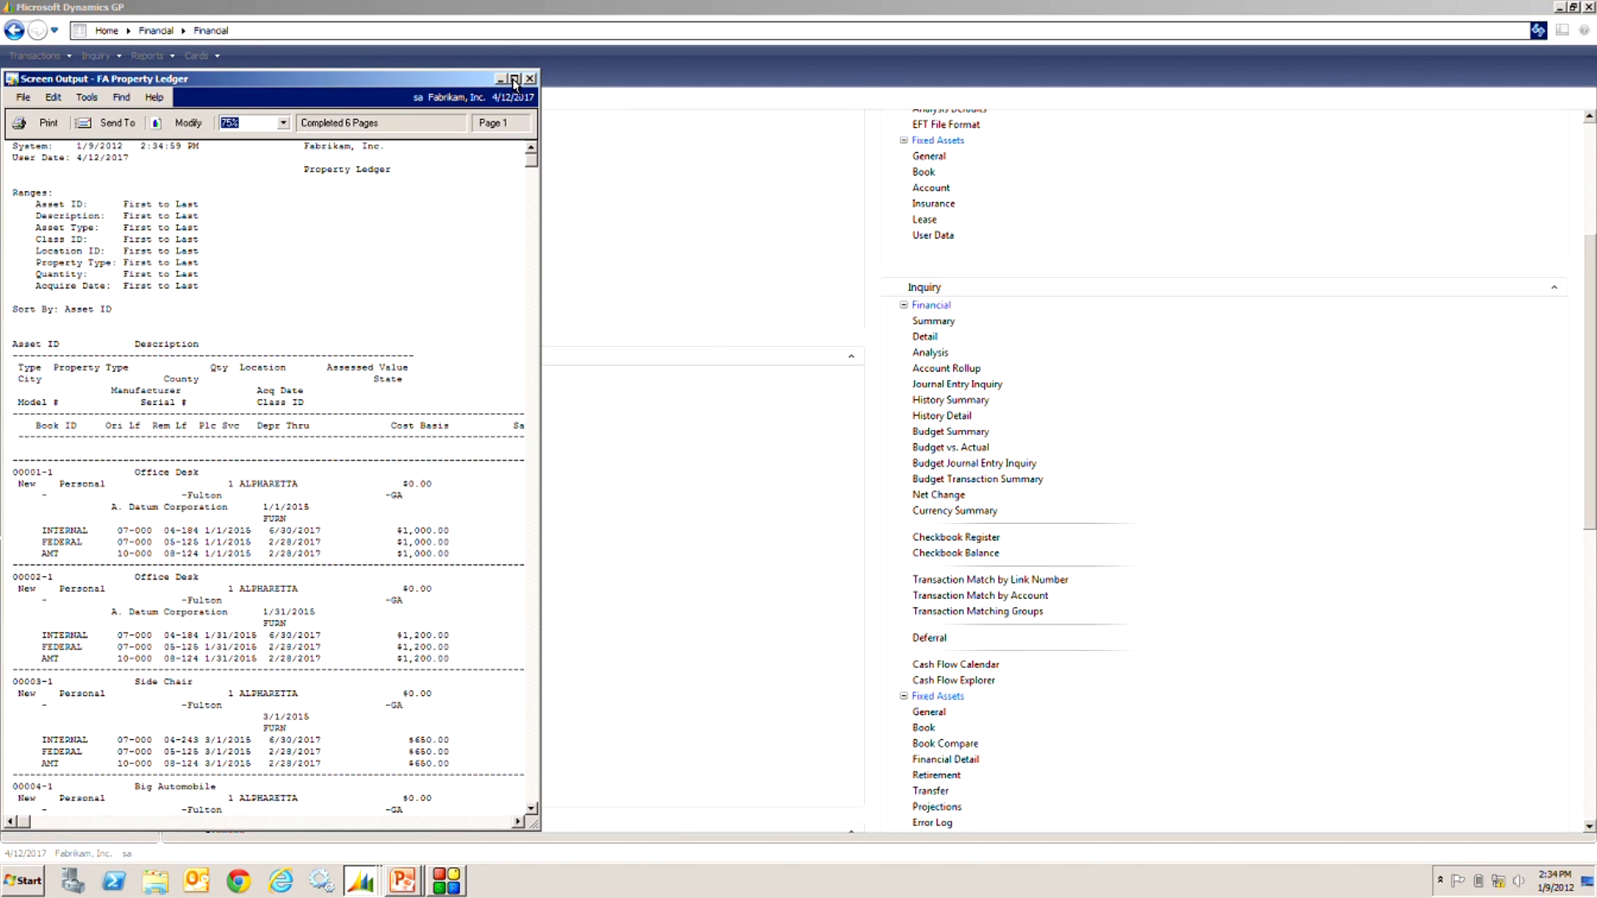
Step: Maximize the FA Property Ledger output to reveal salvage, accumulated depreciation and net book columns
{"action": "left_click", "coordinate": [516, 78]}
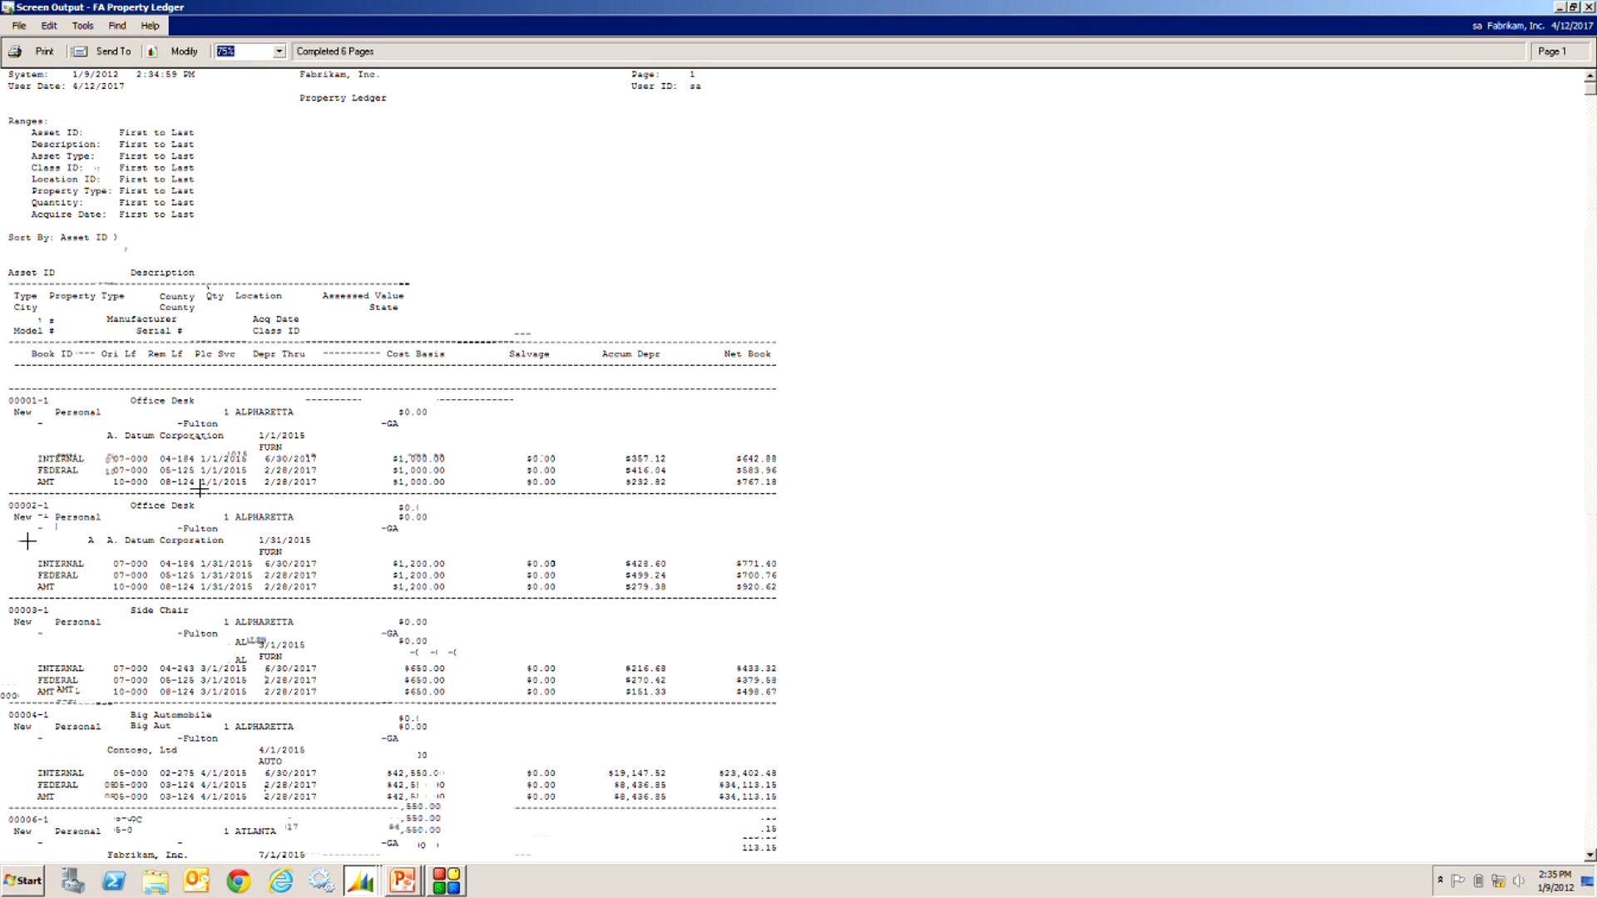
{"action": "mouse_move", "coordinate": [427, 570]}
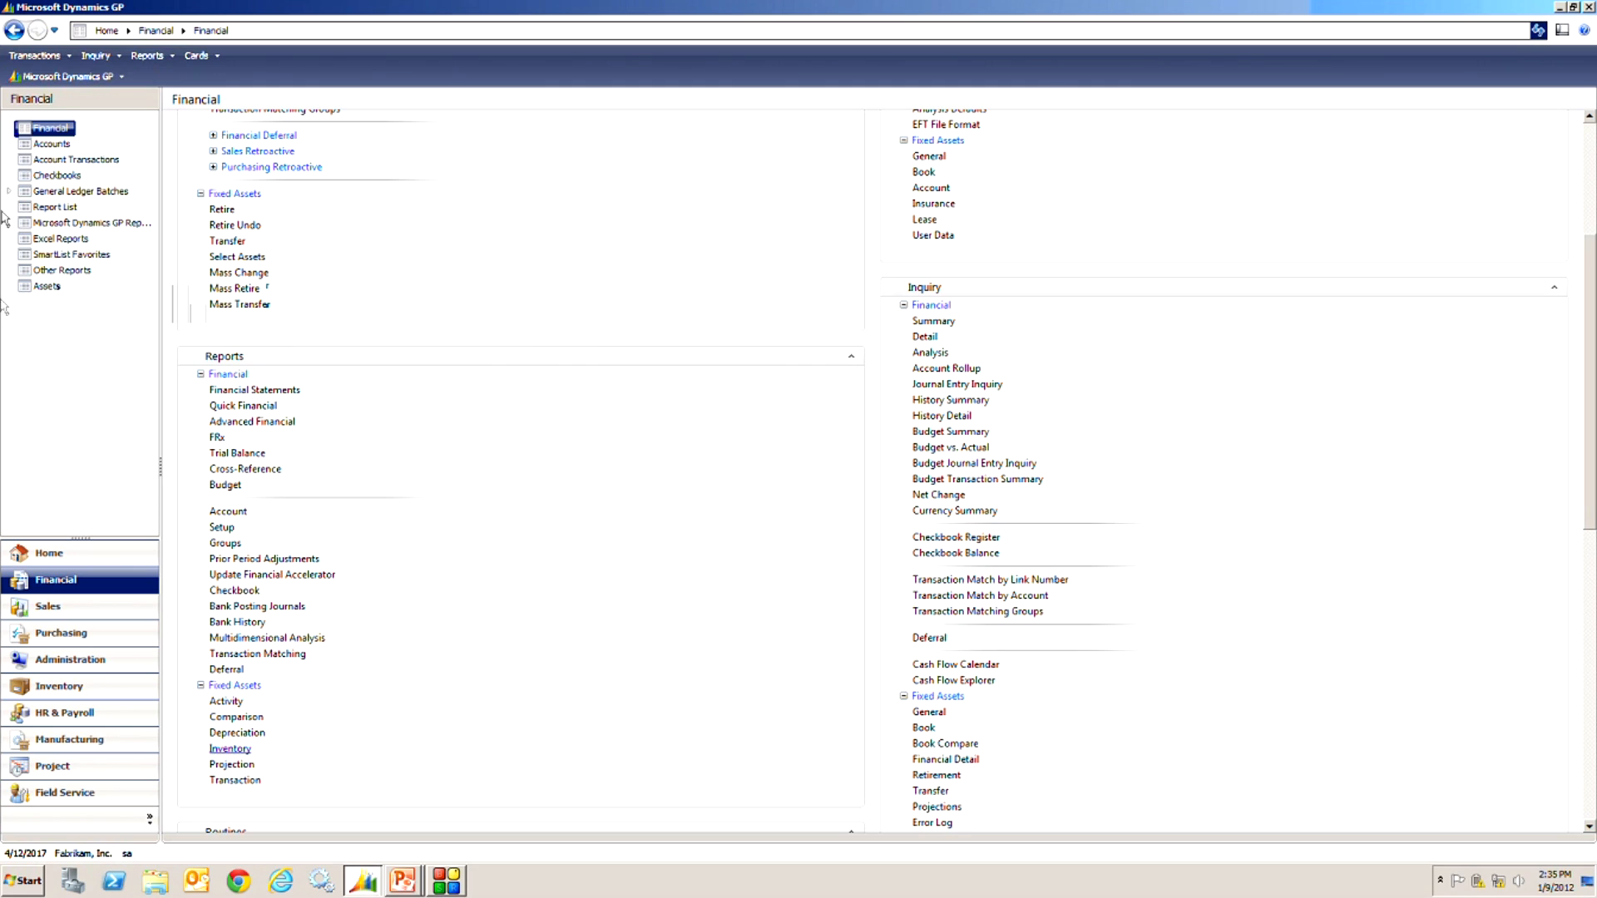
Step: Launch SmartList from the Microsoft Dynamics GP menu, maximize it, and expand the Fixed Assets group
{"action": "left_click", "coordinate": [65, 75]}
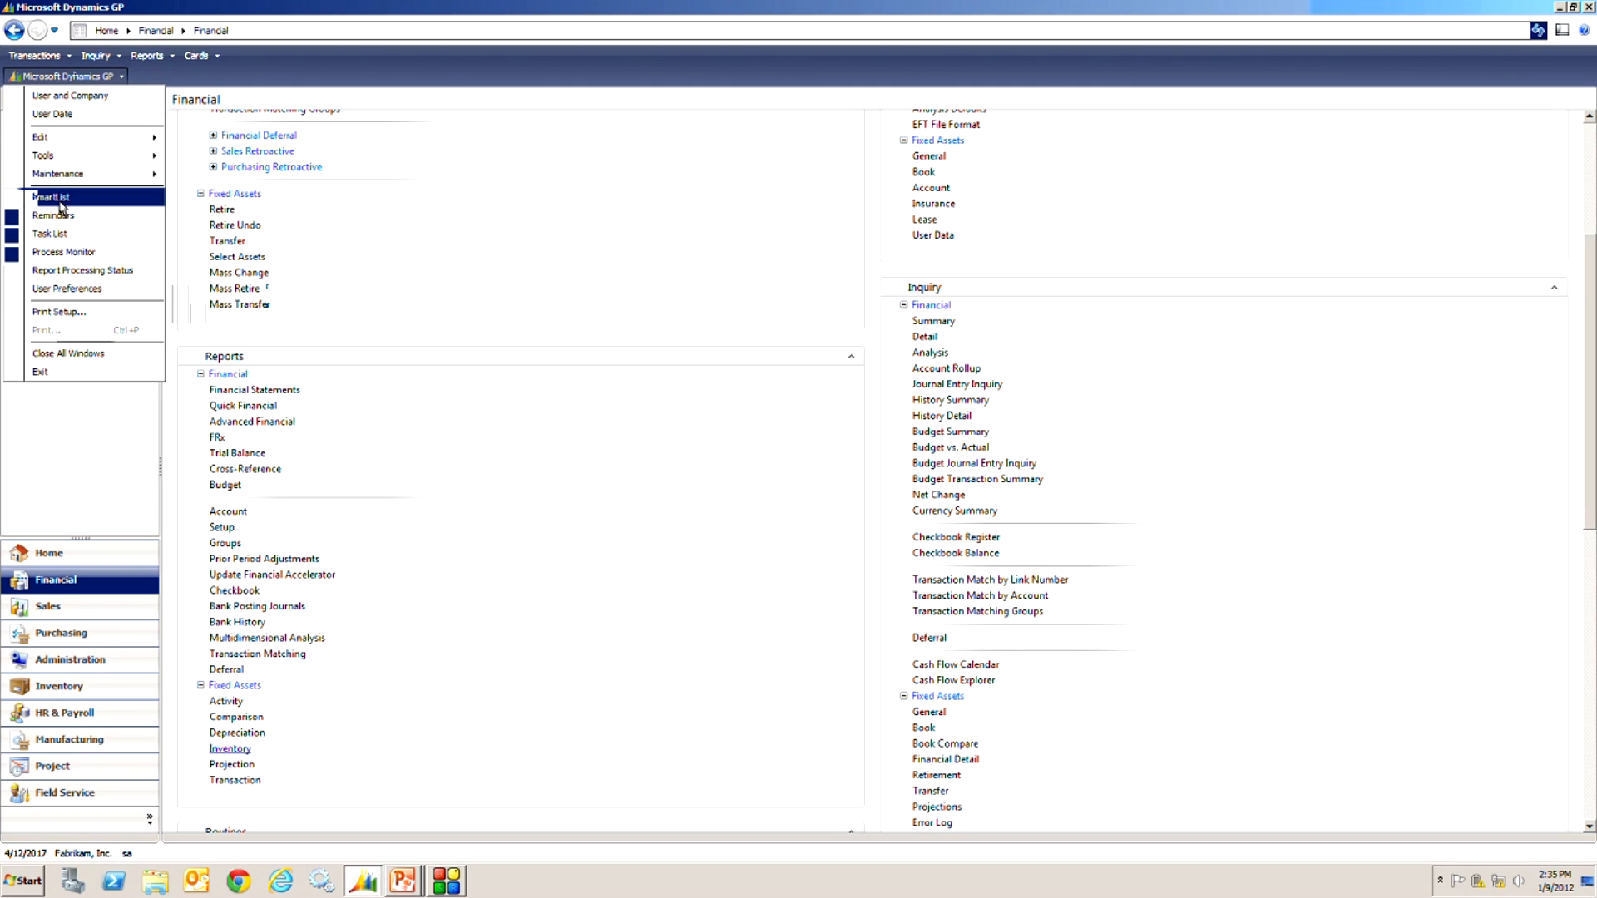
{"action": "left_click", "coordinate": [51, 197]}
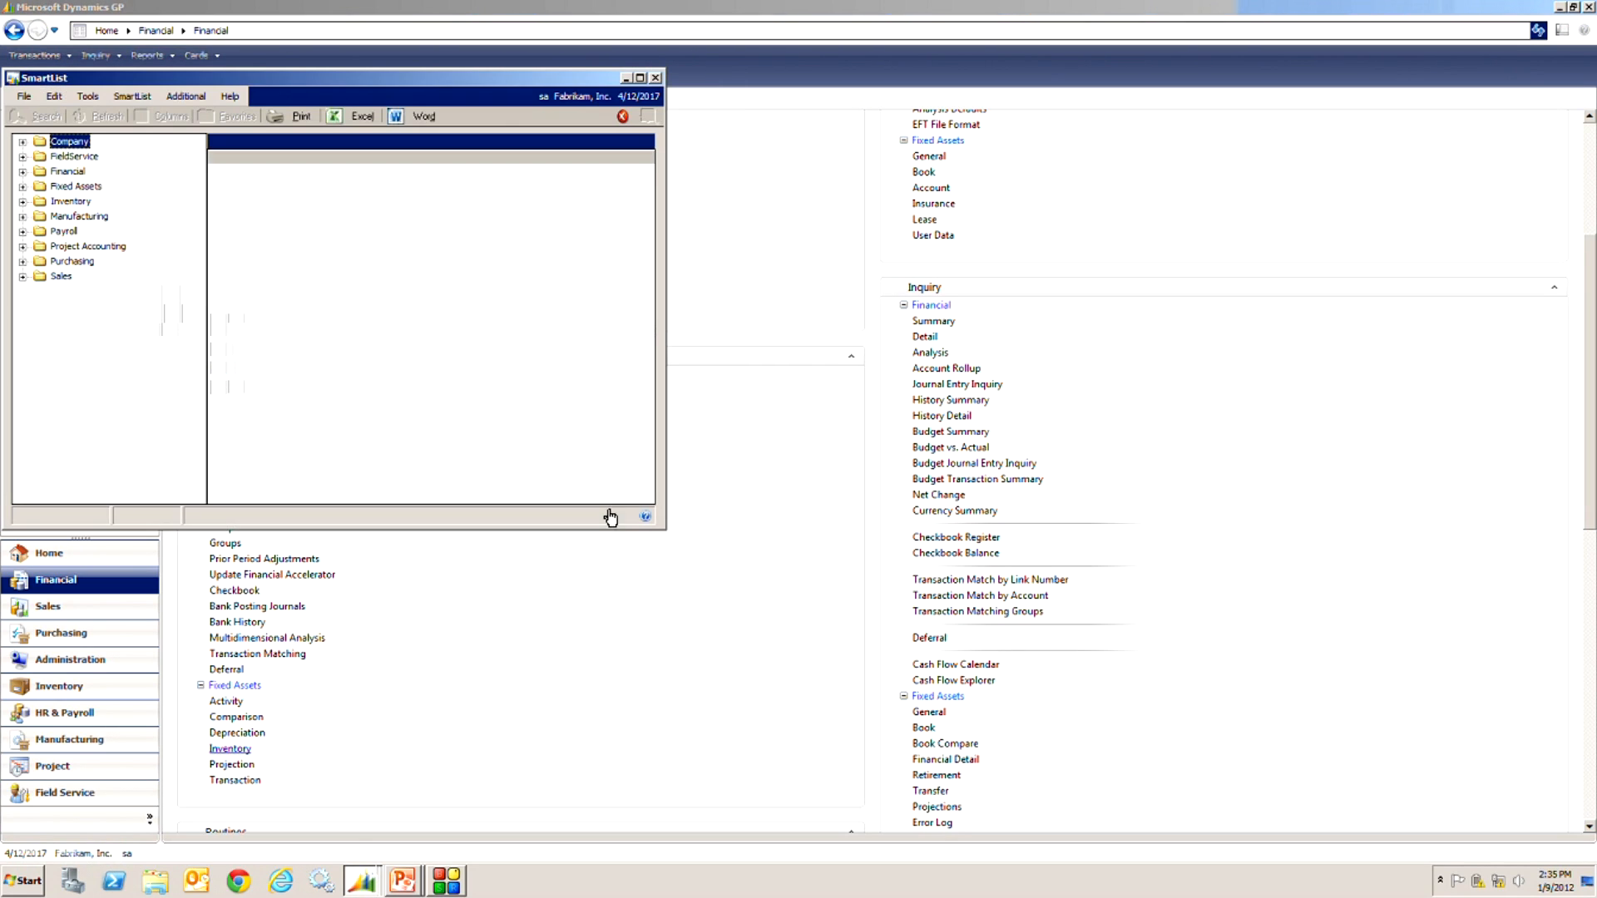
{"action": "left_click", "coordinate": [640, 78]}
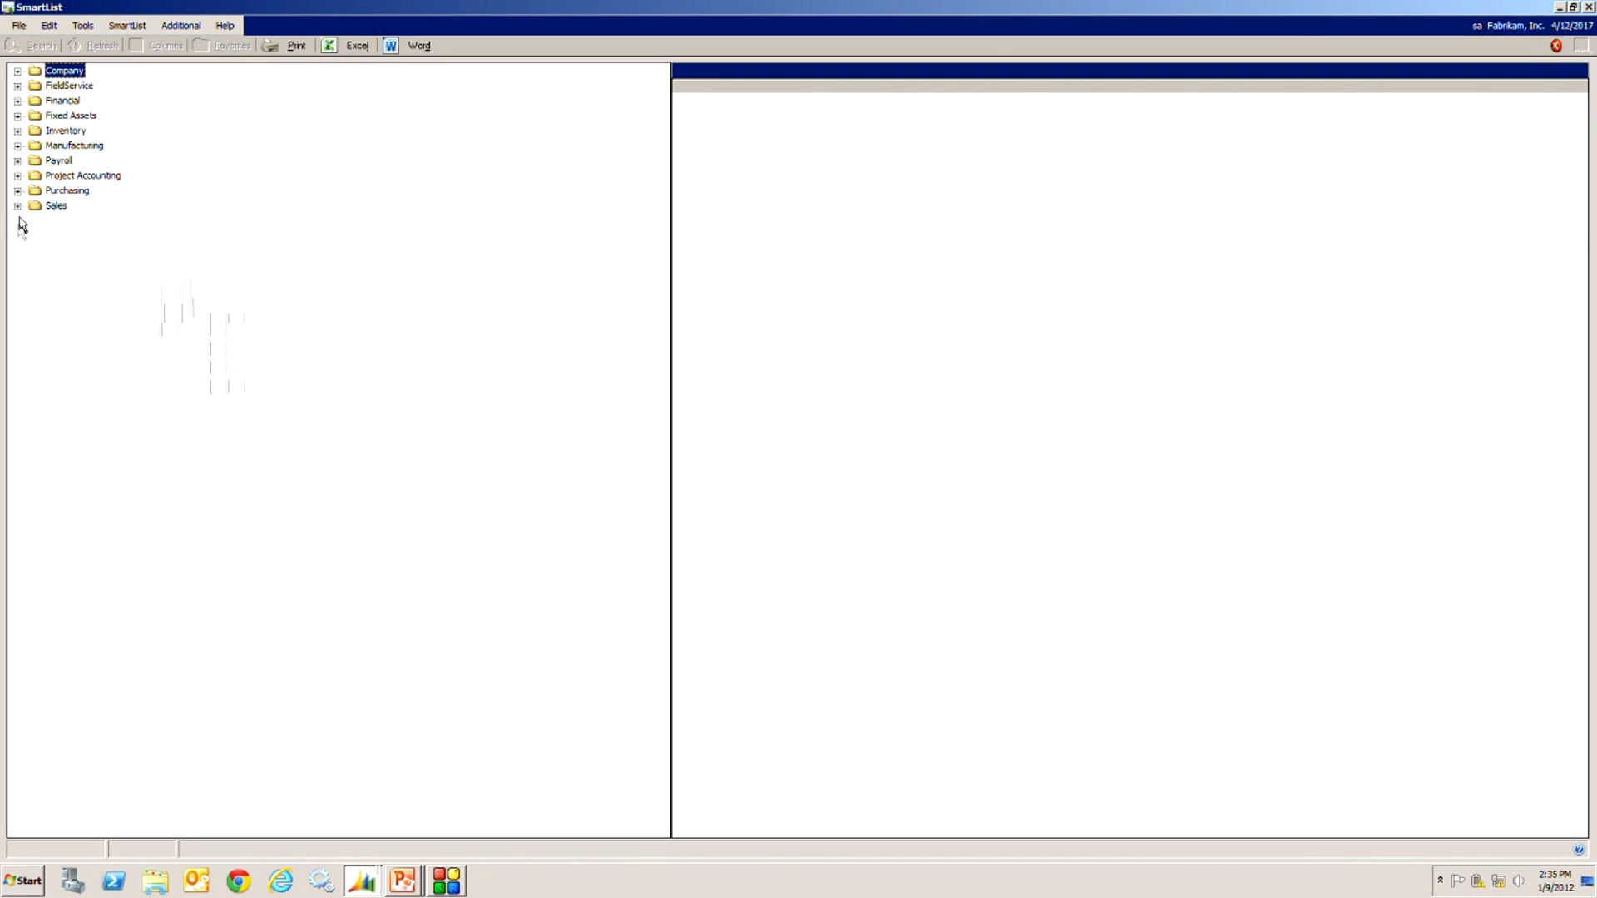
{"action": "left_click", "coordinate": [17, 115]}
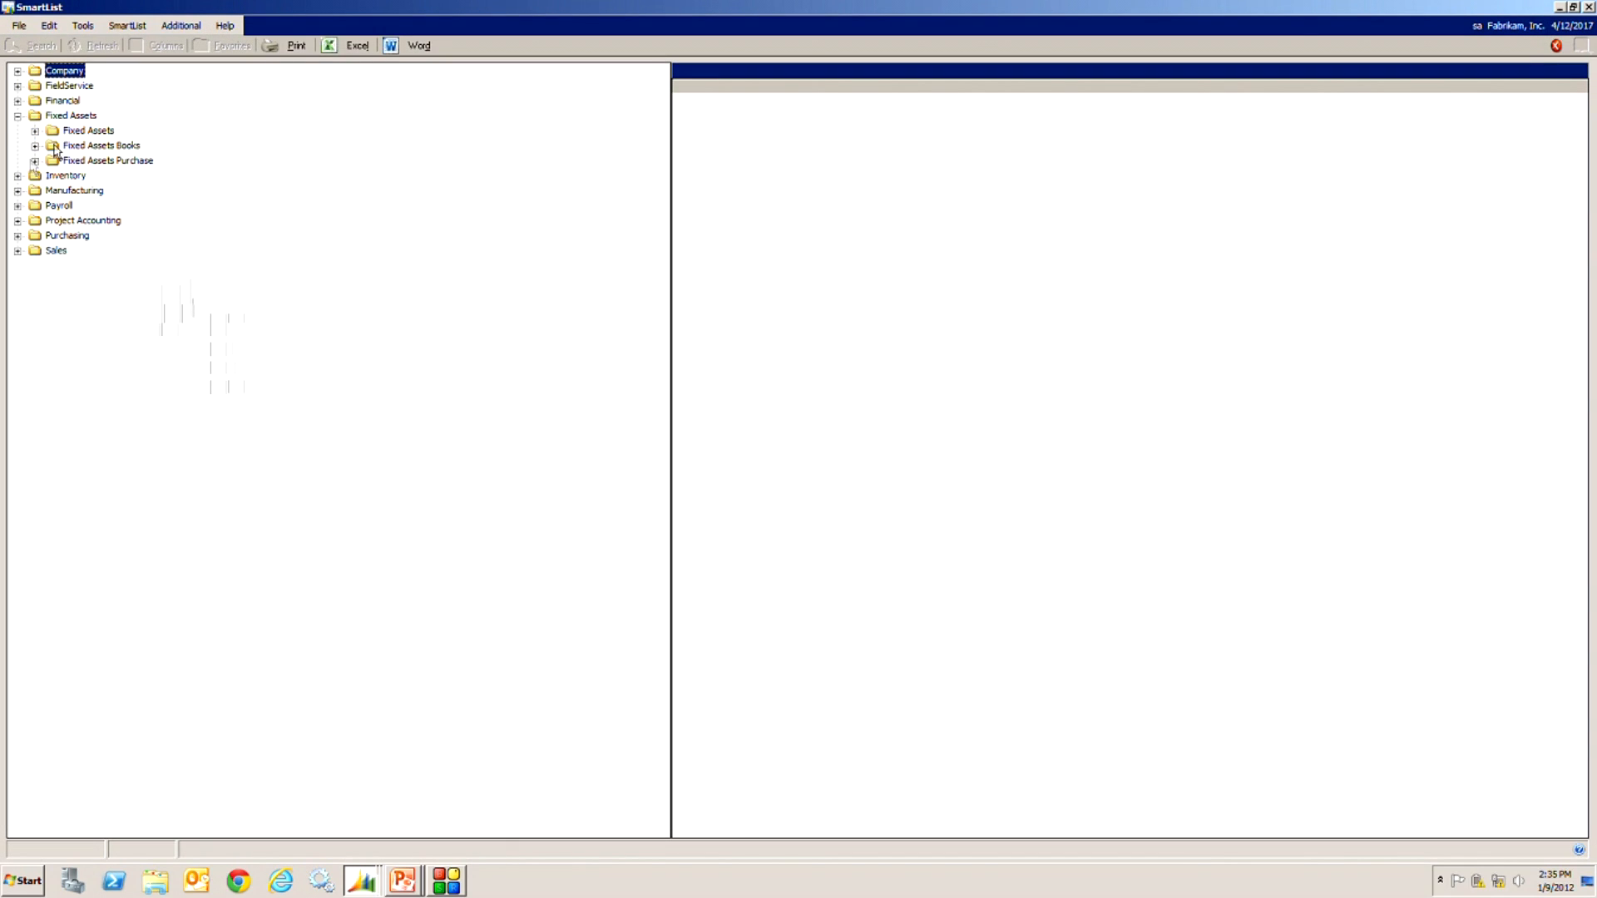
Step: View the Fixed Assets, Fixed Assets Books and Fixed Assets Purchase lists in turn
{"action": "left_click", "coordinate": [89, 129]}
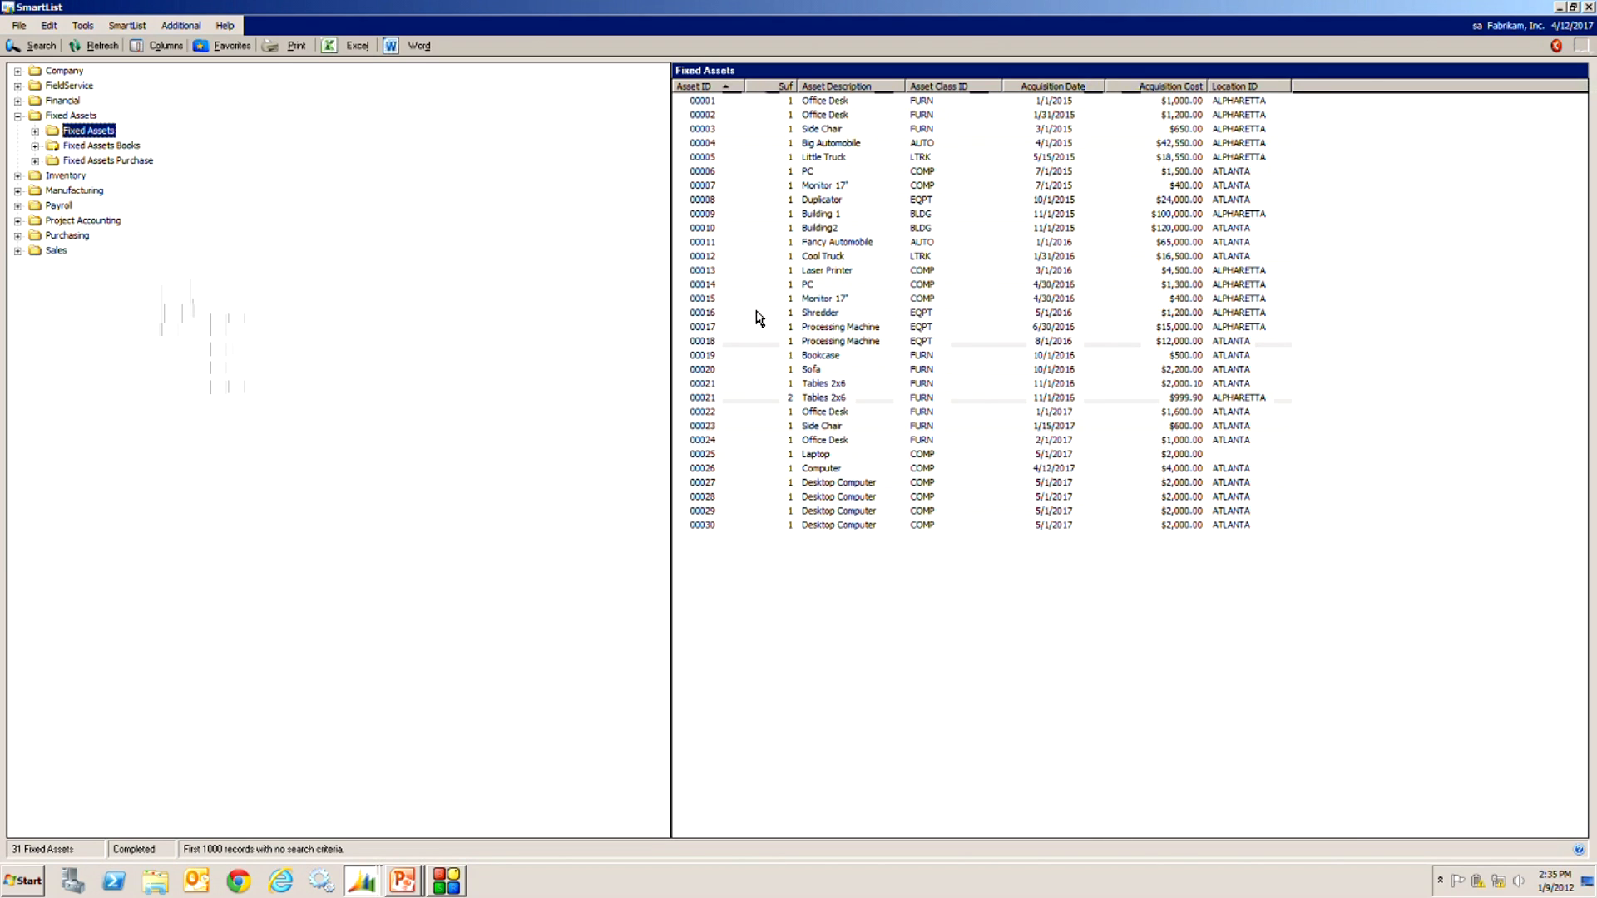
{"action": "left_click", "coordinate": [101, 144]}
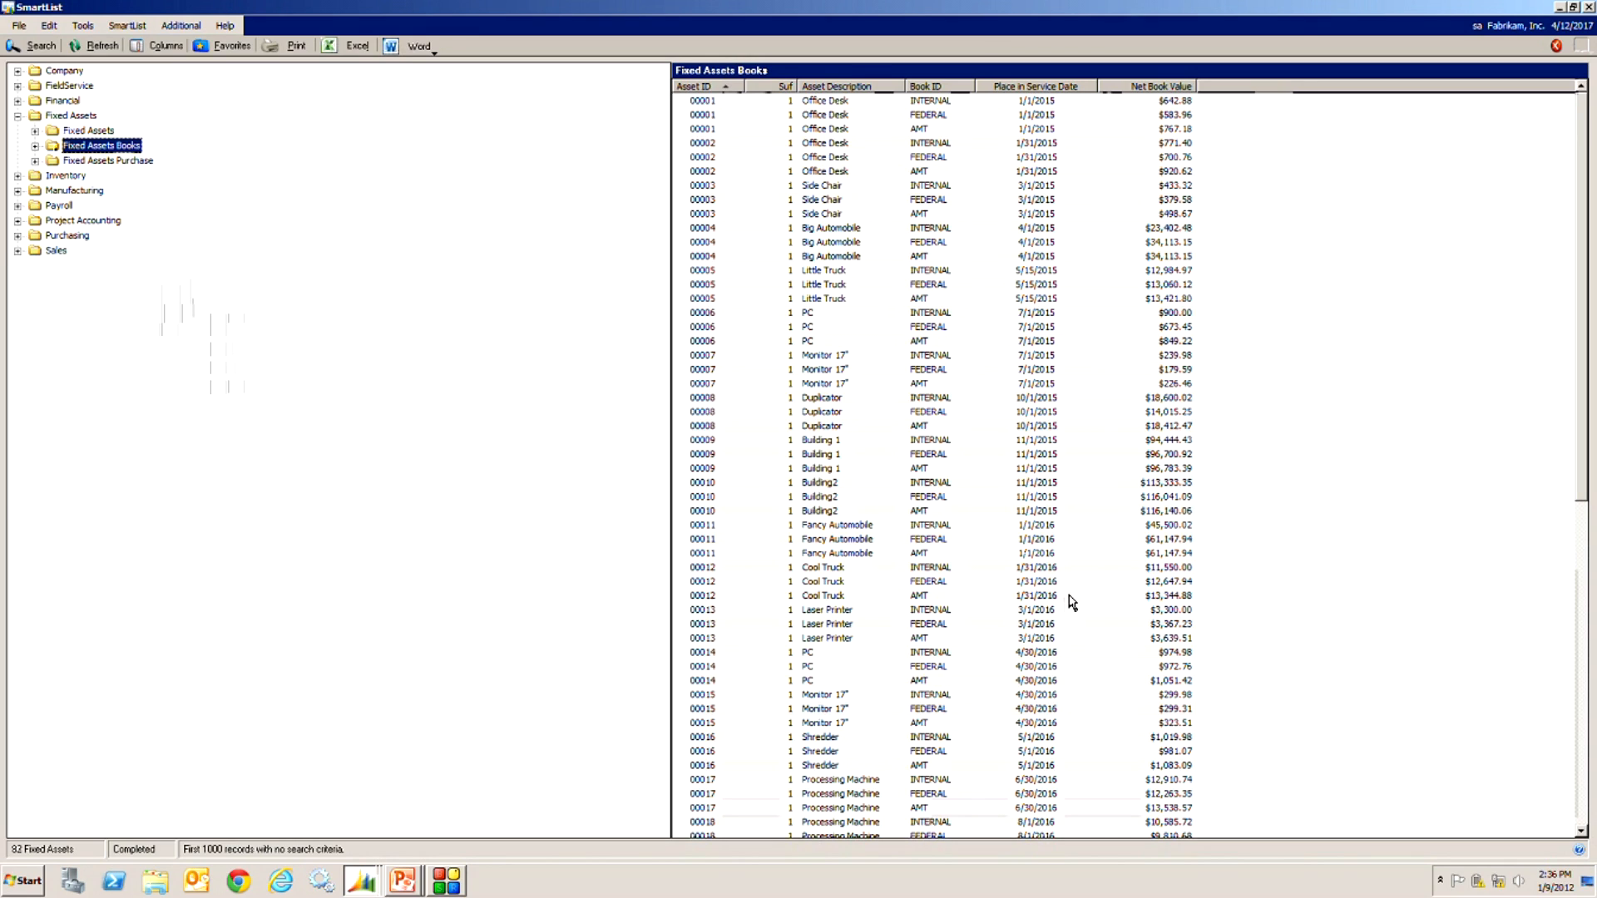
{"action": "mouse_move", "coordinate": [589, 484]}
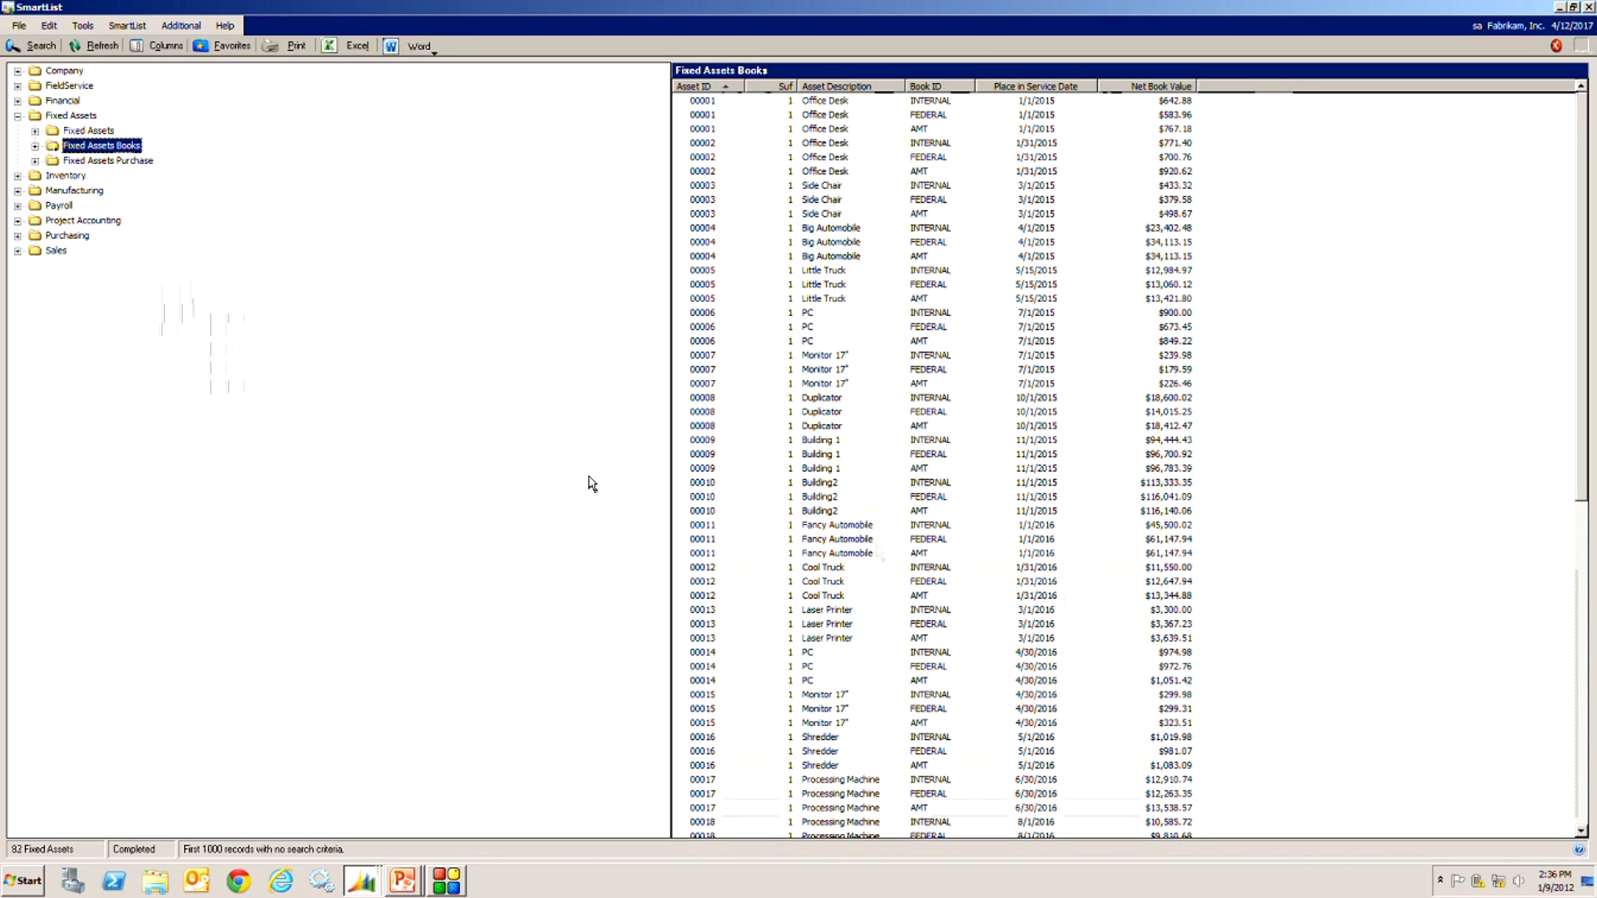
{"action": "left_click", "coordinate": [106, 160]}
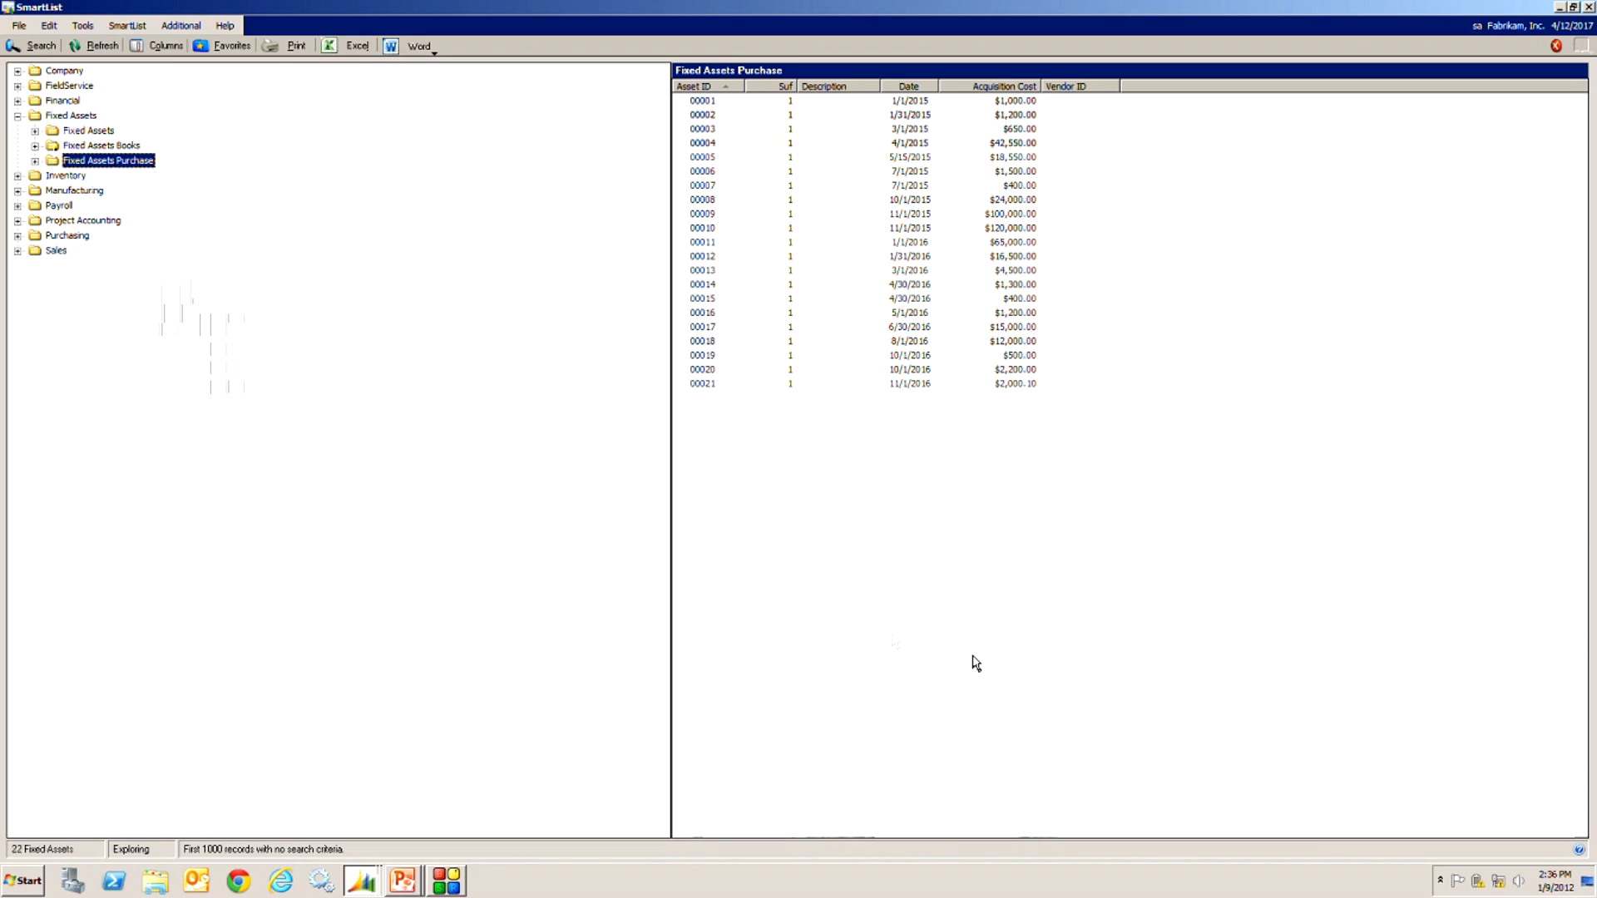